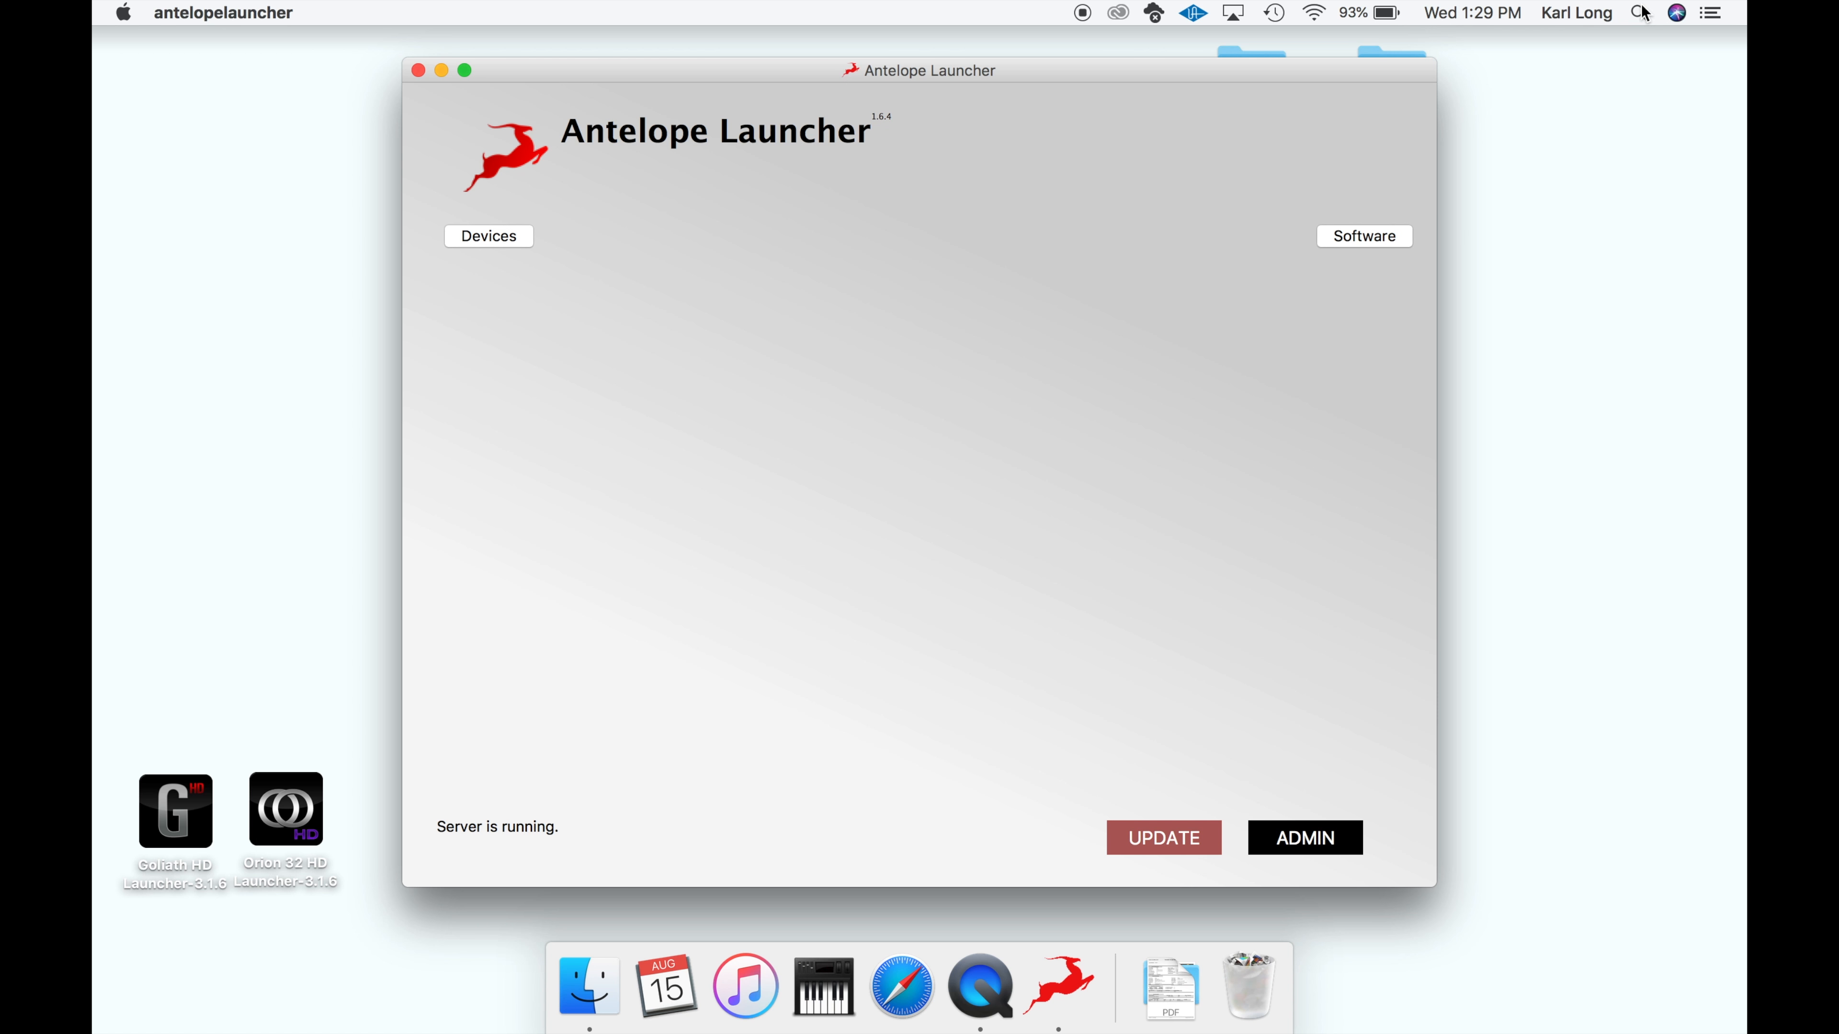
- Show the connected Antelope devices, listing the Discrete8 with its serial and software status
left_click(489, 235)
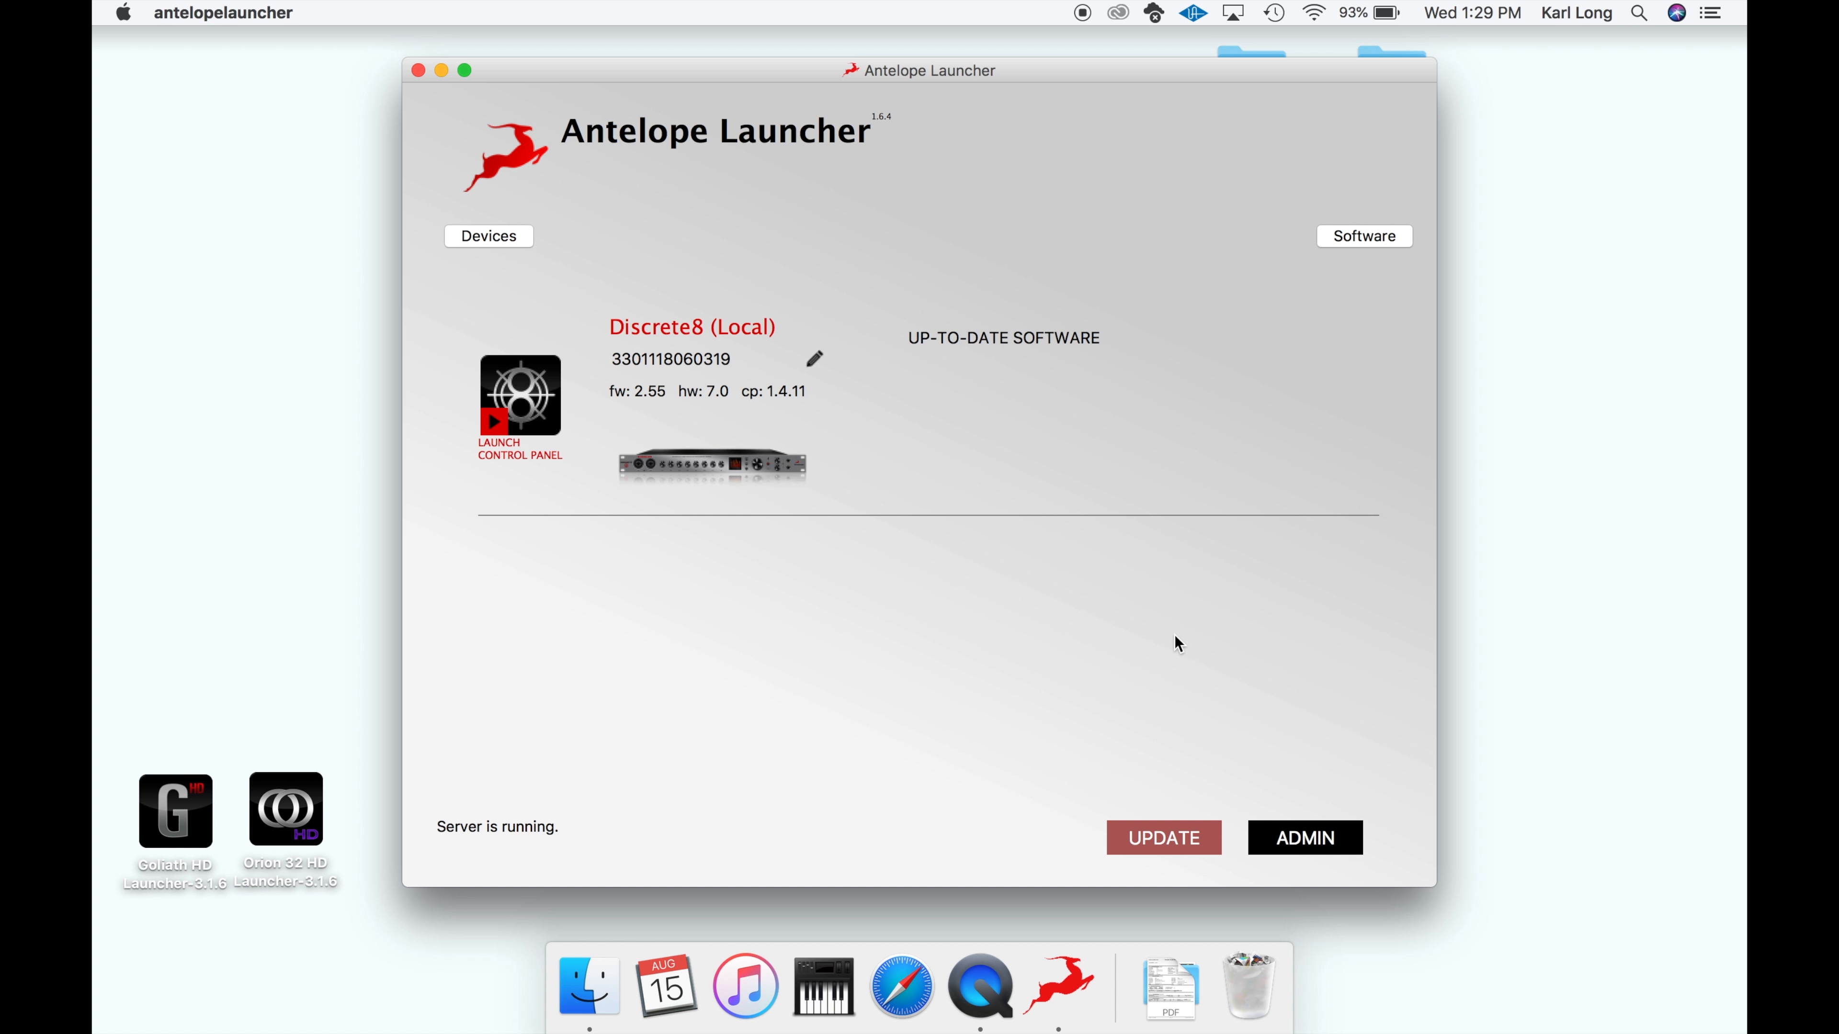
- Review the Discrete8 entry in Audio MIDI Setup as a 32-in/32-out device
left_click(824, 985)
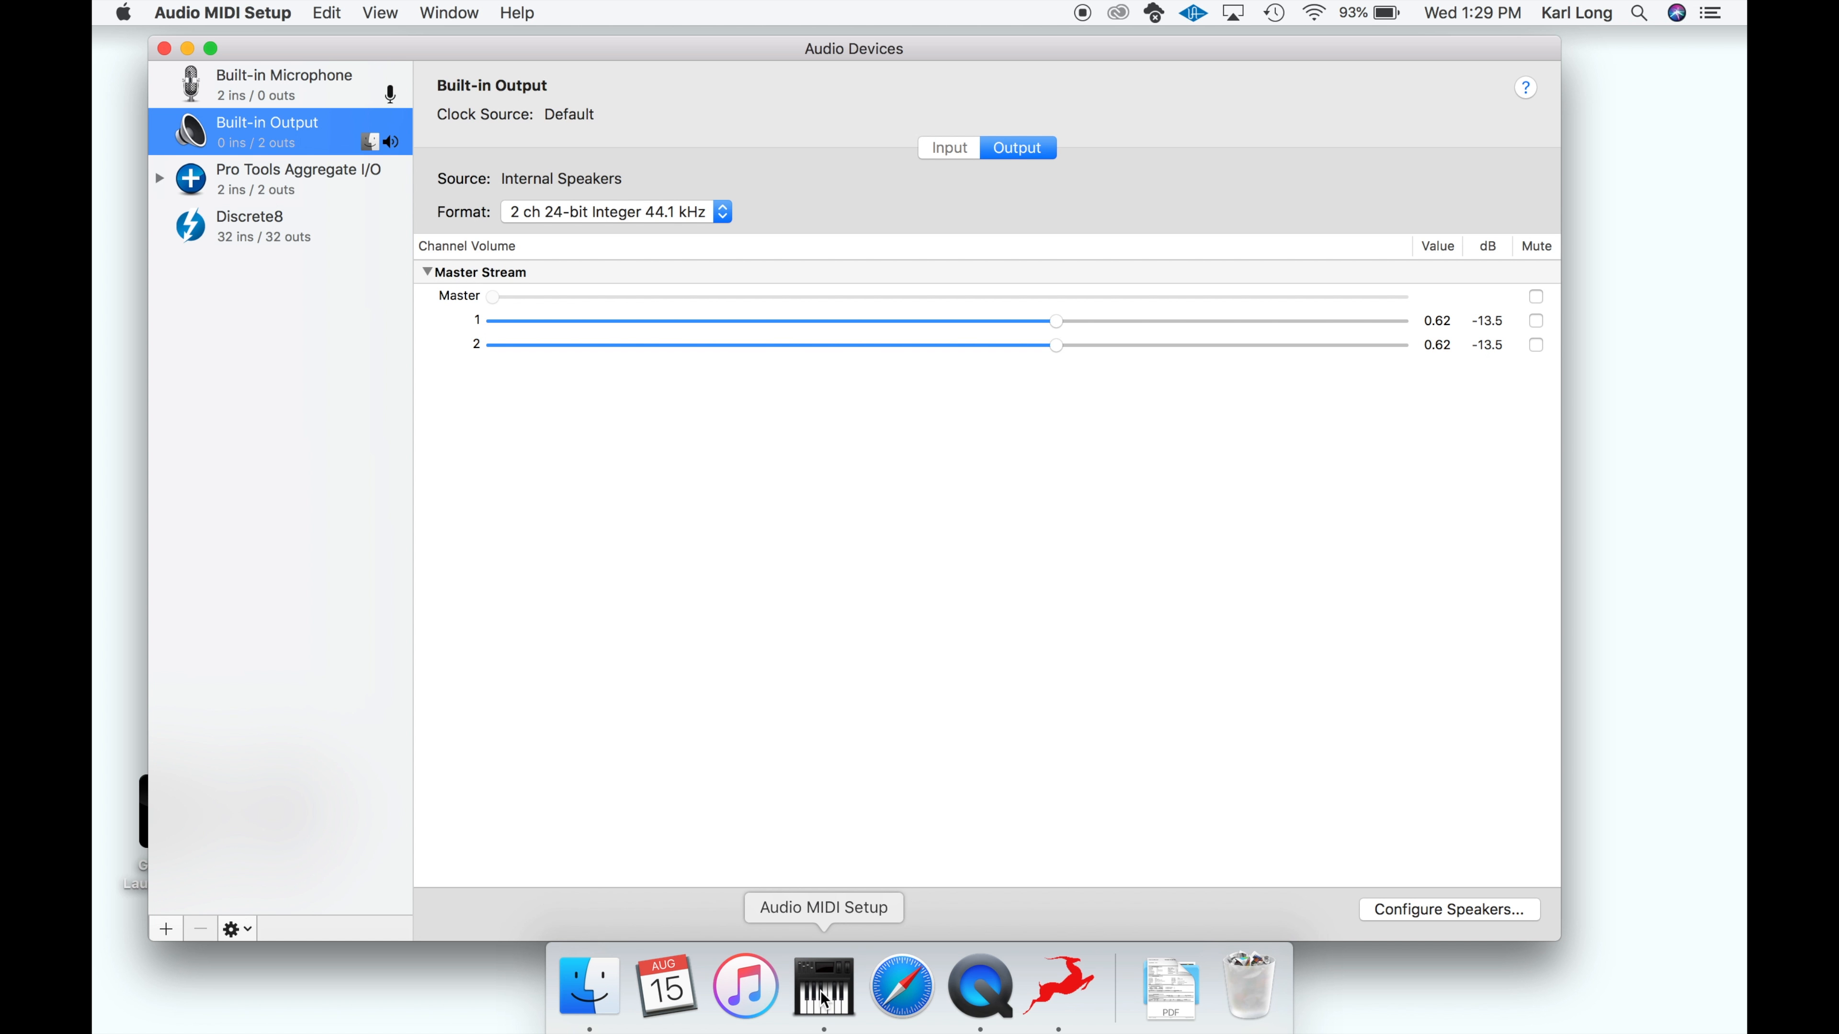
left_click(264, 226)
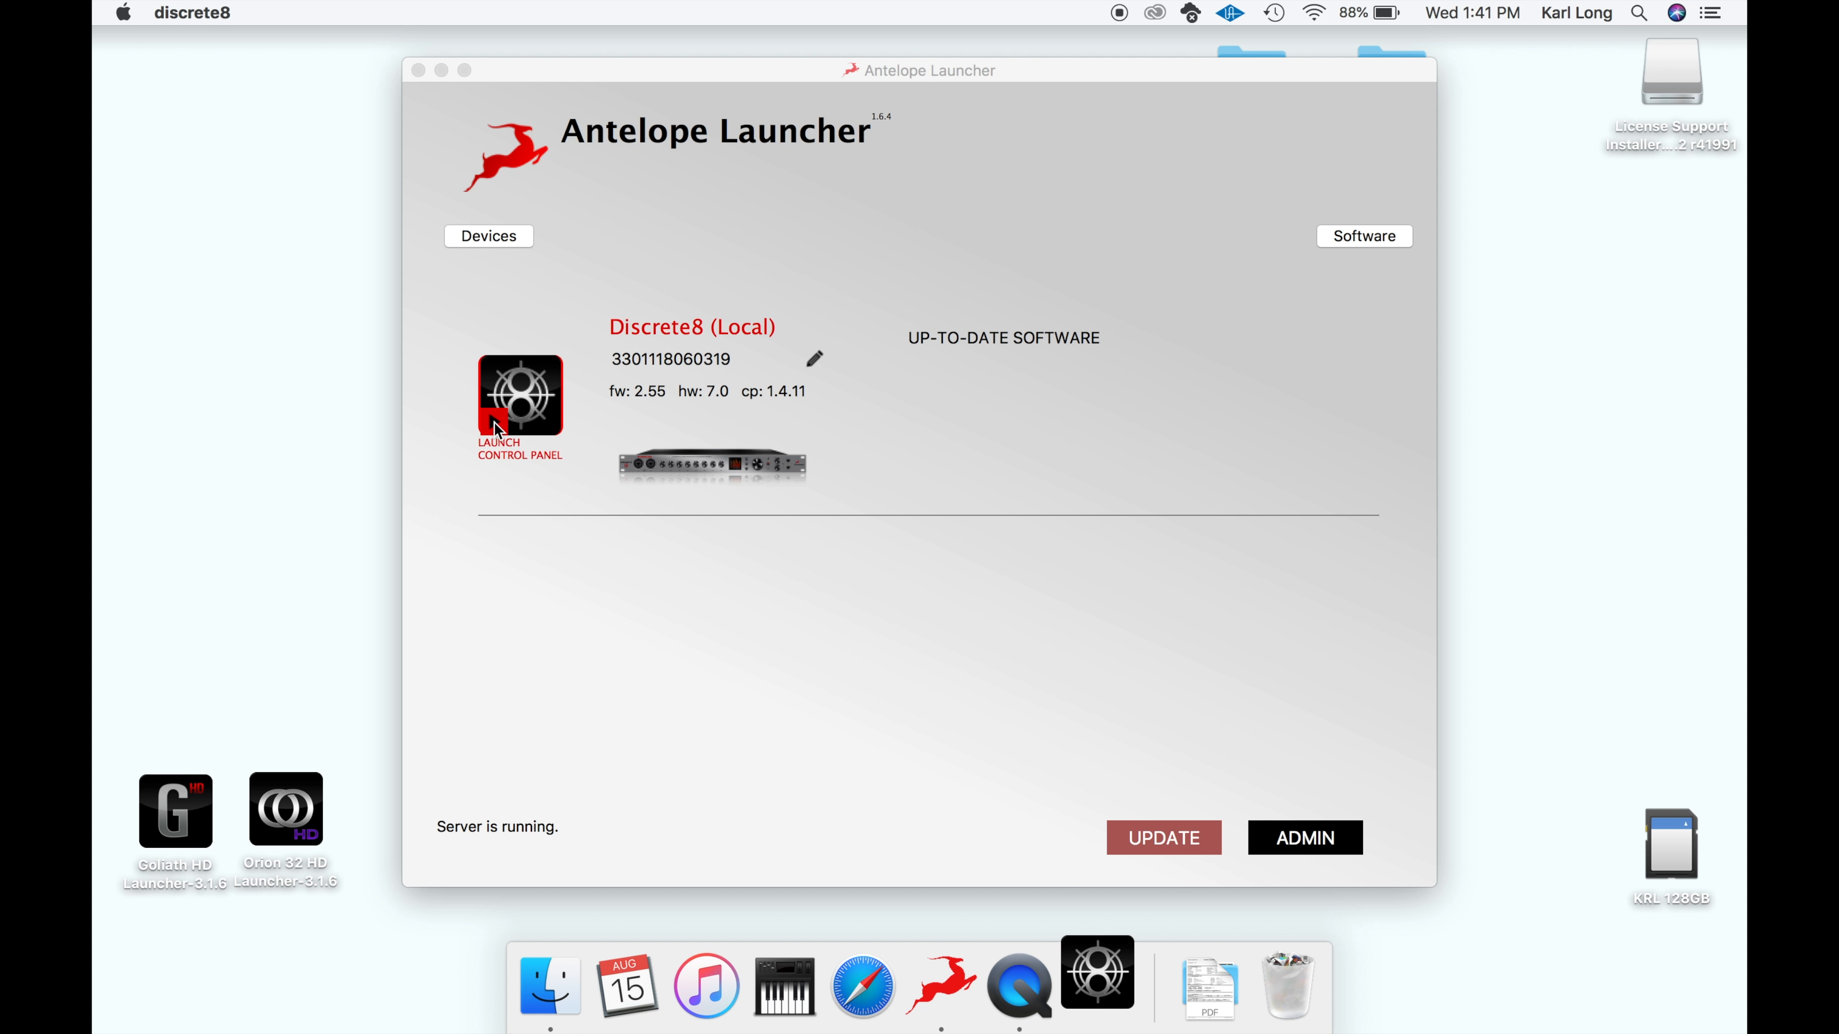
- Launch the Discrete8 control panel, view its tech support info and start the Registration Wizard
left_click(519, 397)
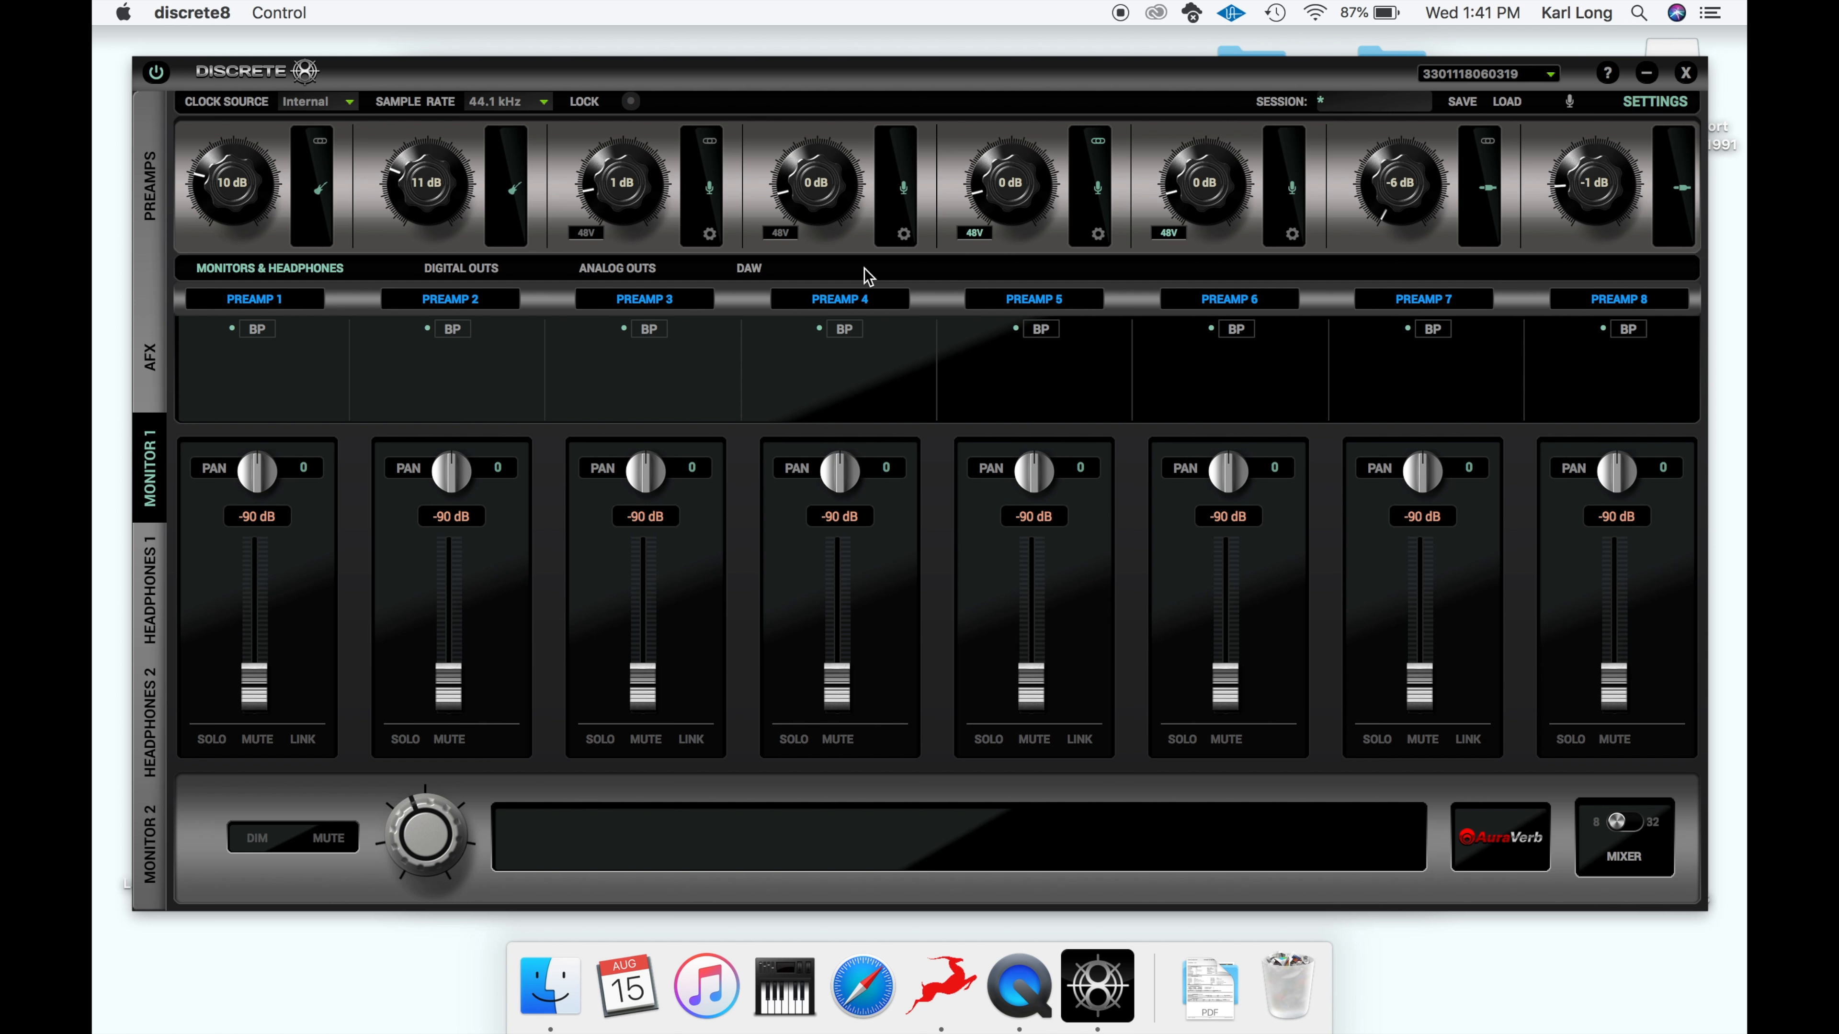
mouse_move(1614, 79)
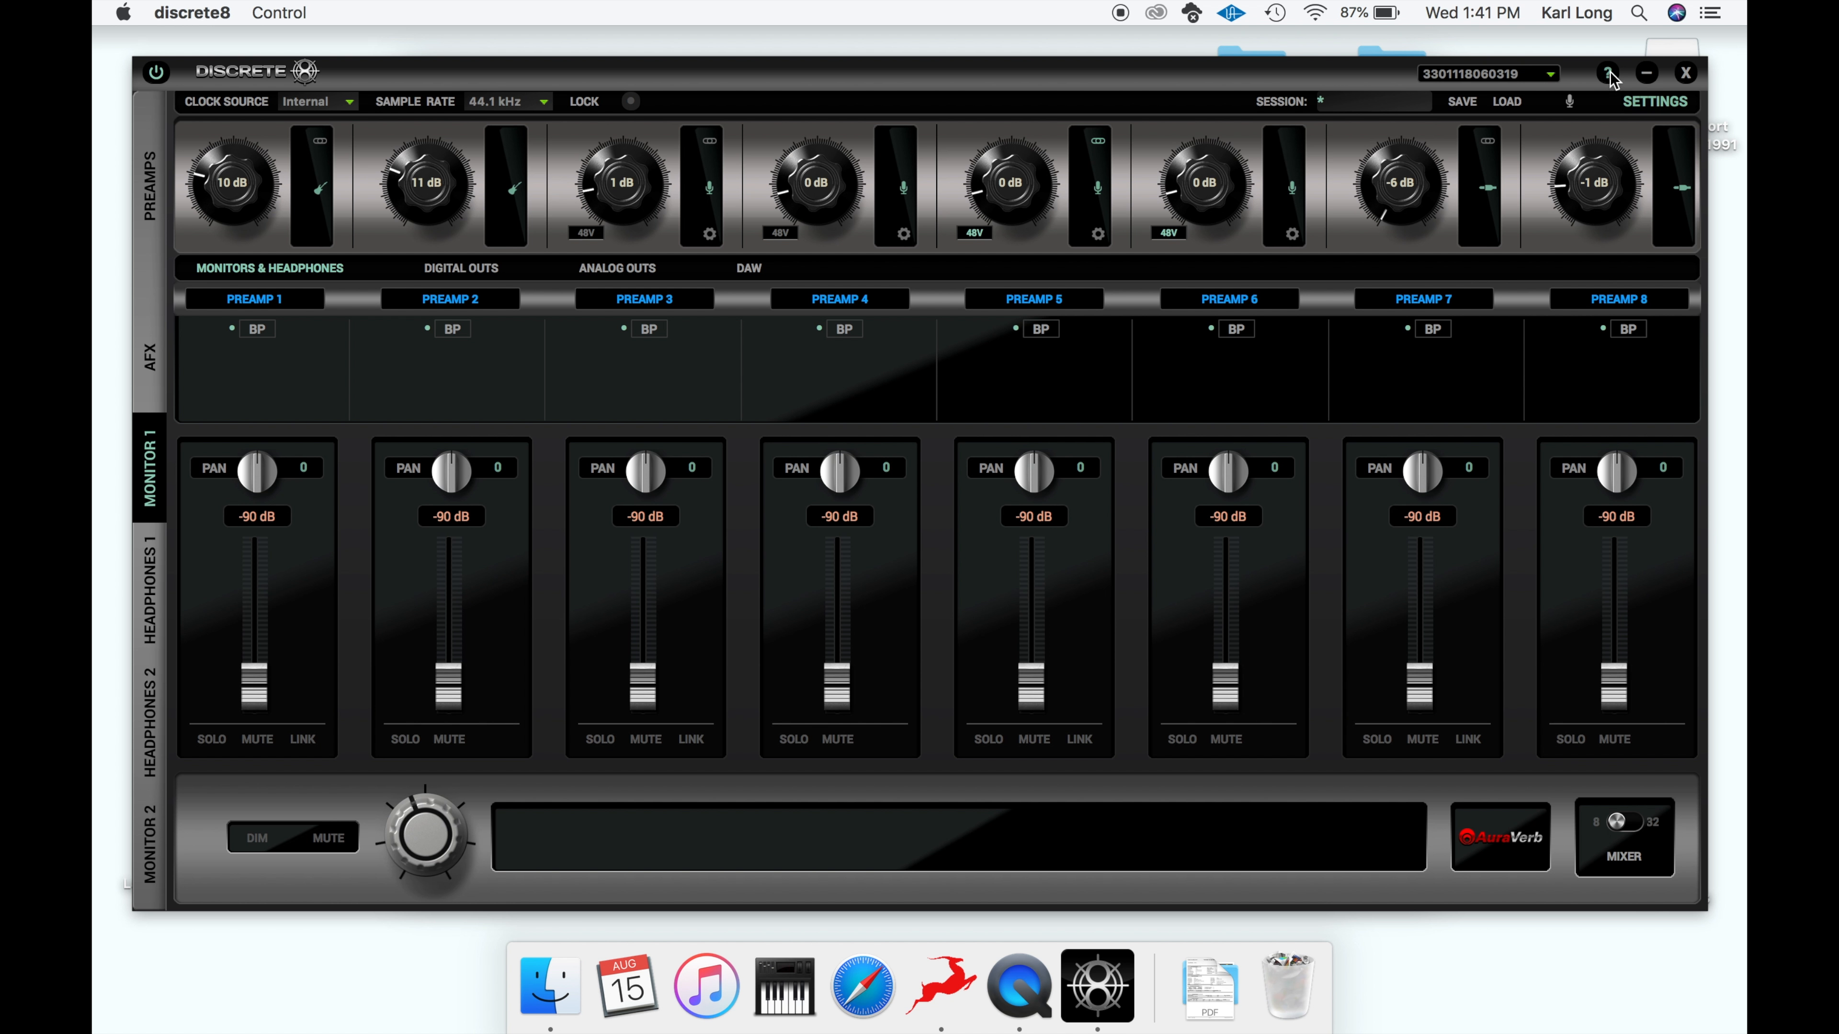
left_click(1607, 73)
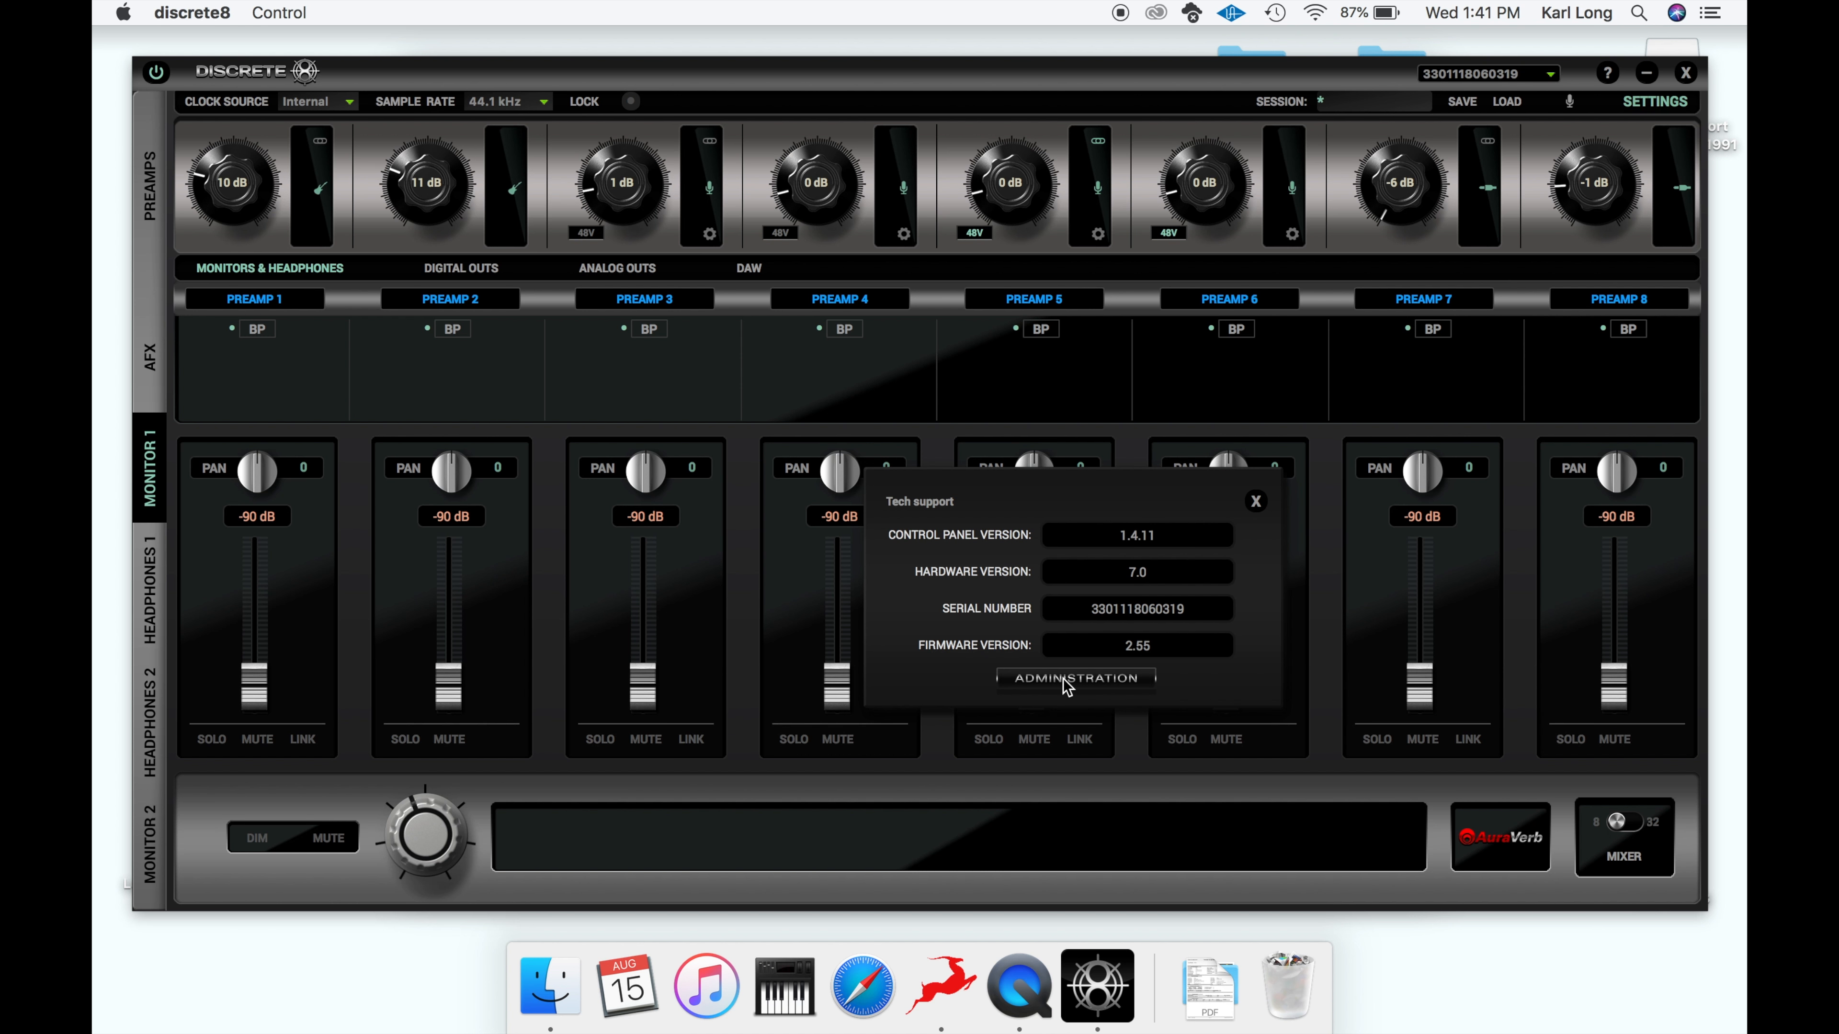
left_click(1073, 678)
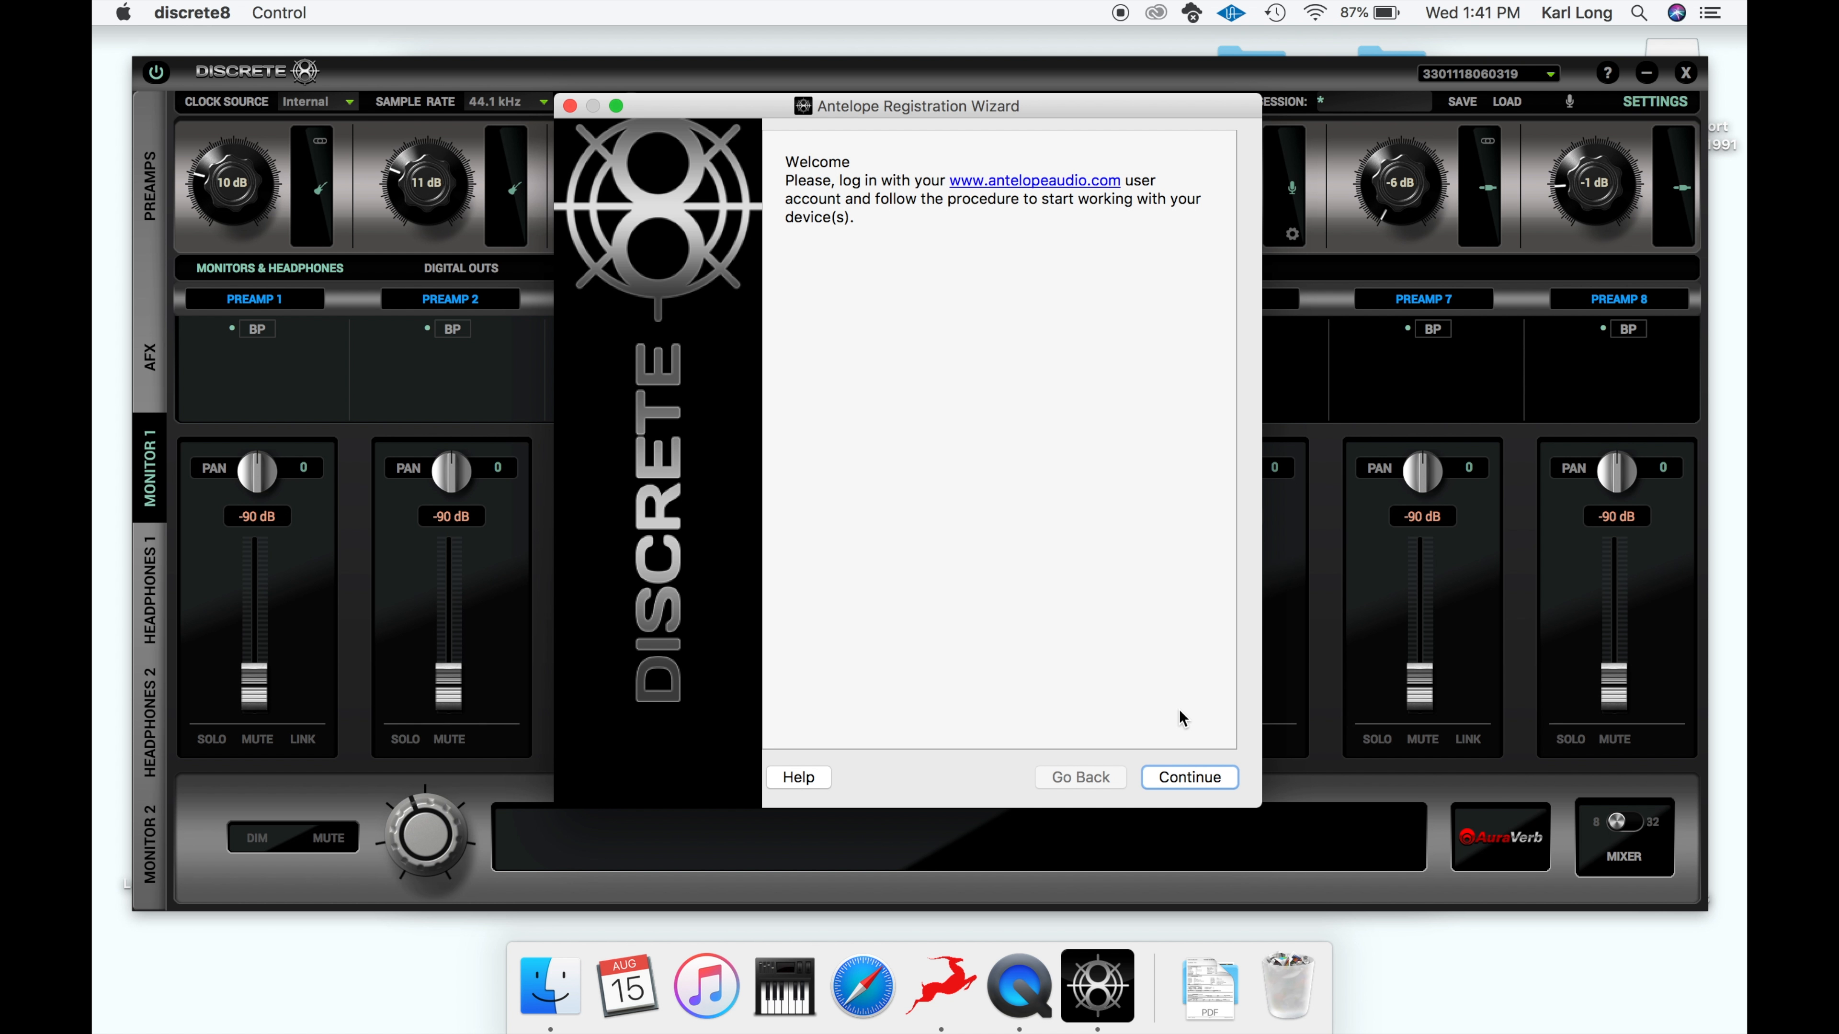
- Register the Discrete8 and assign the Verge Mic Emulations feature in the wizard
left_click(1188, 777)
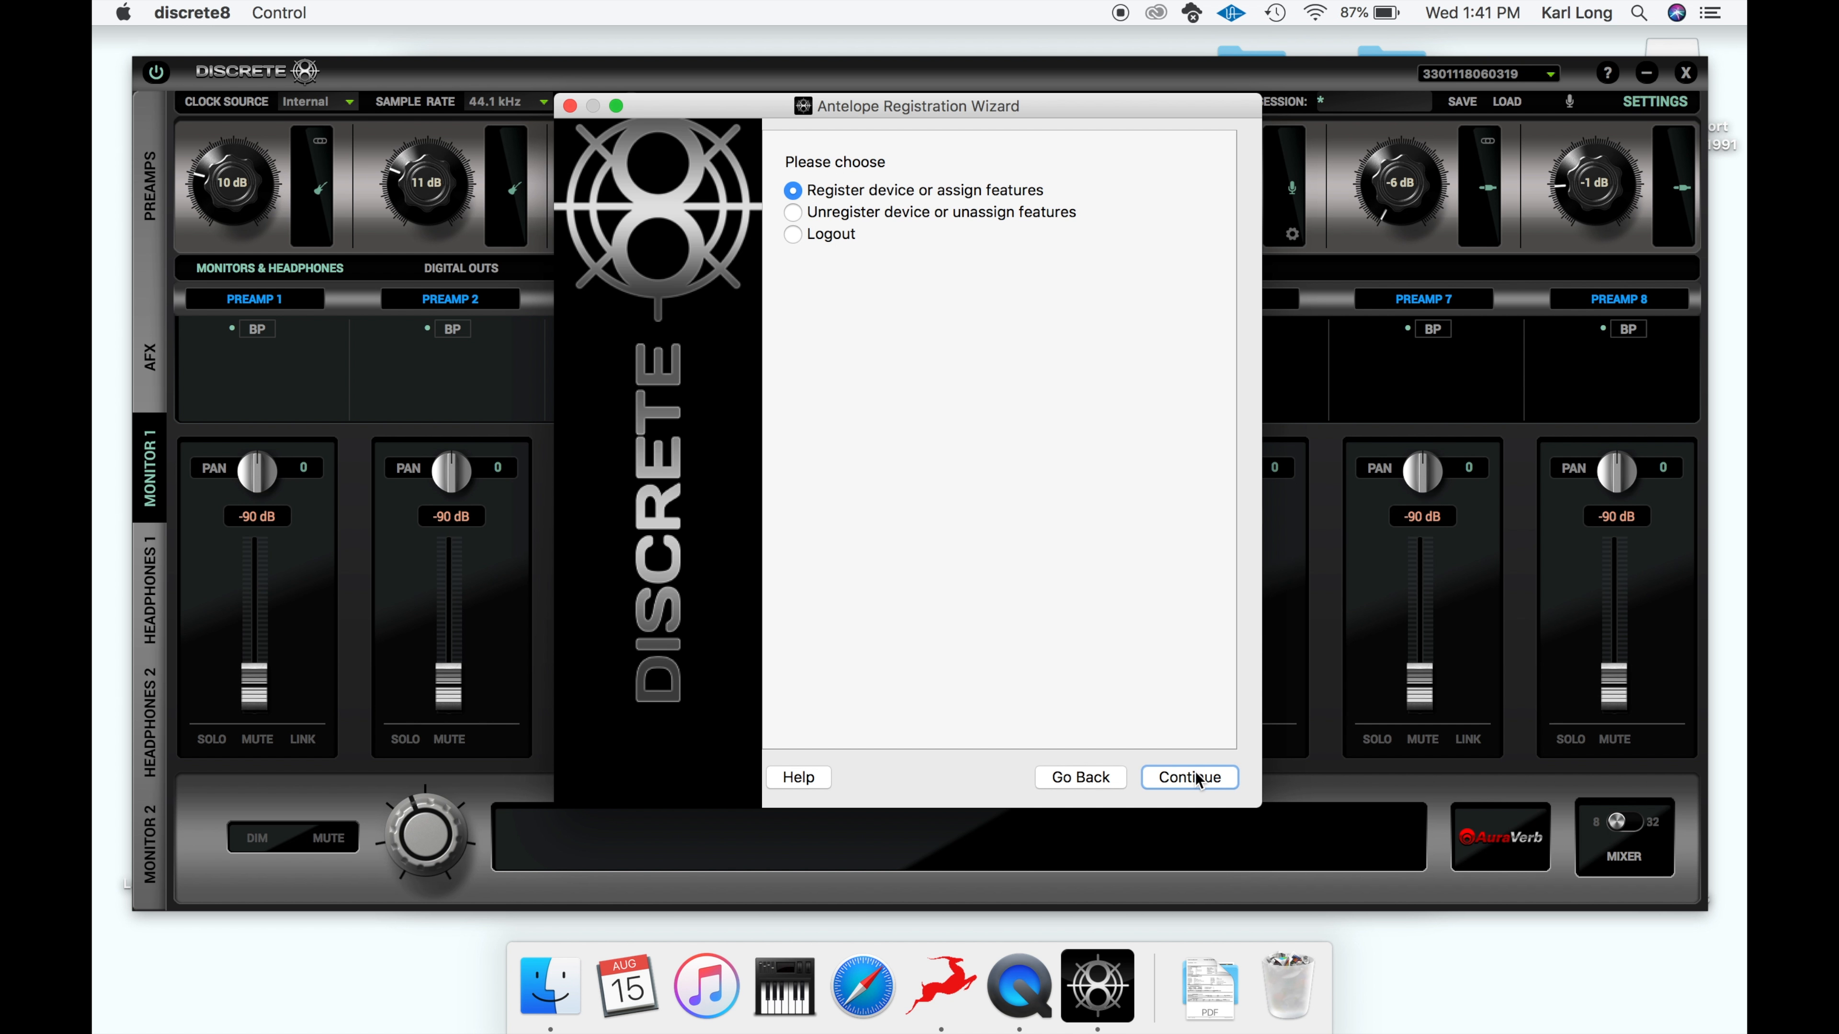
left_click(1188, 778)
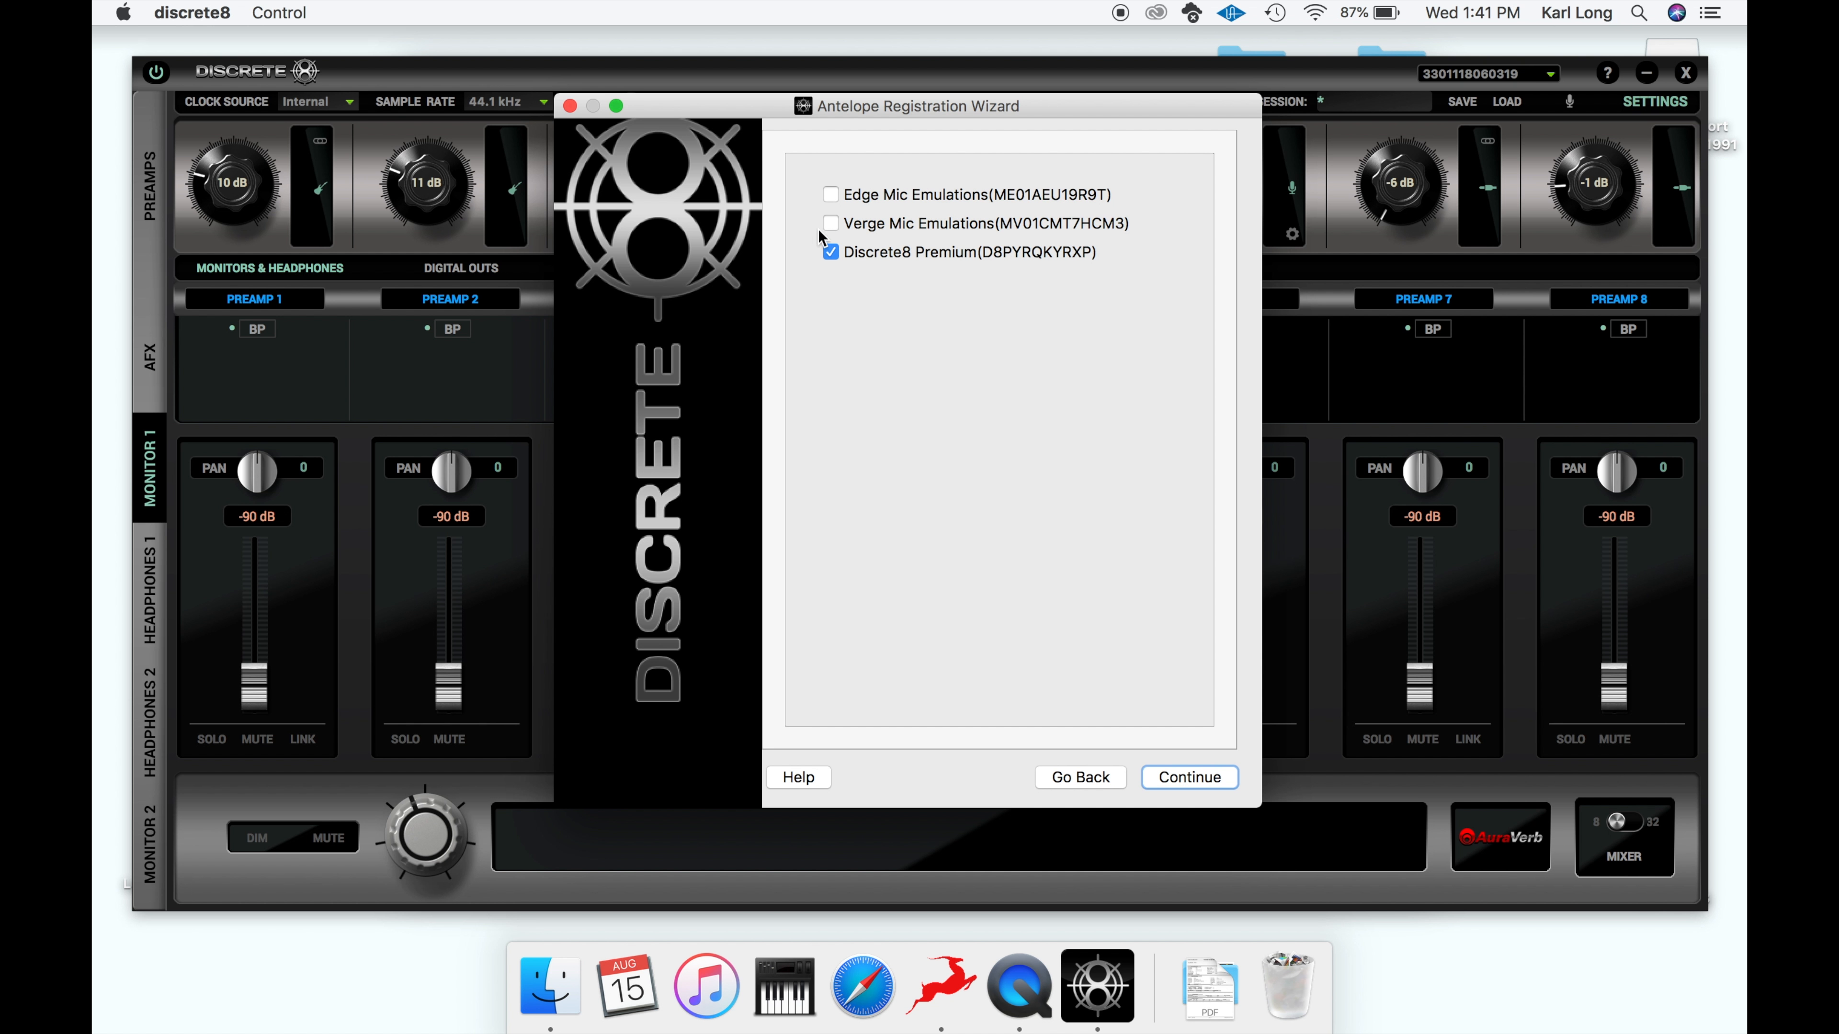
left_click(830, 224)
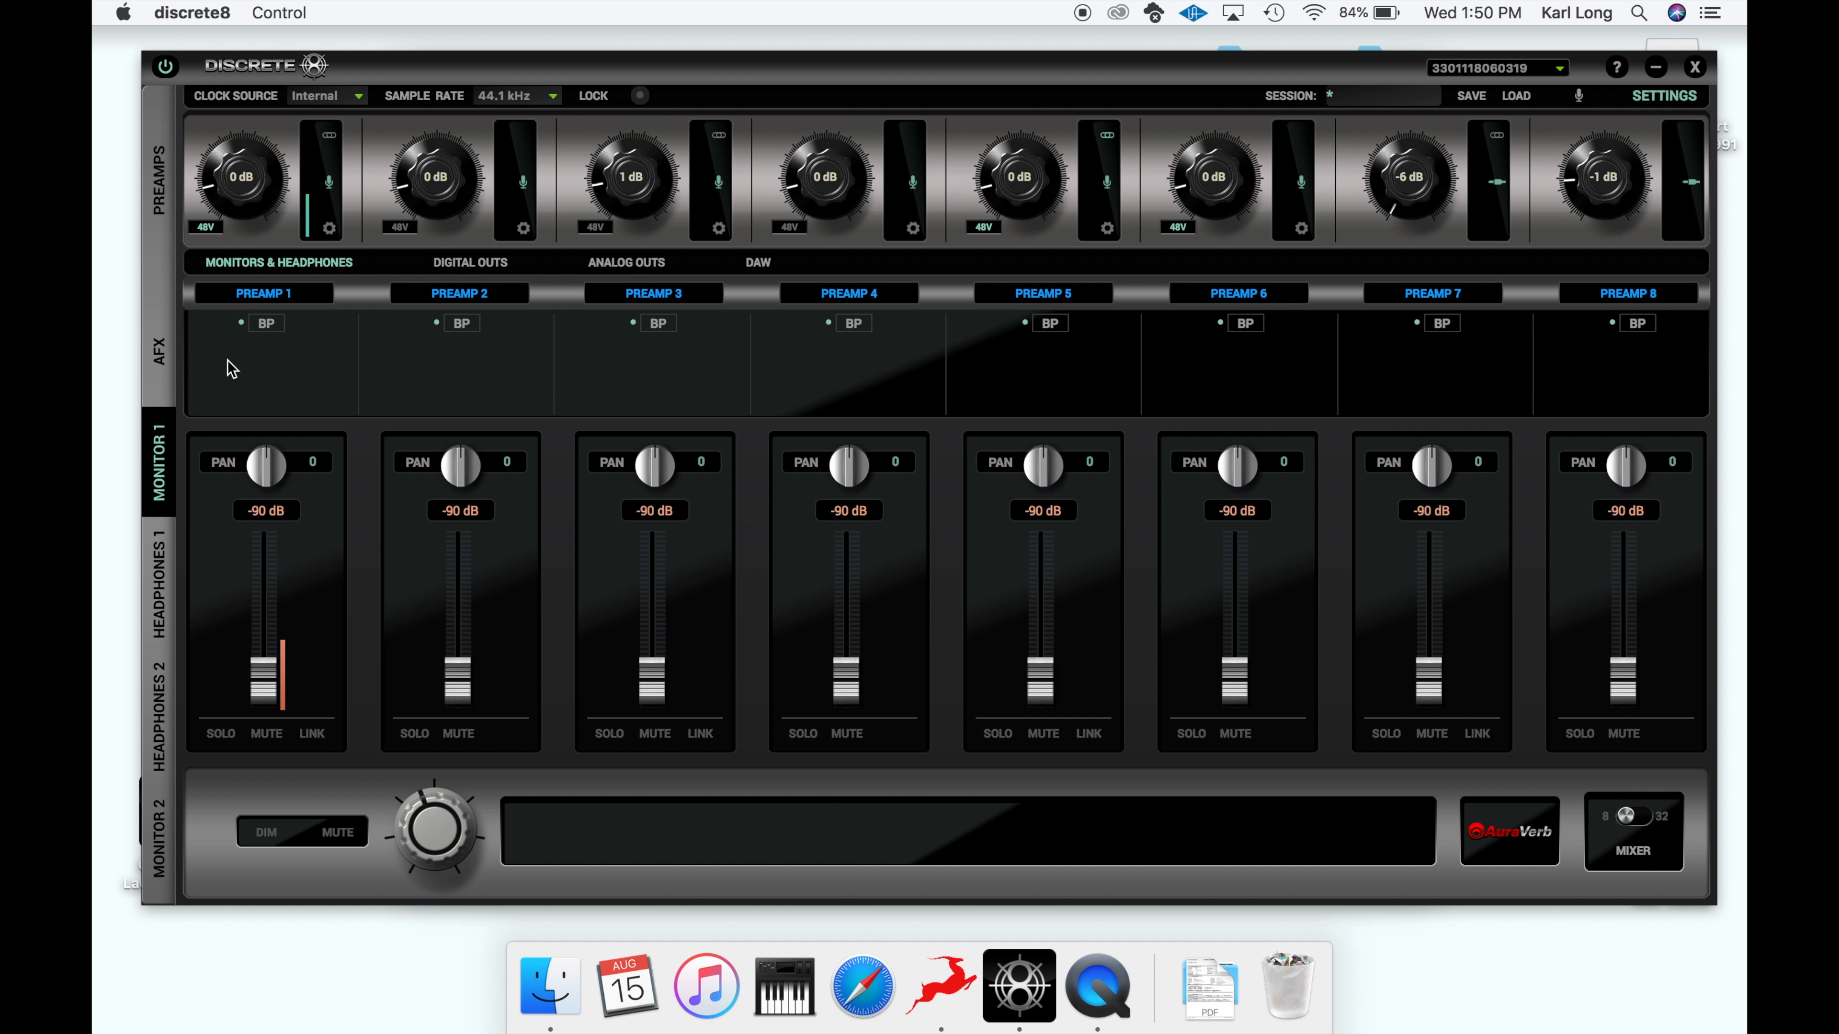
- Raise channel 1's monitor level to -28 dB and enable Verge emulation on channels 1 and 2
left_click_drag(266, 674, 266, 657)
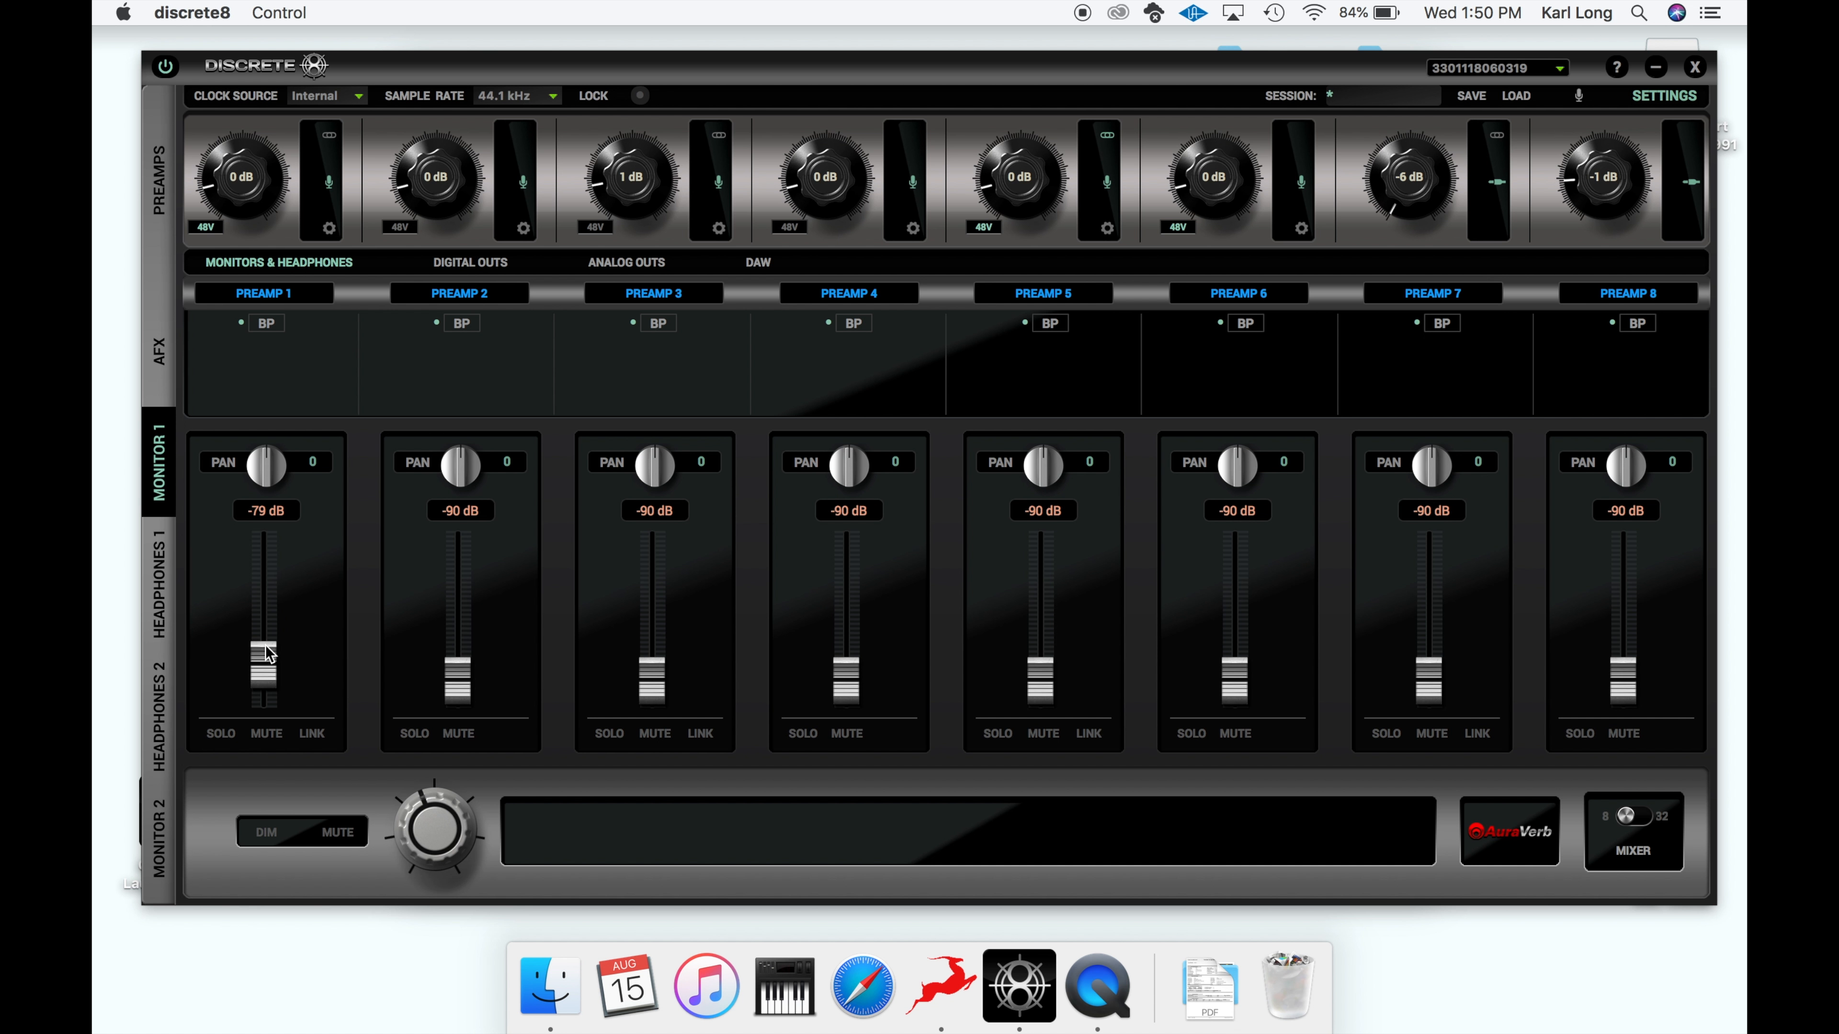
left_click_drag(265, 668, 265, 616)
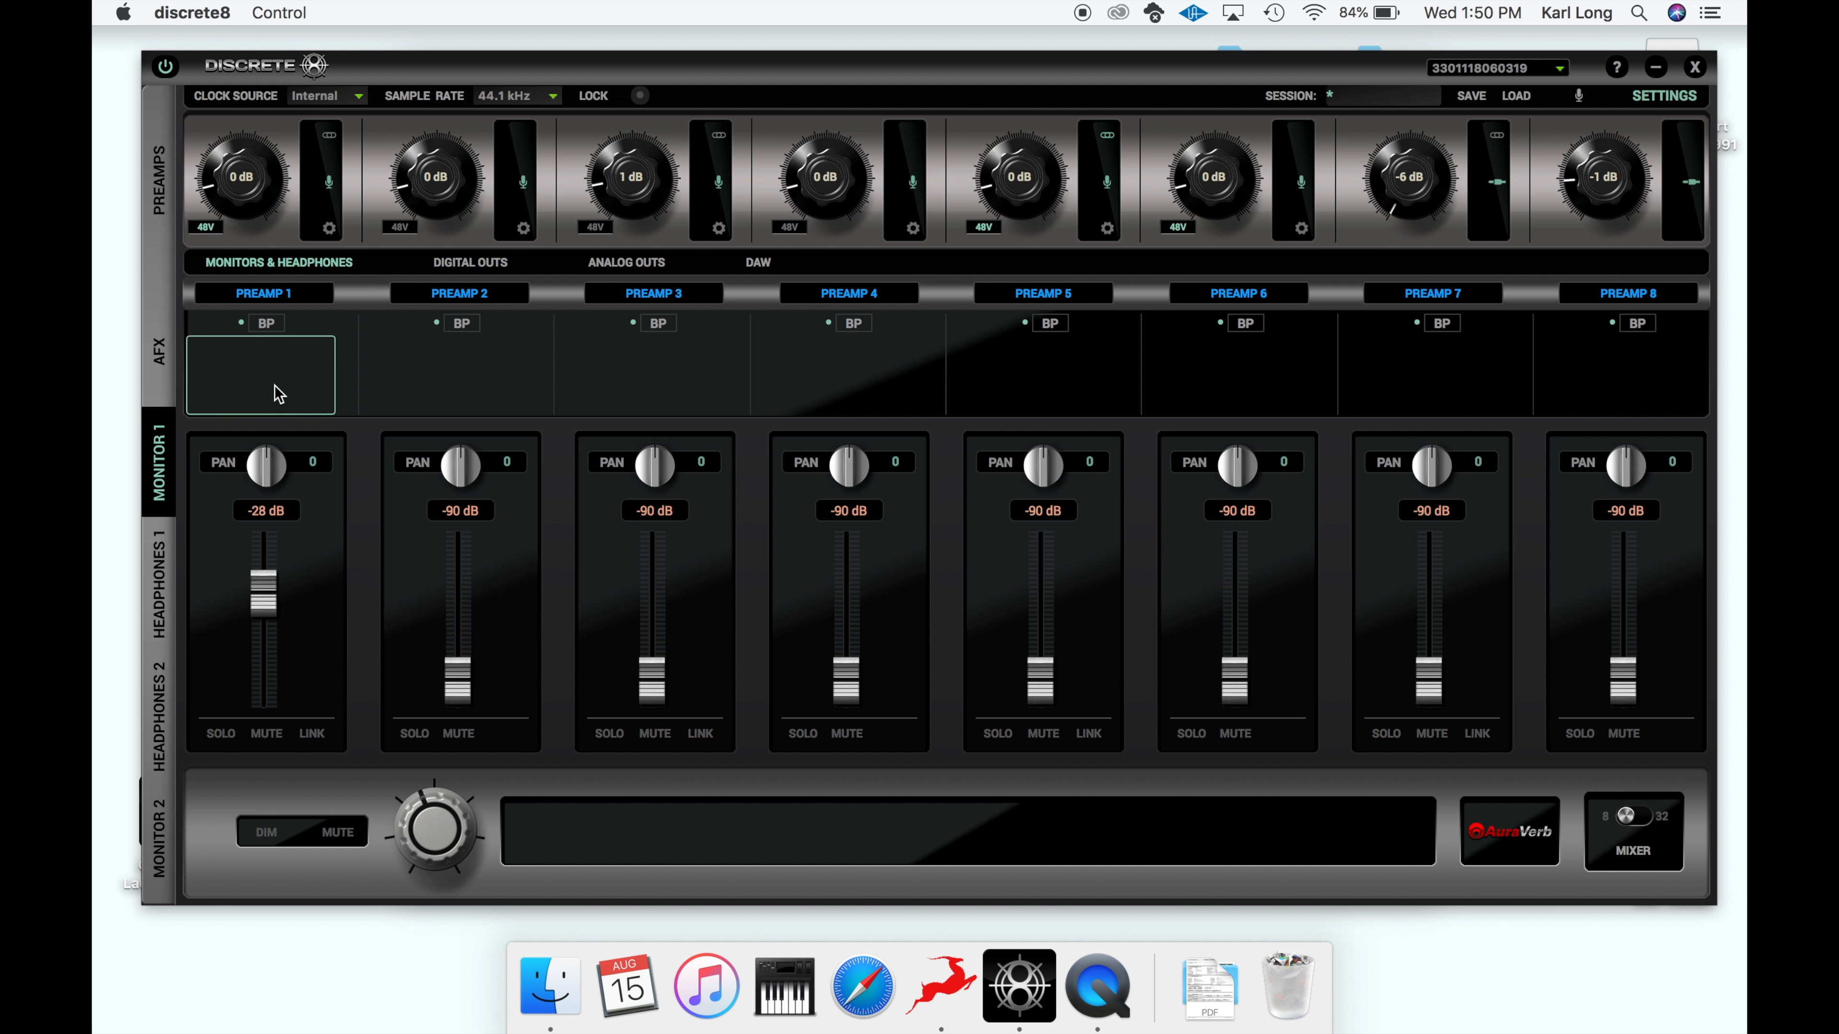
left_click(260, 373)
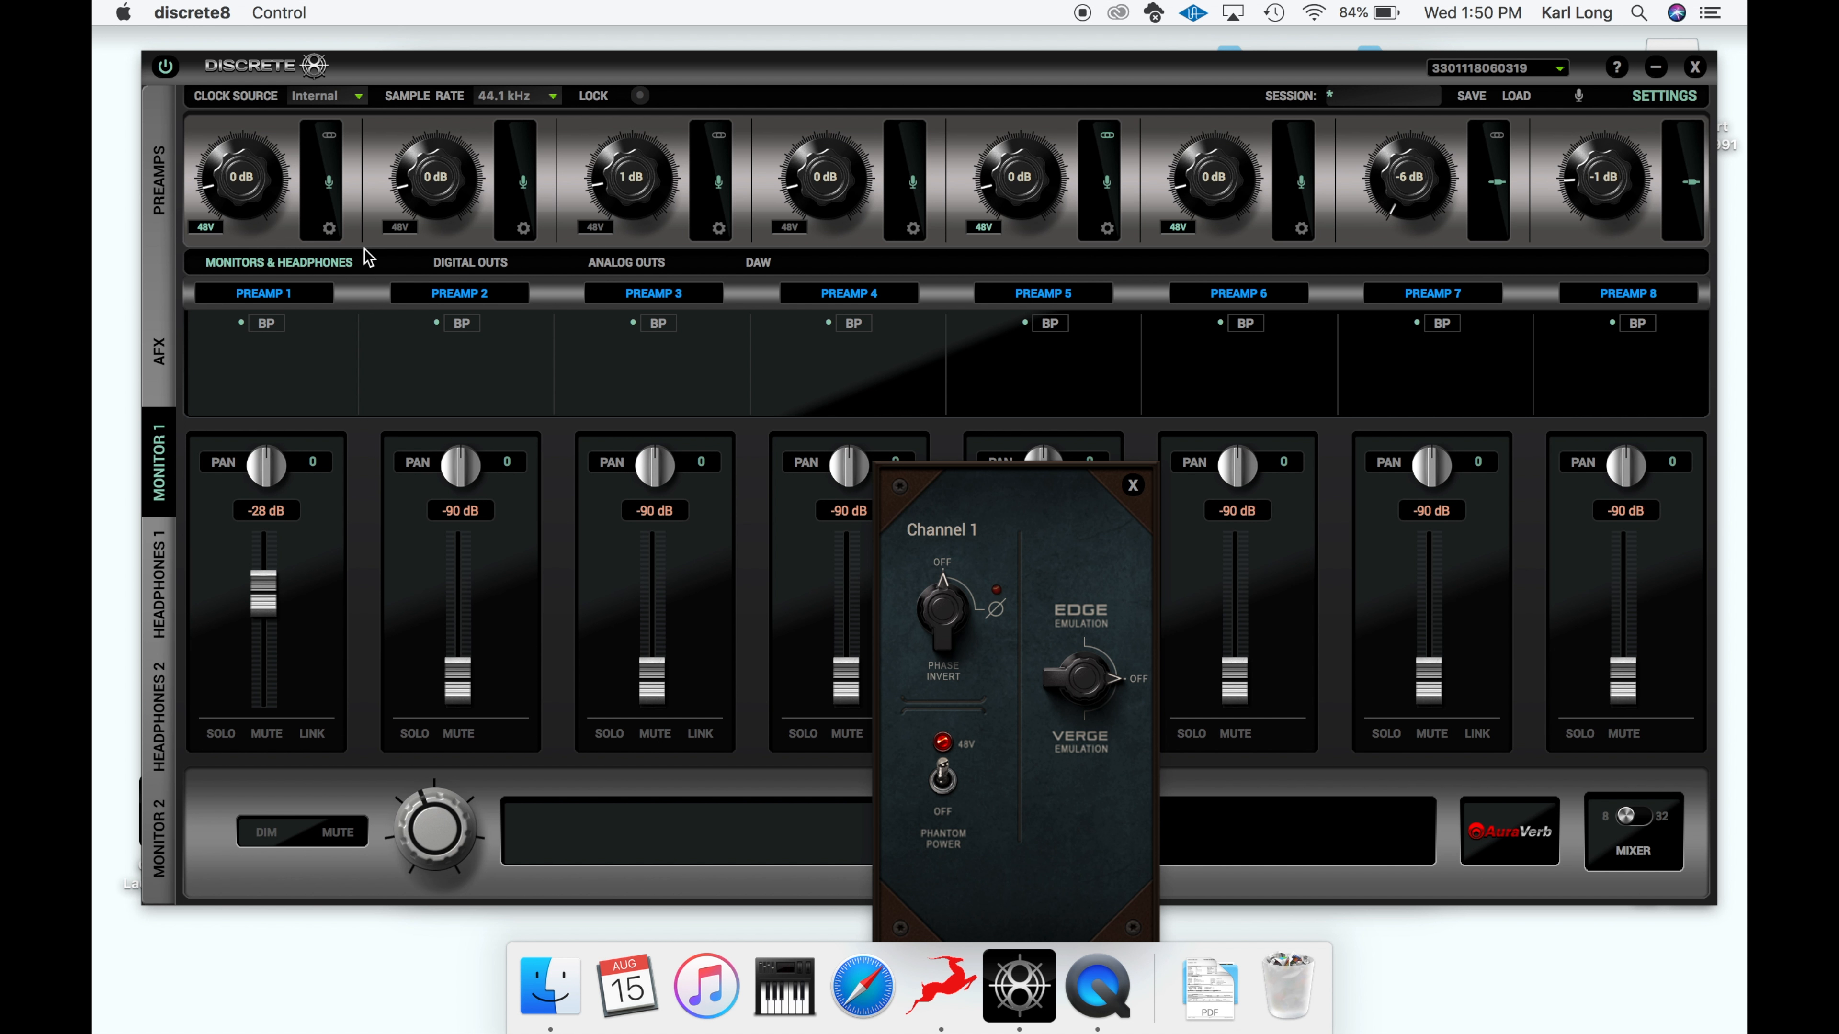
mouse_move(1062, 639)
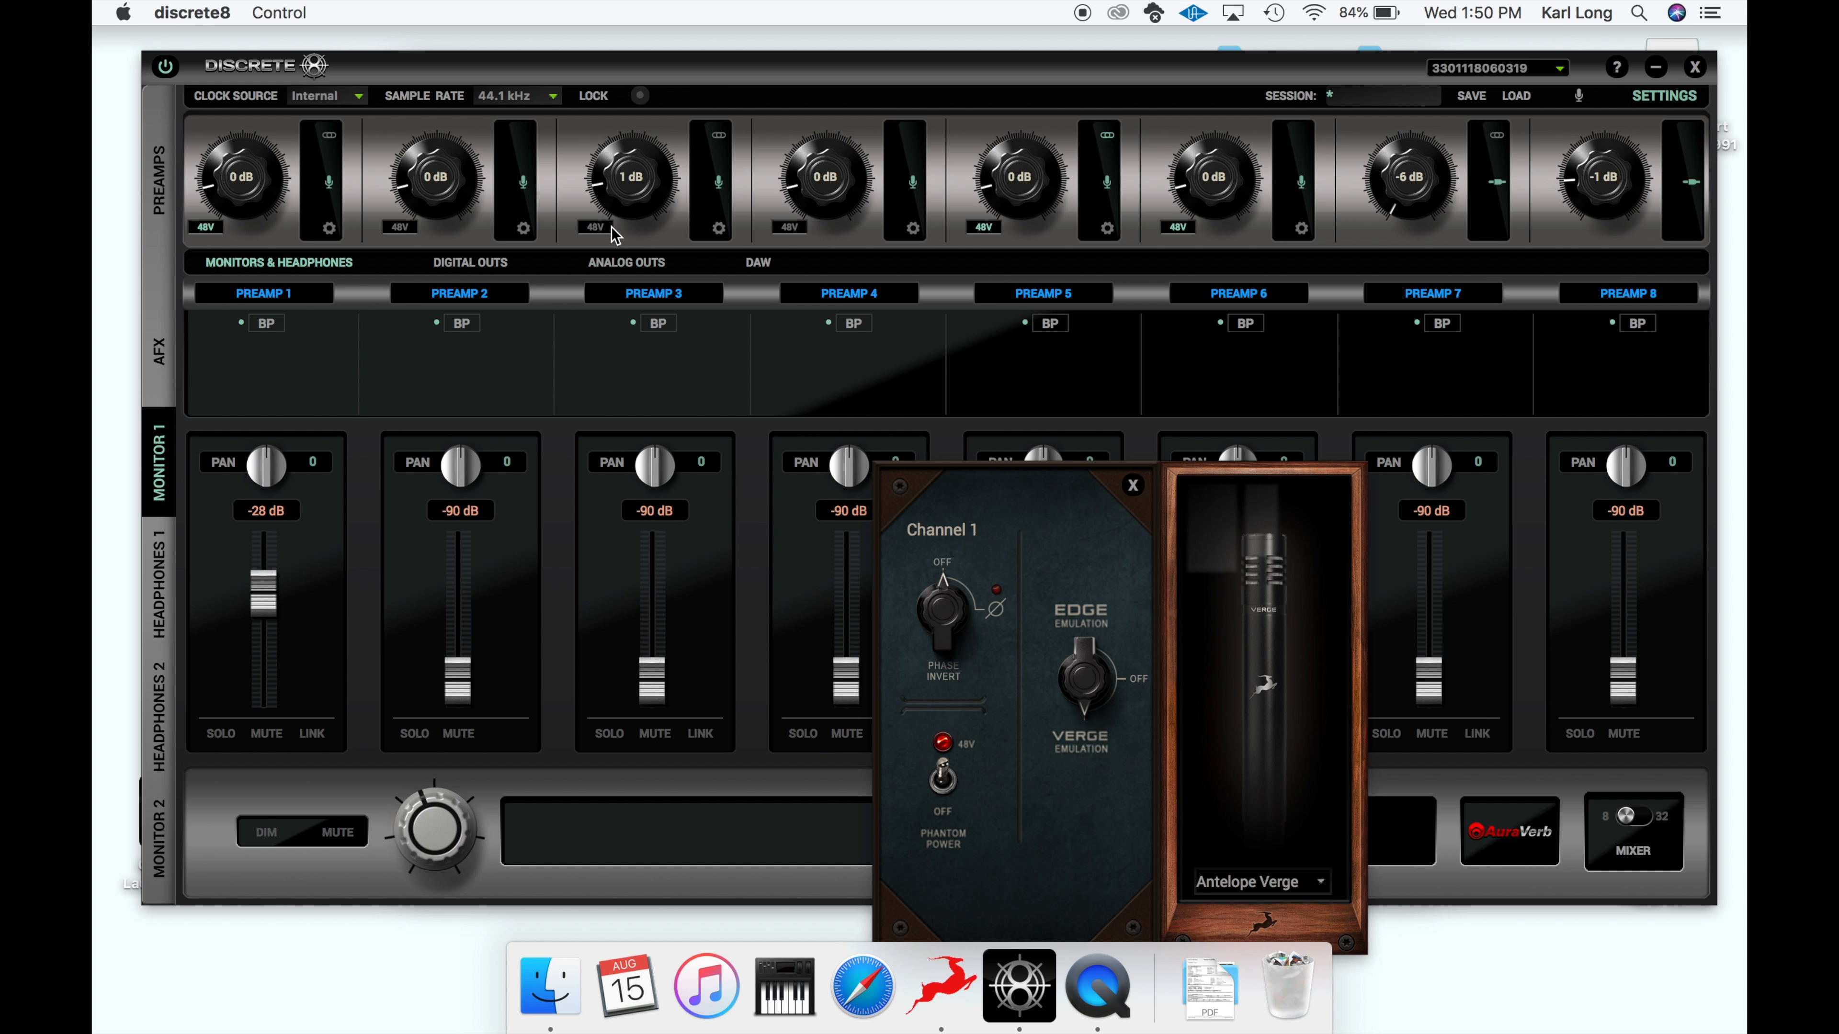
mouse_move(323, 235)
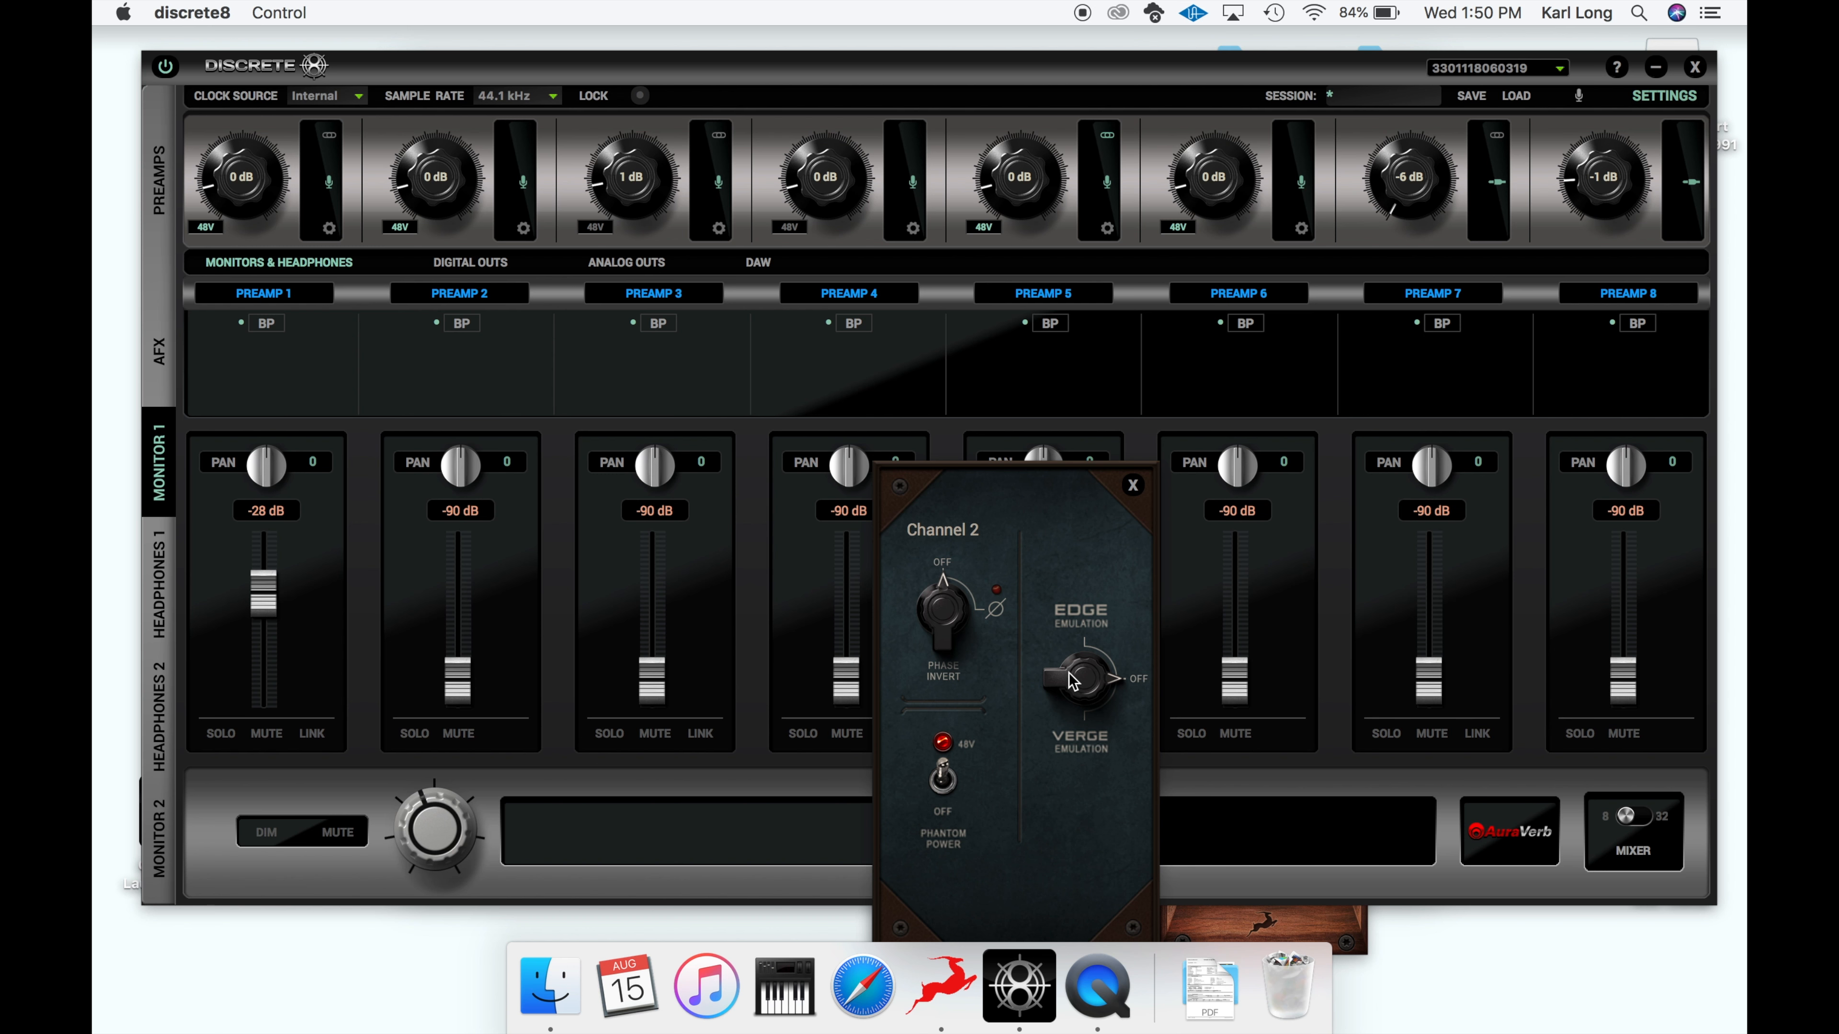
left_click(1076, 680)
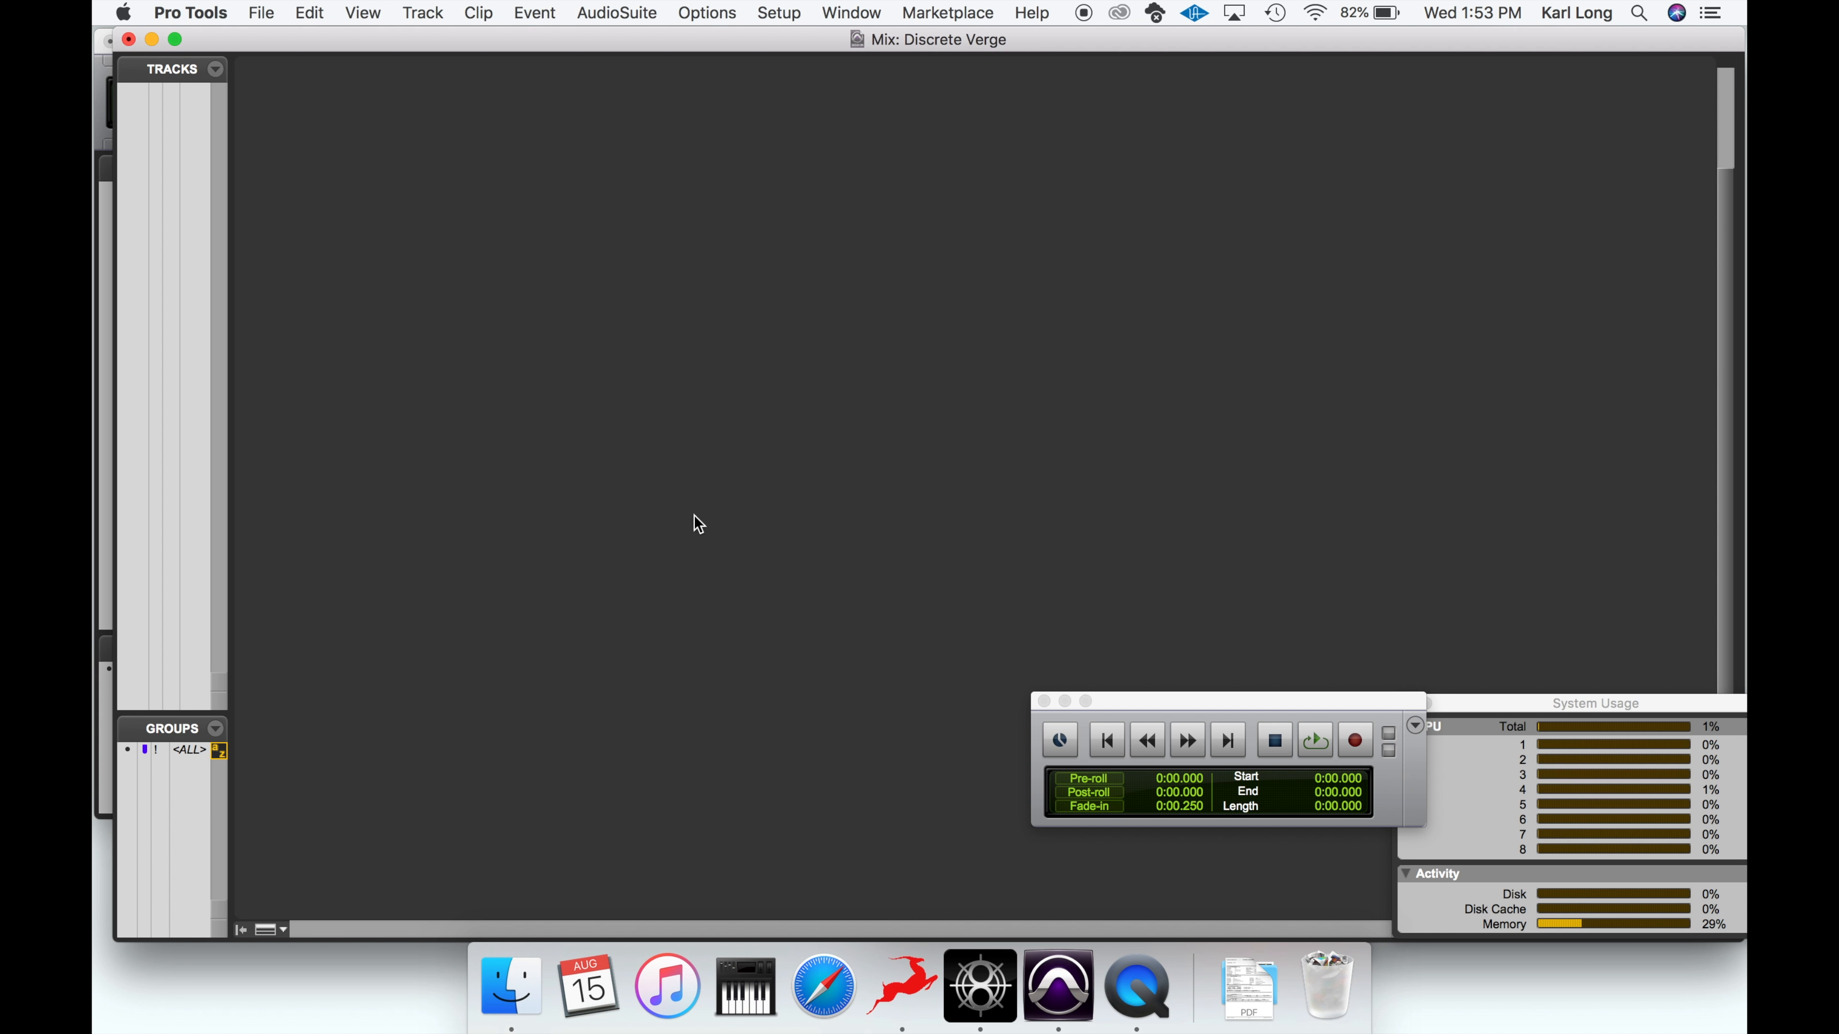
- Create two new mono audio tracks in the Discrete Verge session via Track > New
left_click(422, 12)
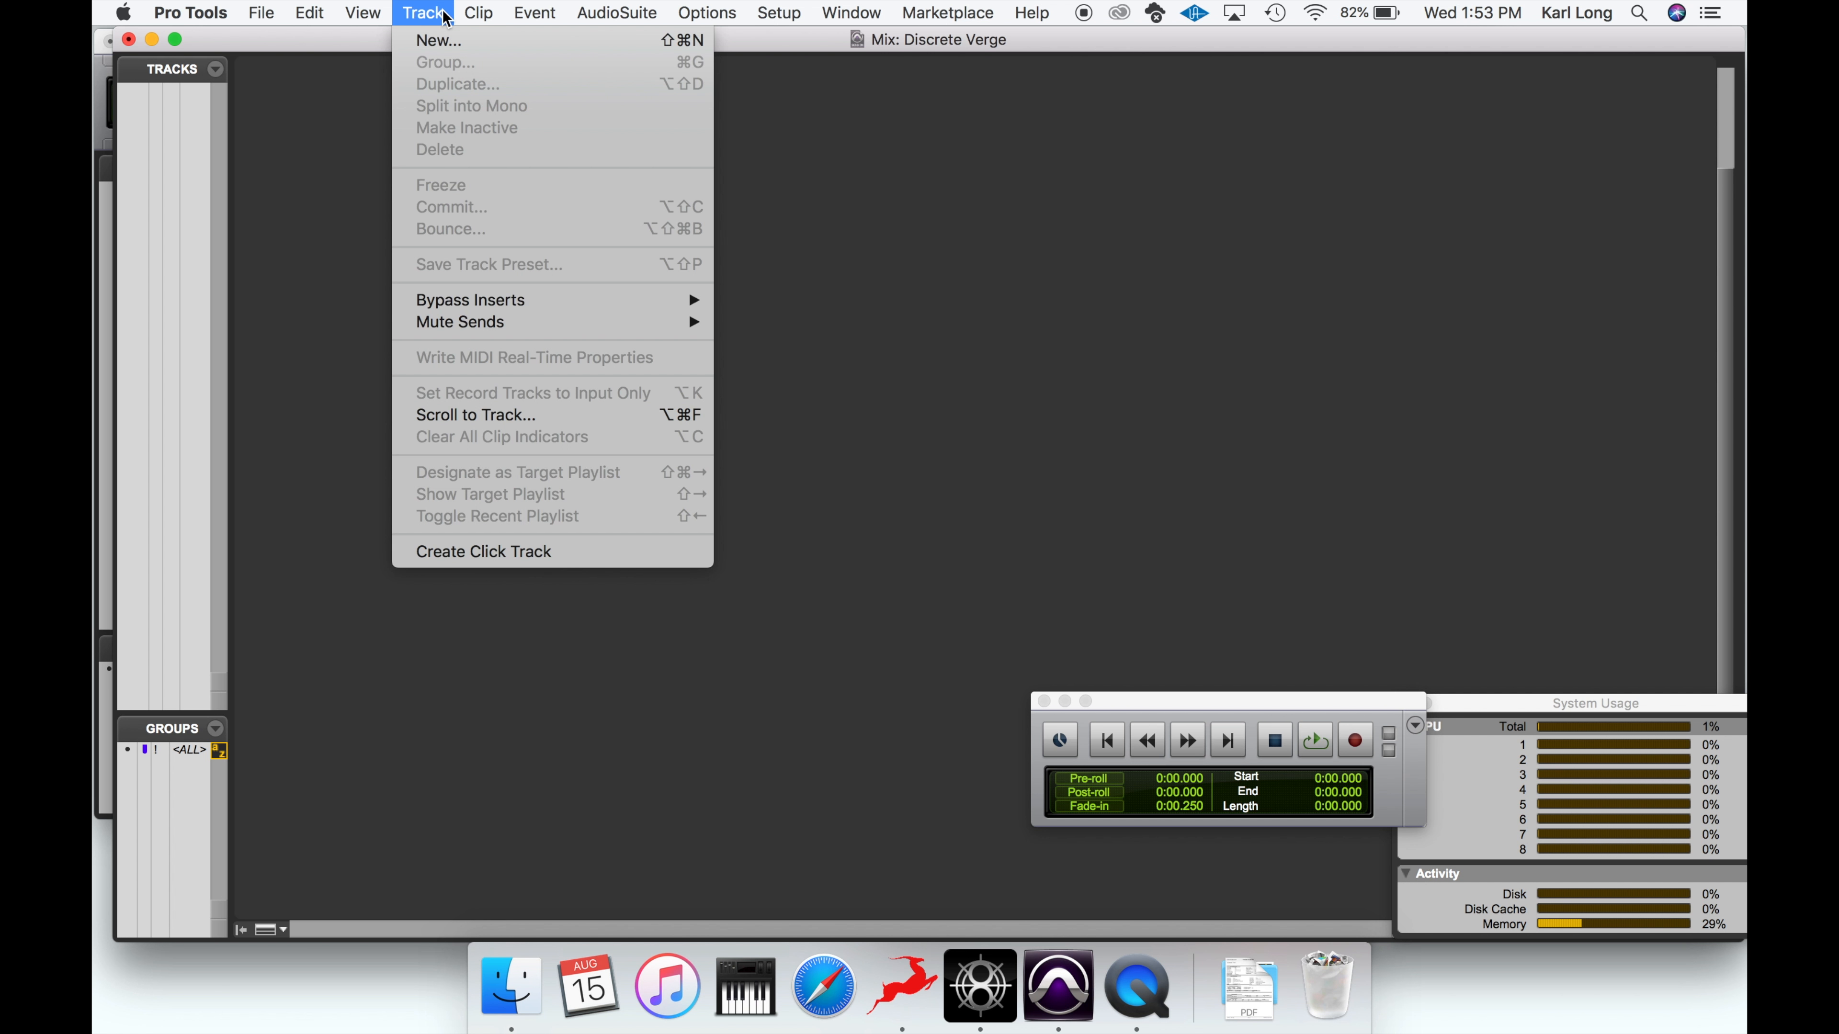
mouse_move(438, 40)
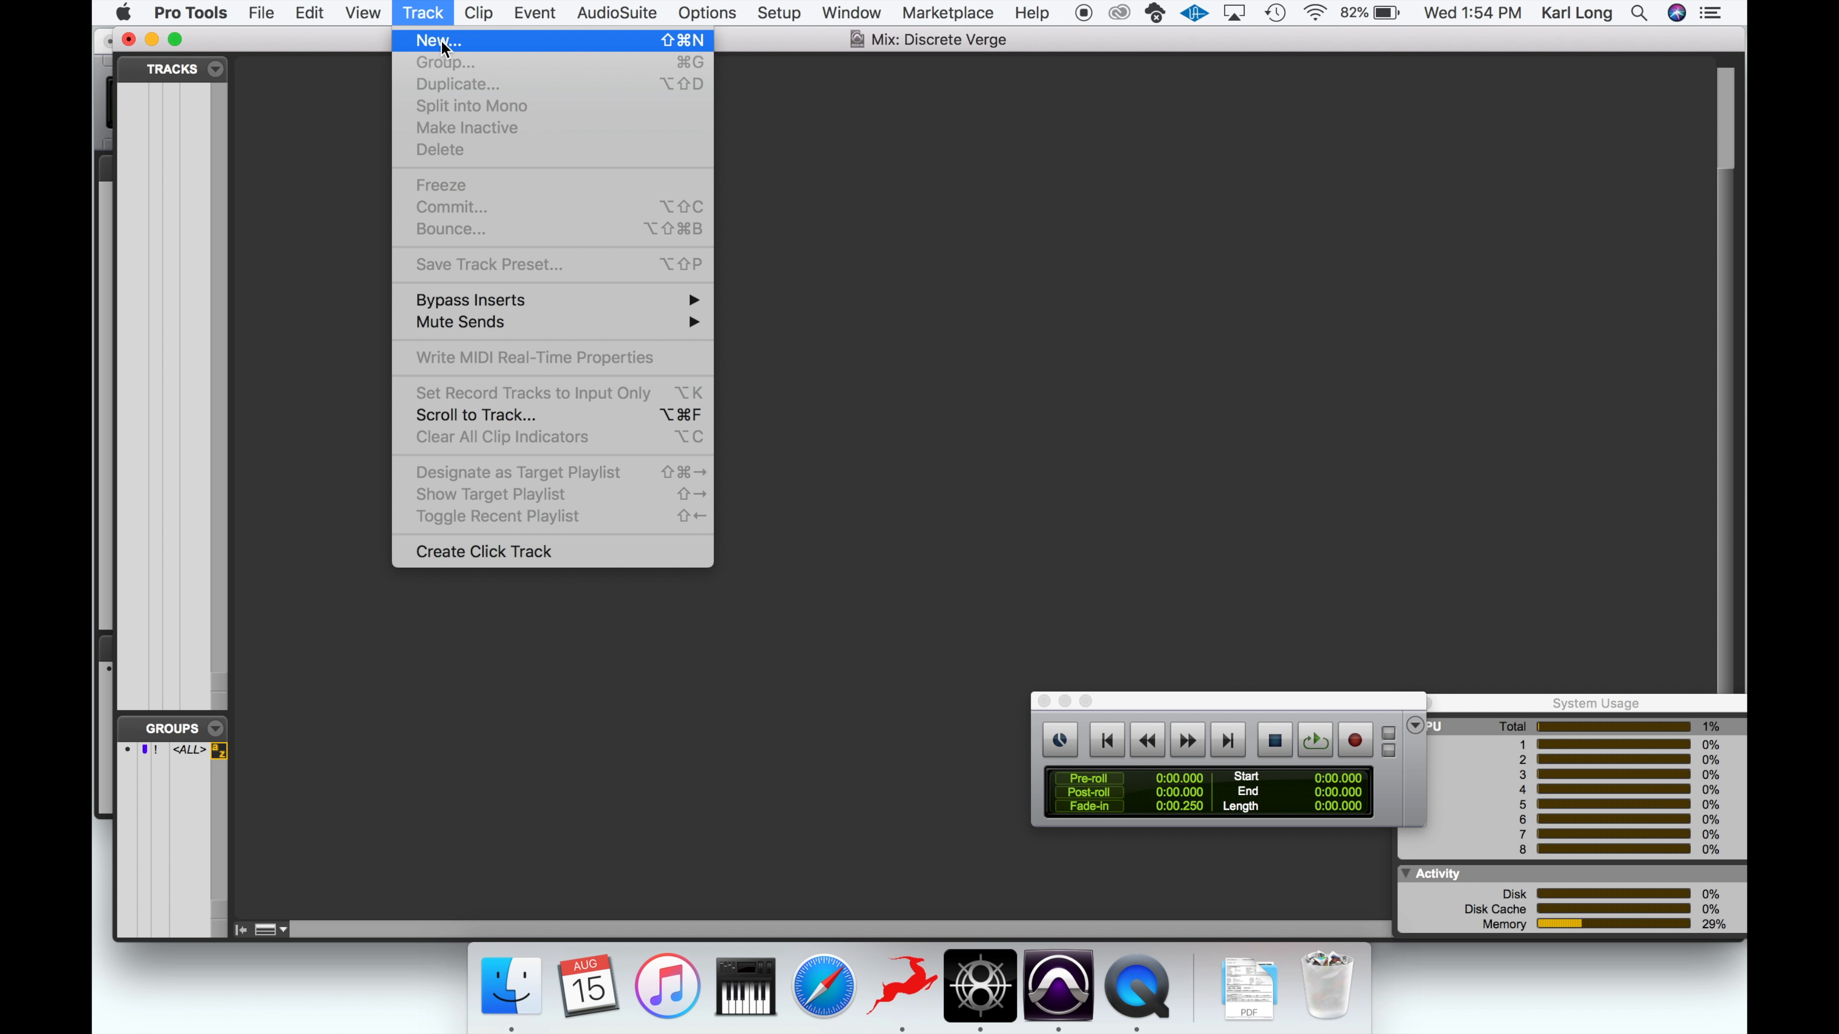
left_click(437, 41)
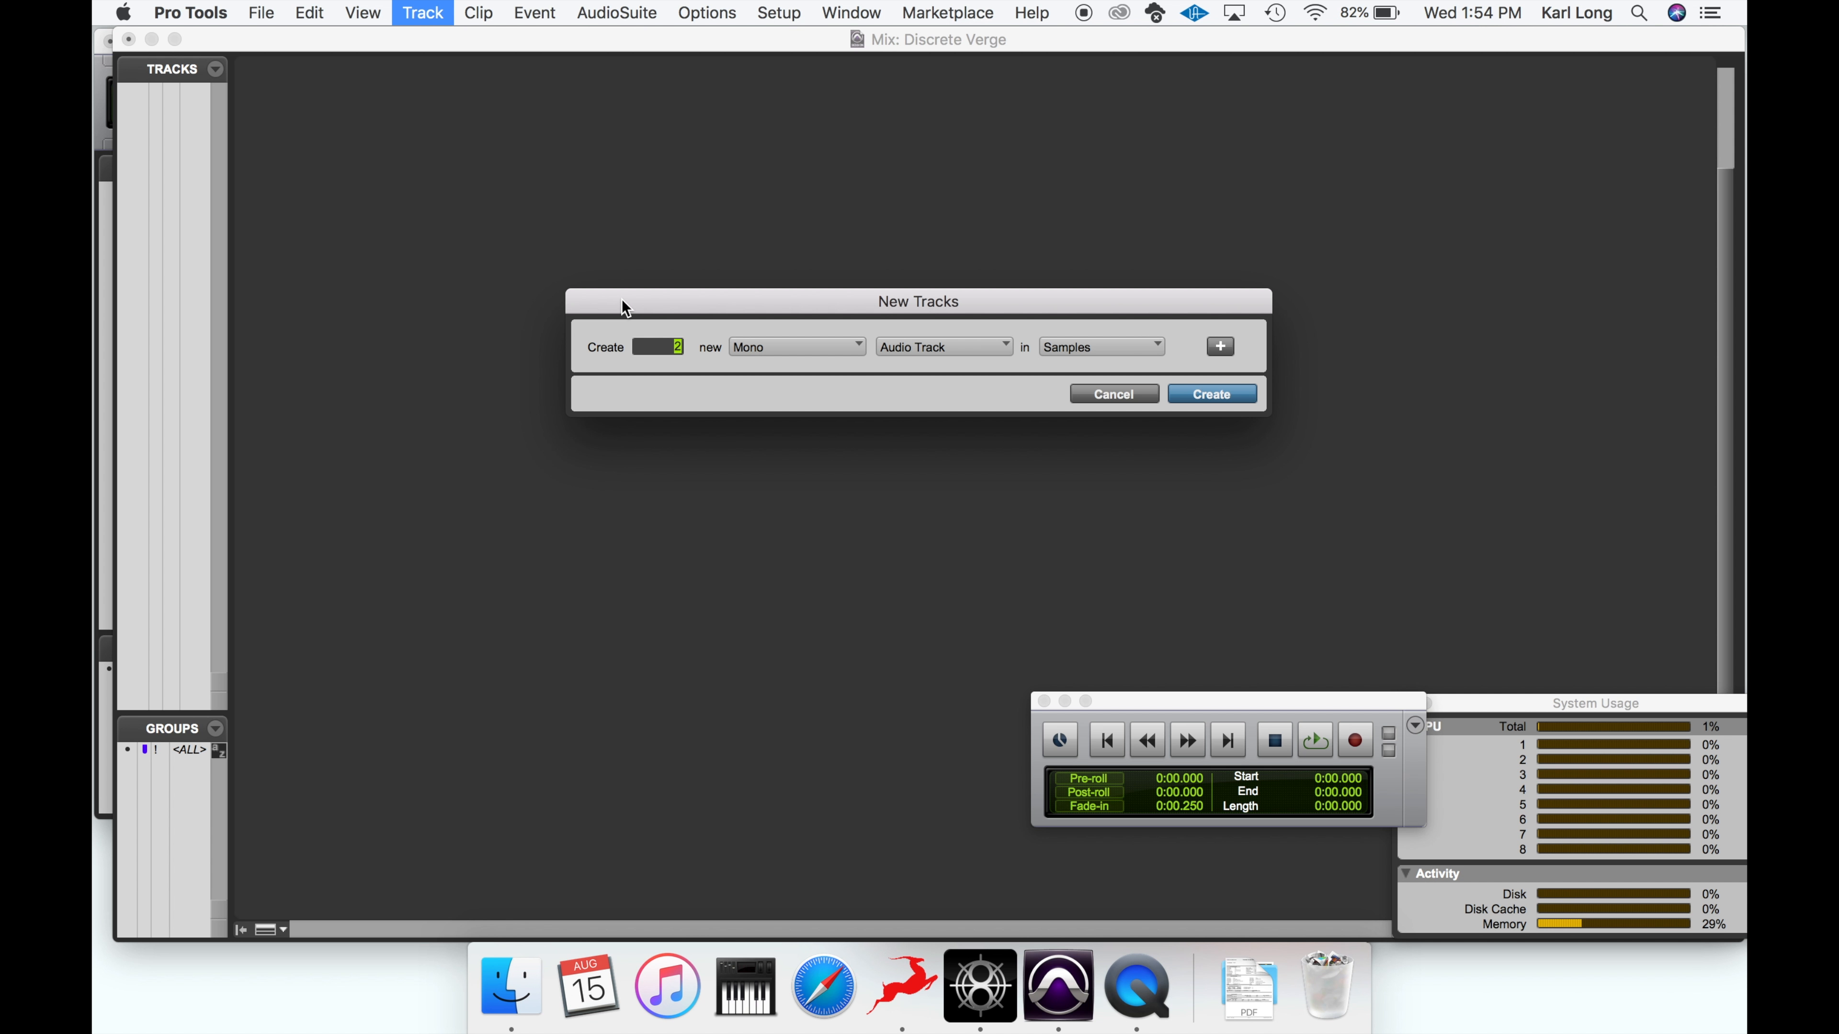
left_click(1211, 393)
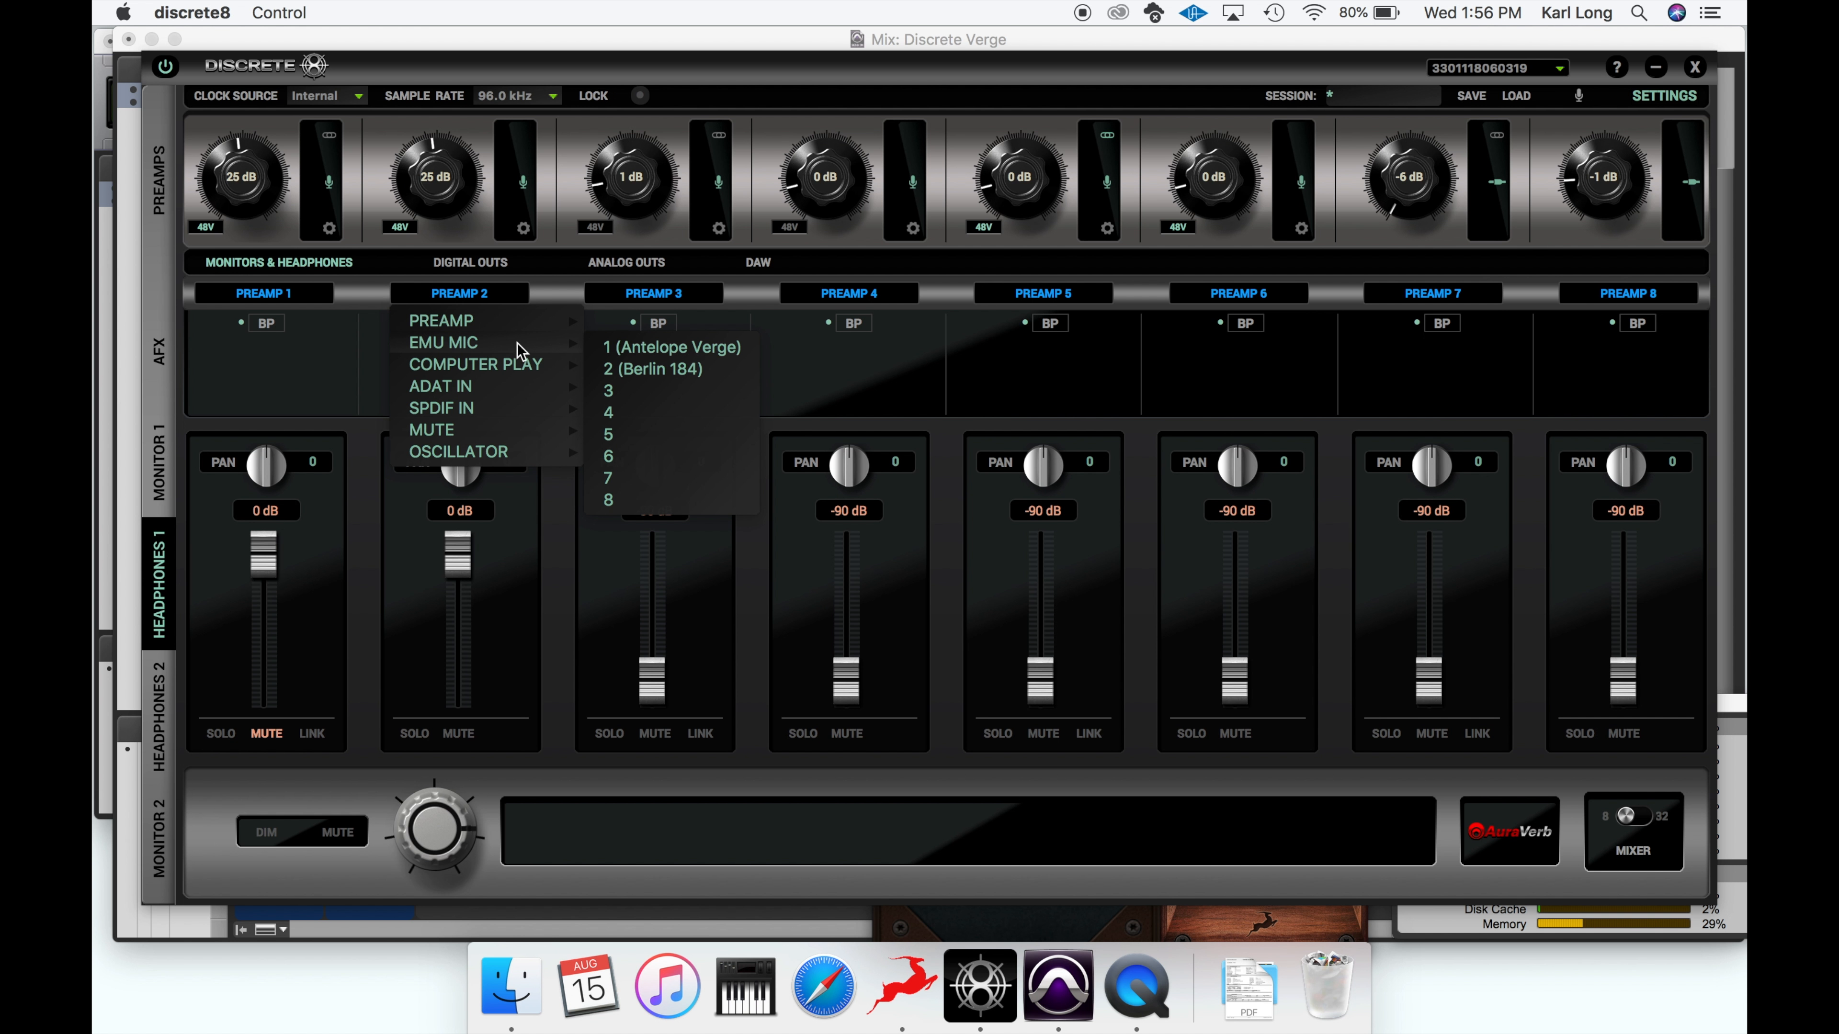
- Route mixer channel 2 from EMU MIC 2 so both channels take emulated Antelope Verge mics
left_click(653, 368)
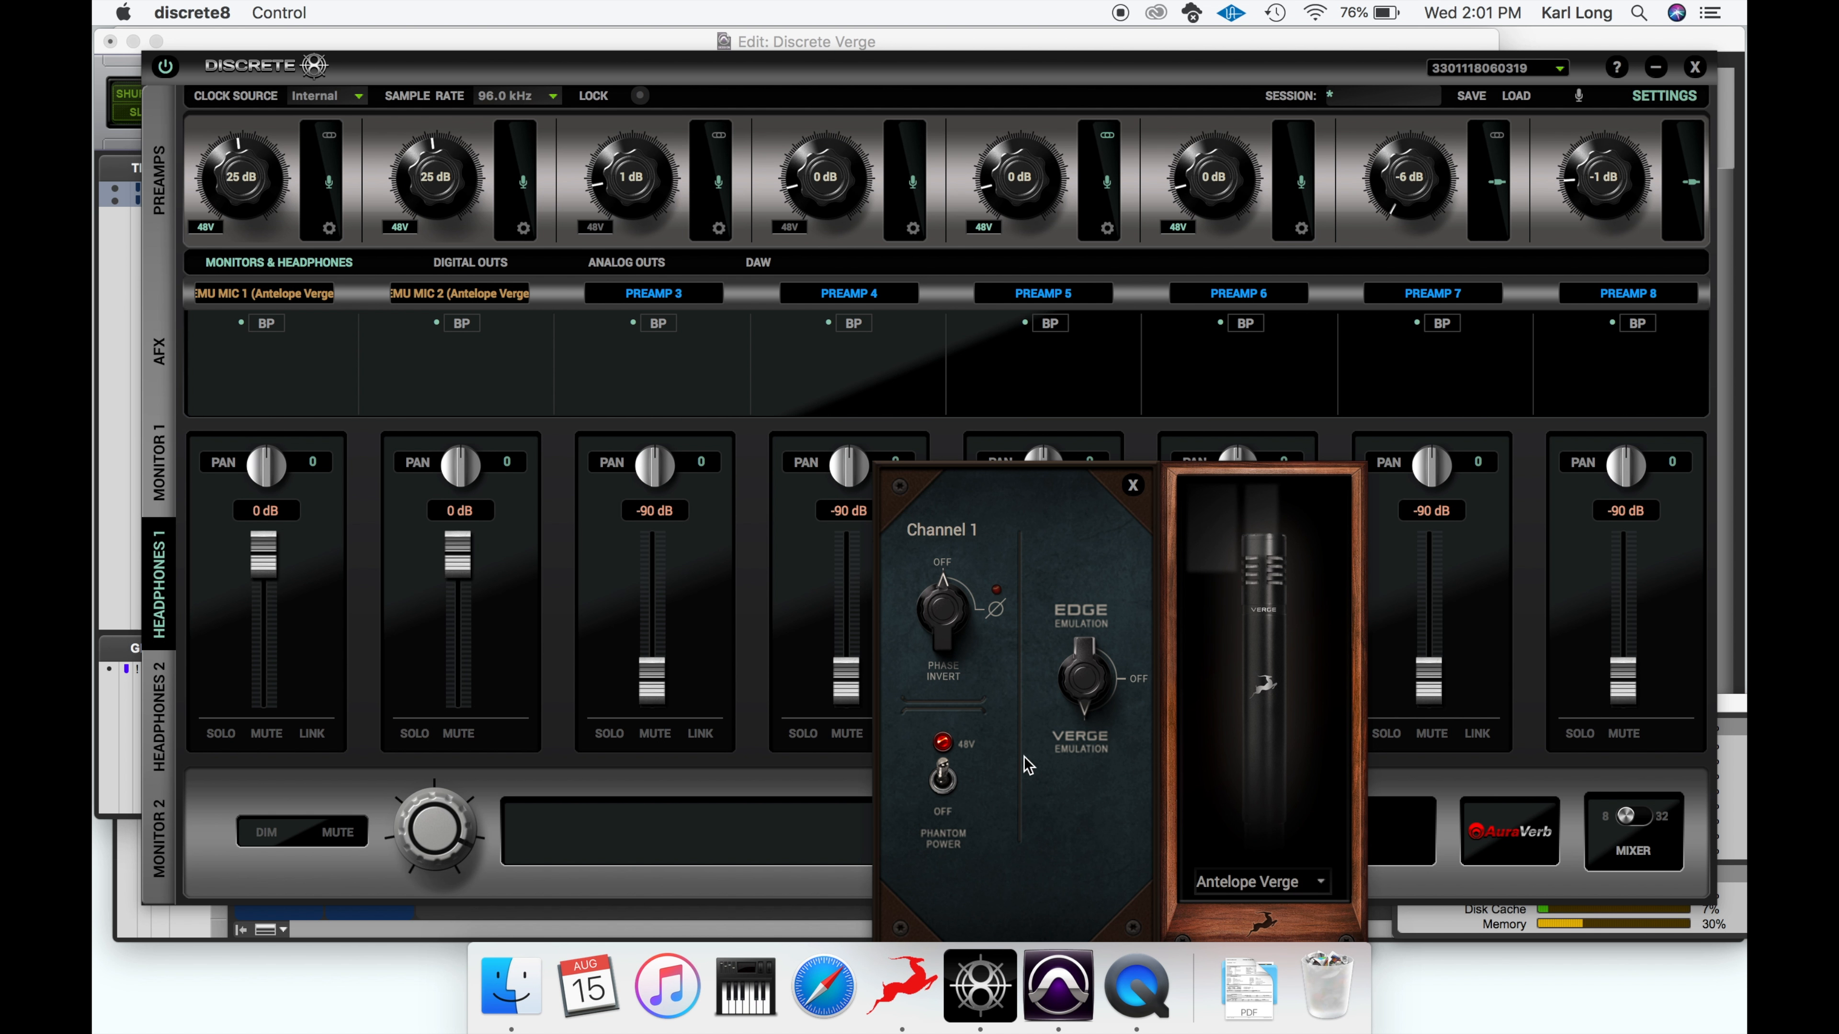
mouse_move(350, 340)
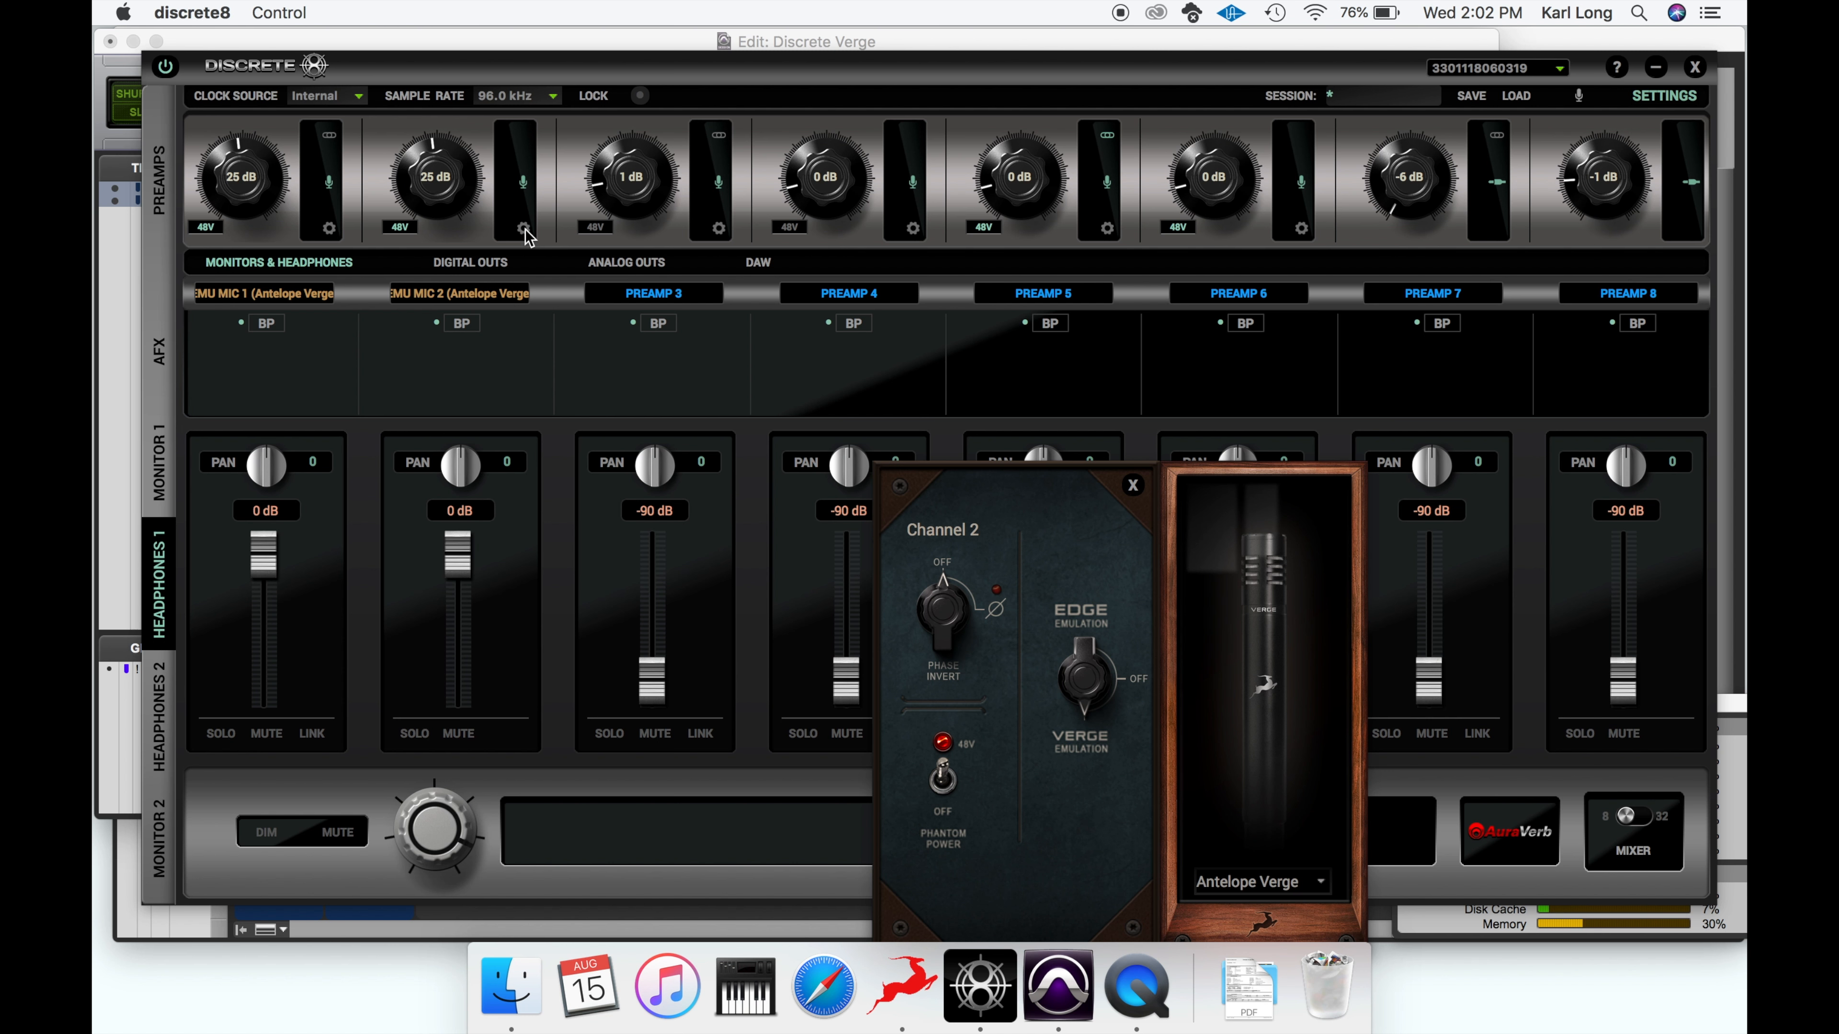
mouse_move(1311, 875)
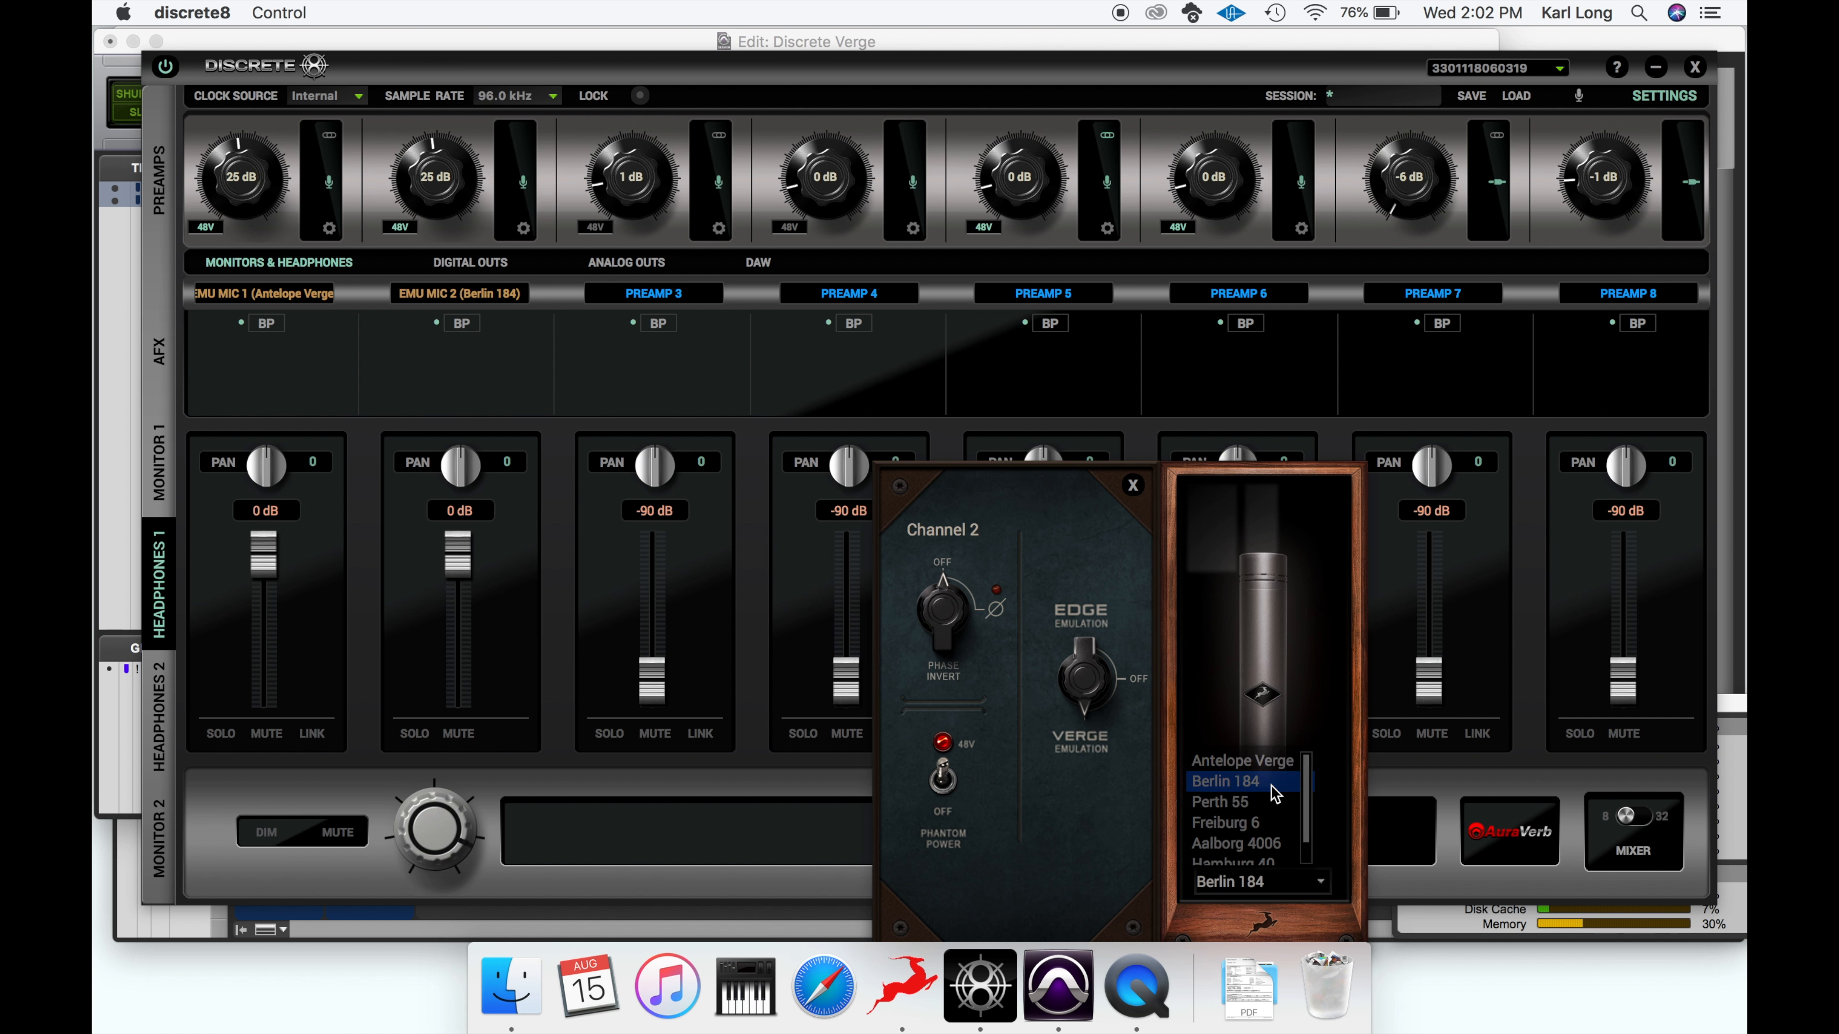
- Select the Berlin 184 model for emulated mic channel 2
left_click(1224, 782)
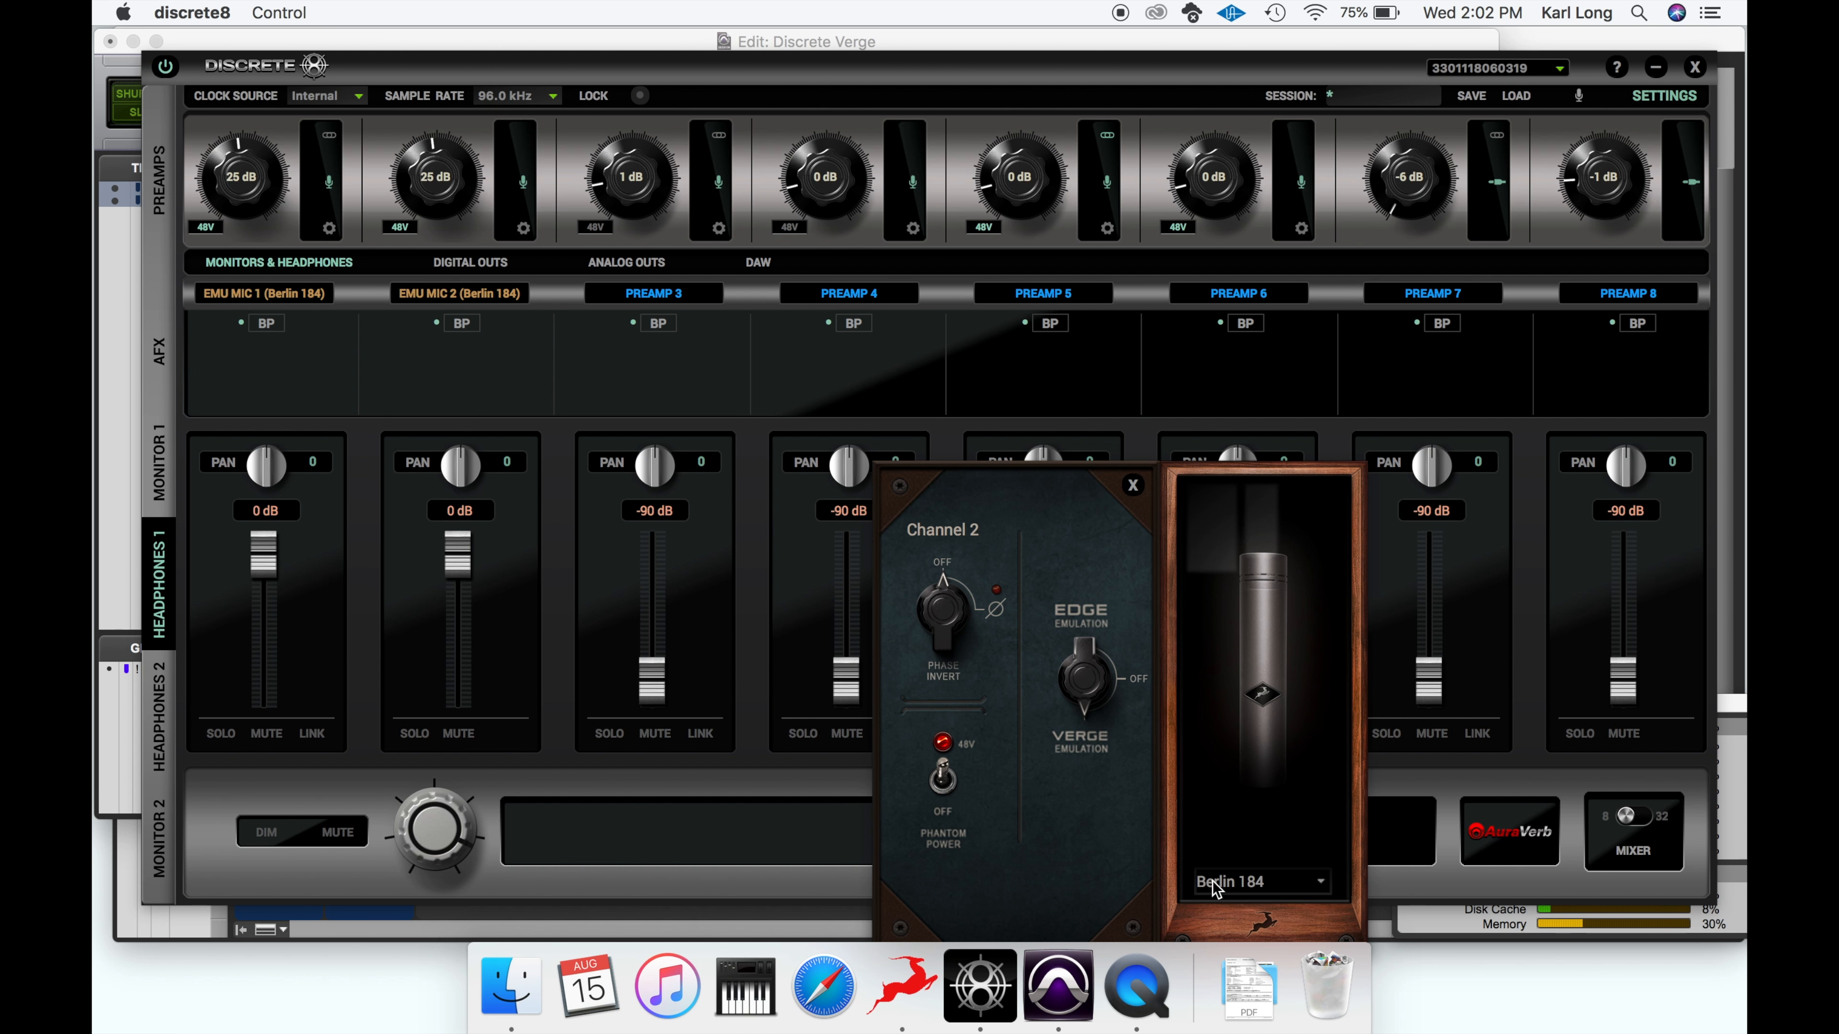
- Set the Perth 55 mic model on emulated channel 2 and then on channel 1
left_click(1258, 881)
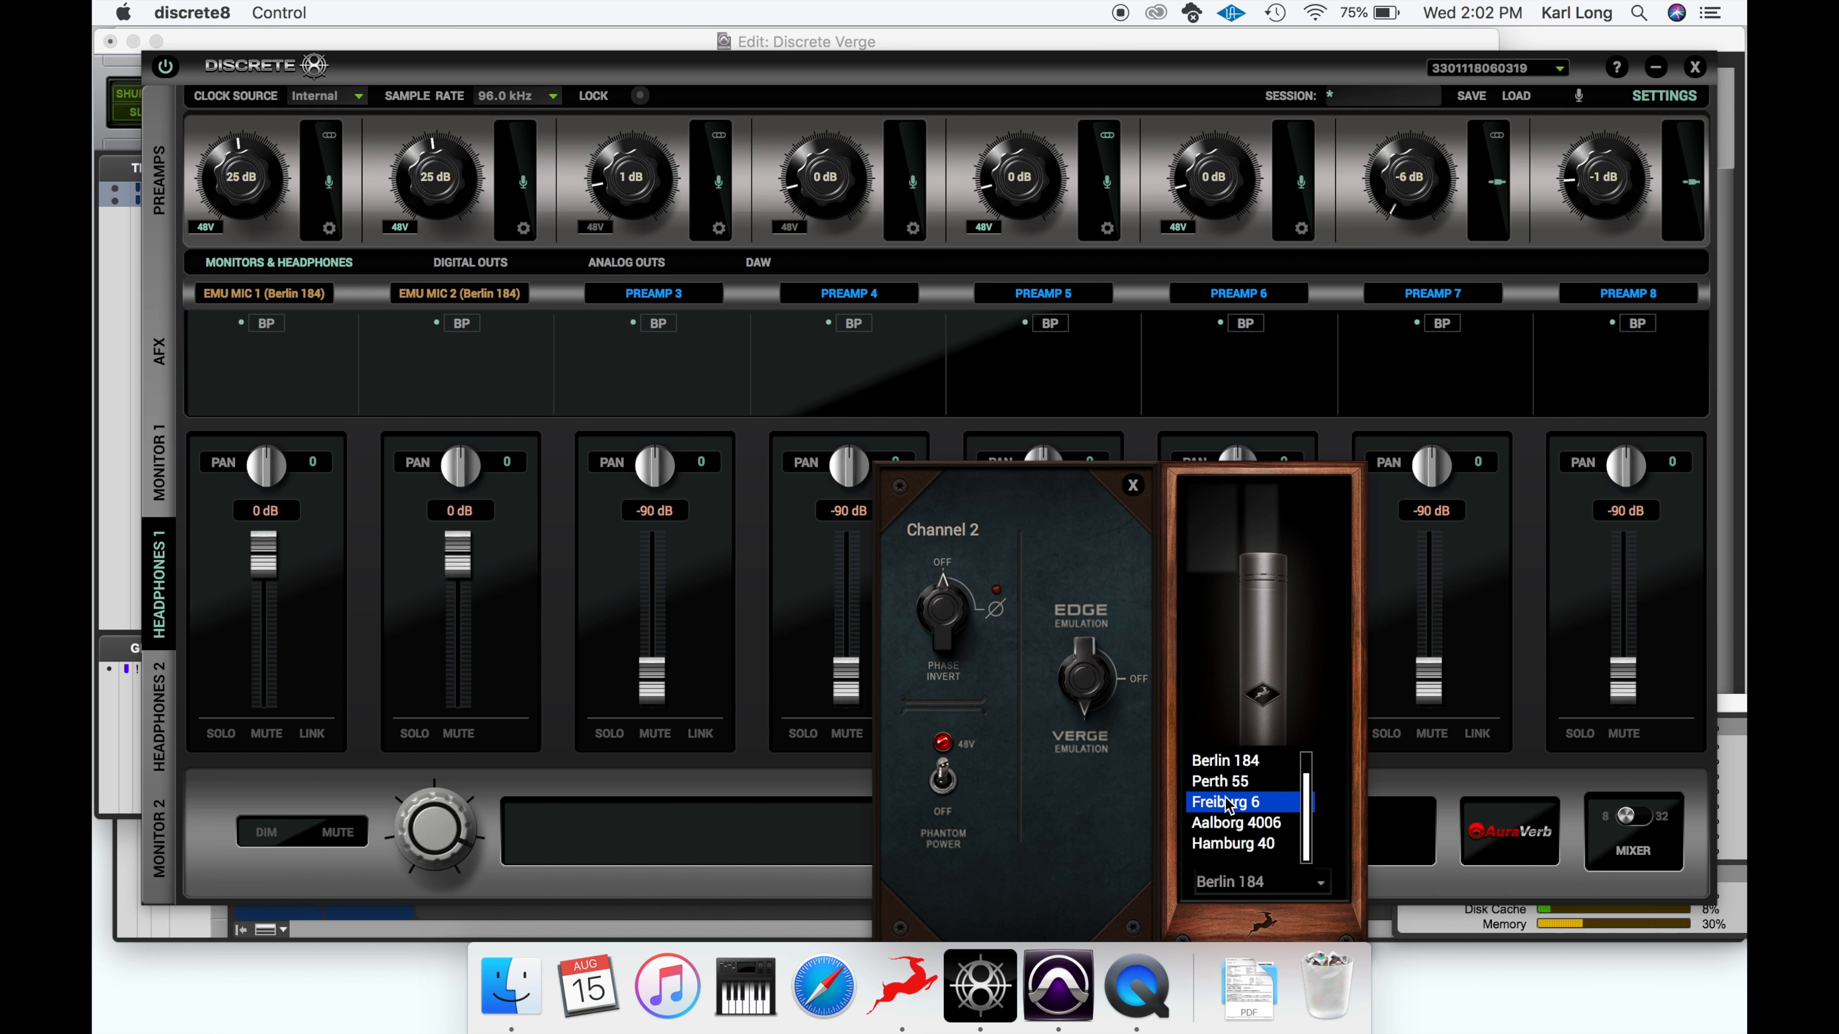
left_click(1219, 781)
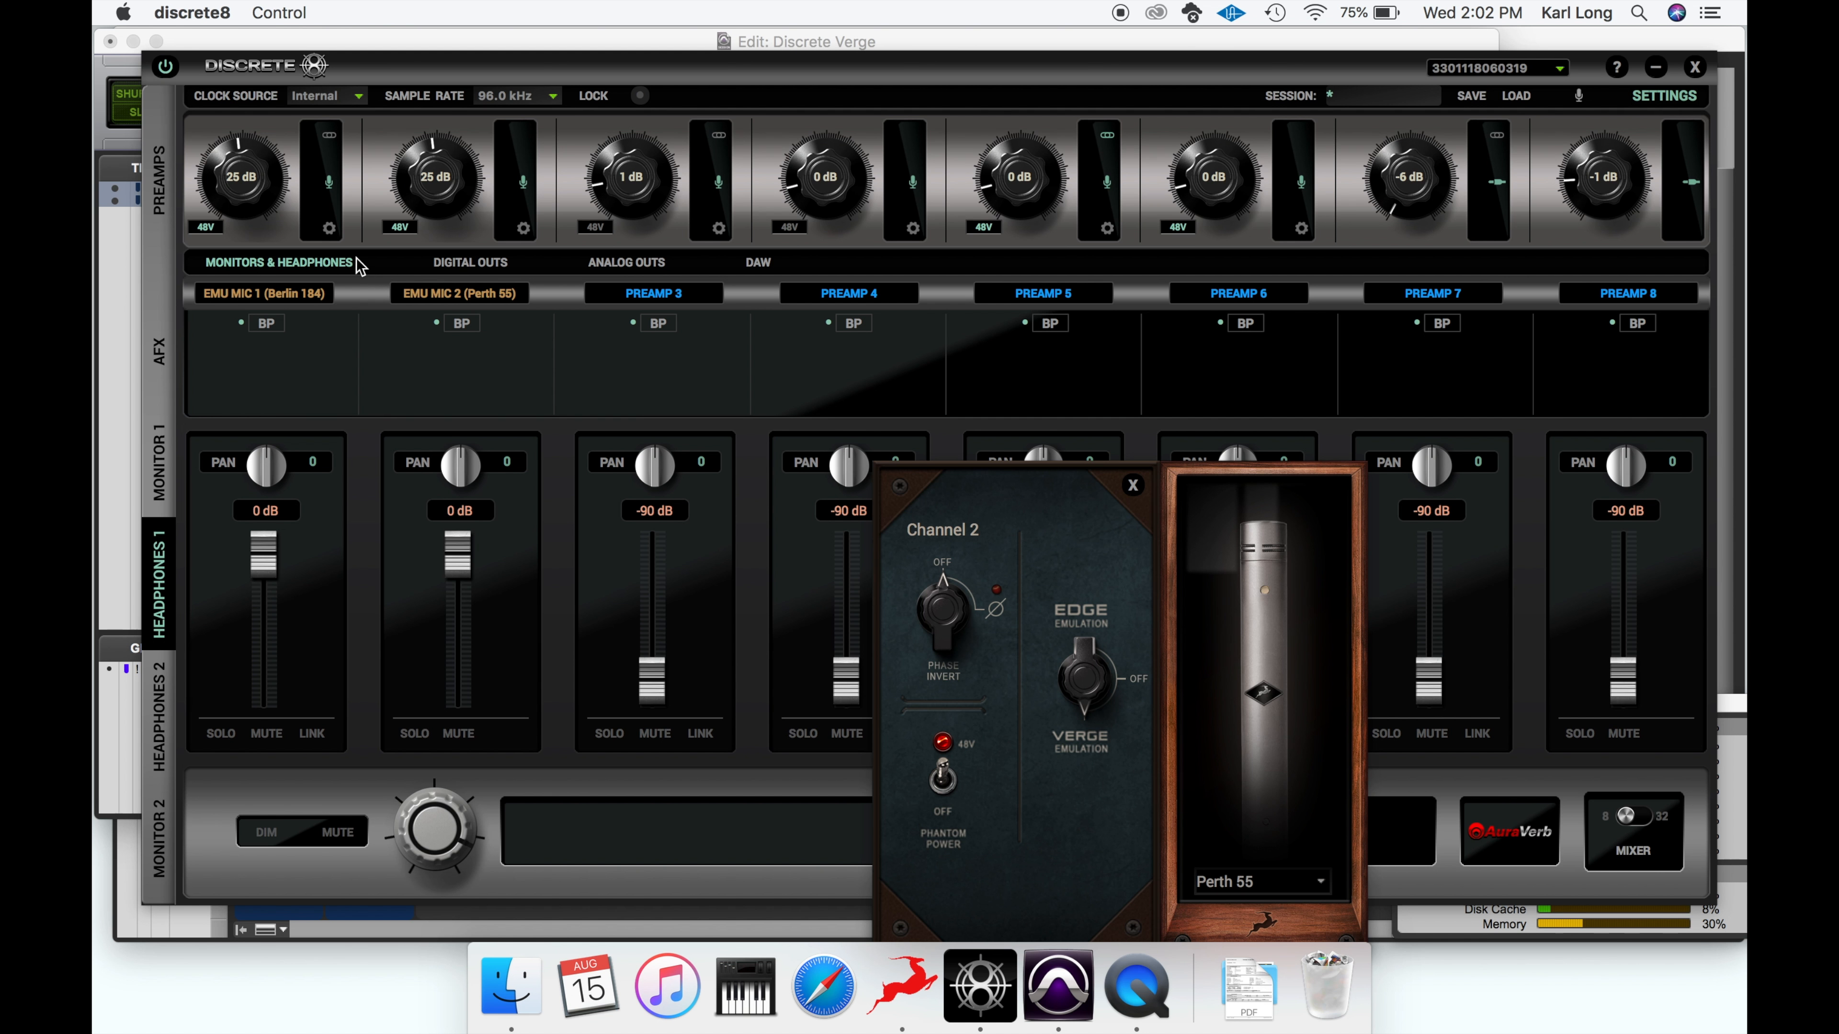
left_click(1260, 881)
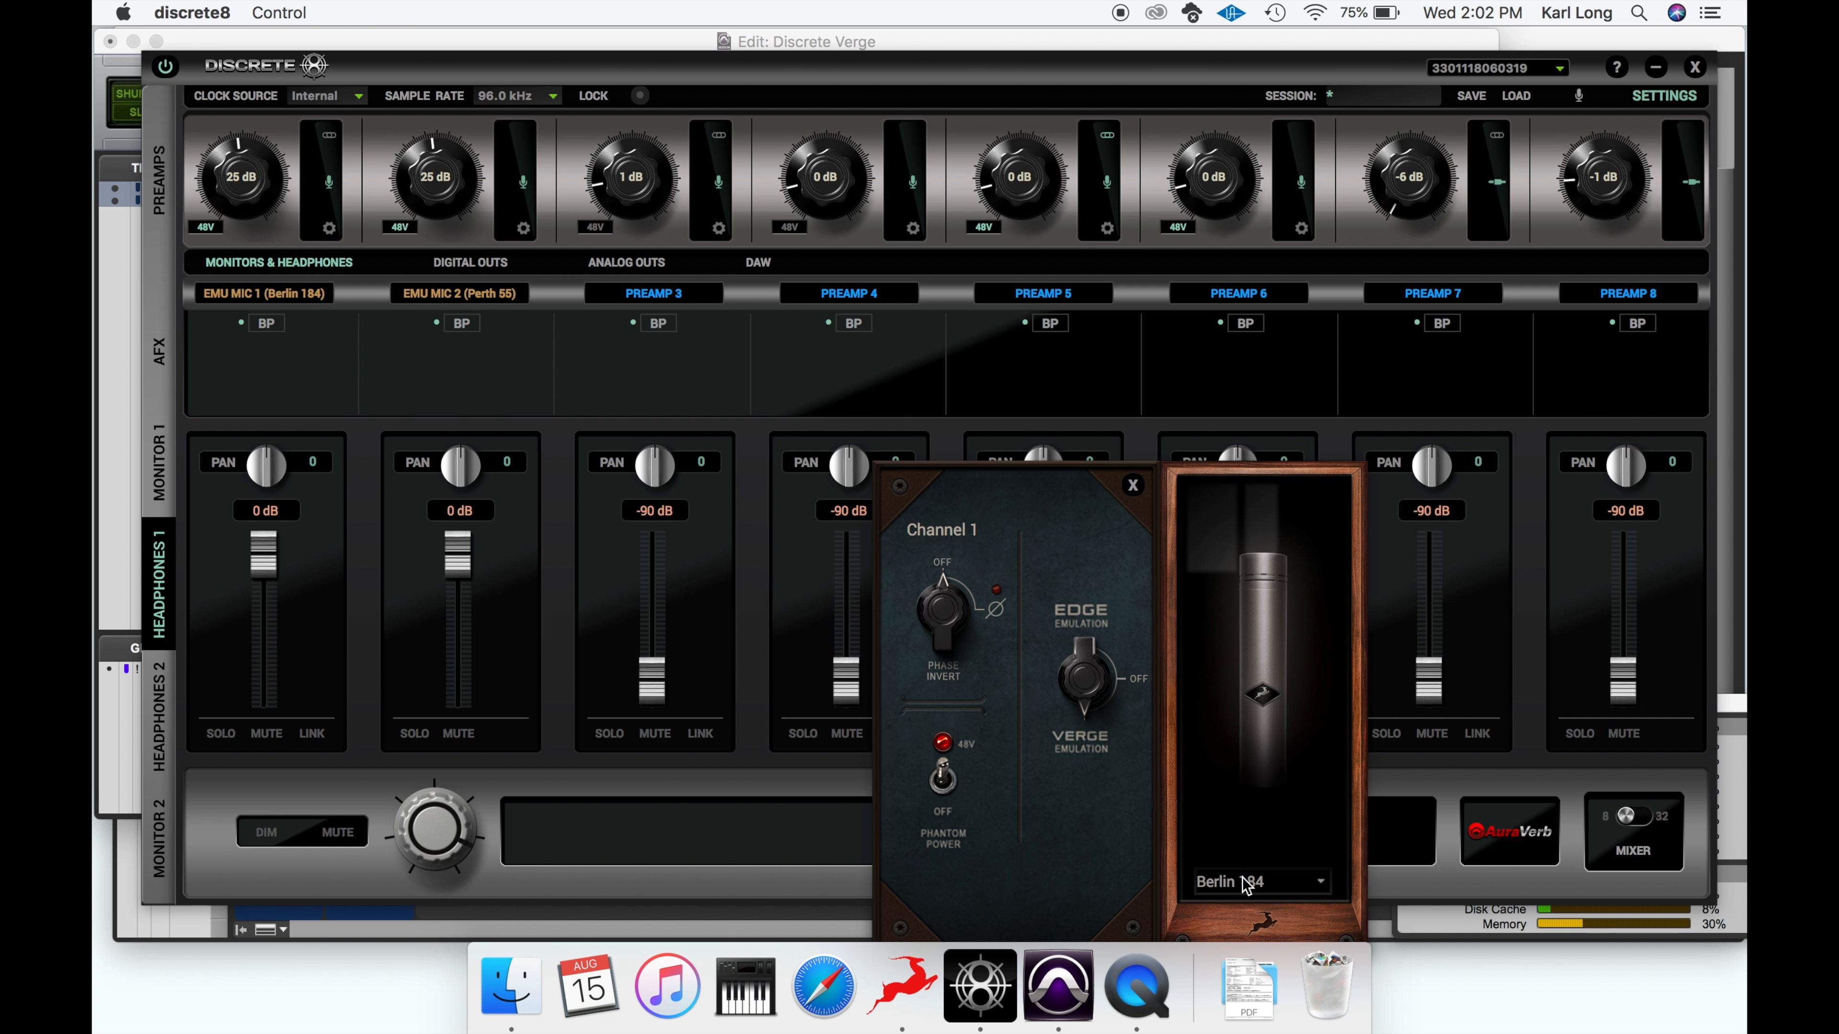
left_click(1259, 881)
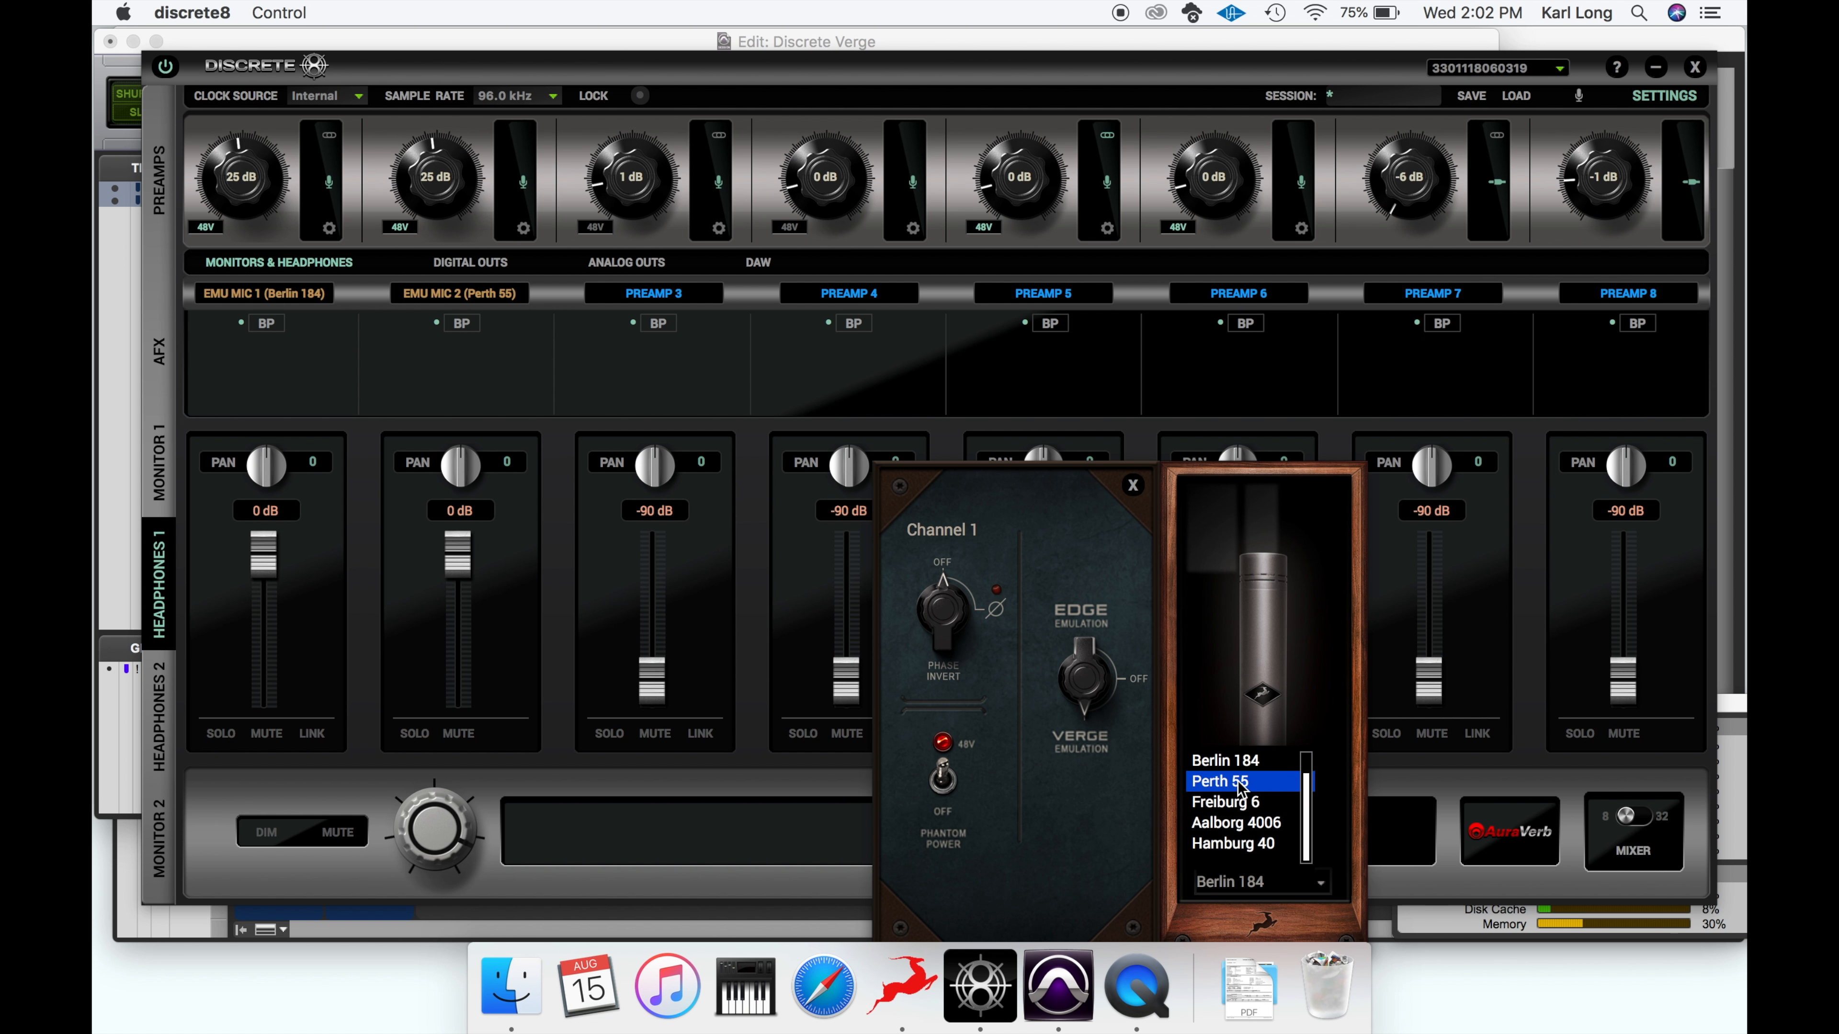
left_click(1219, 782)
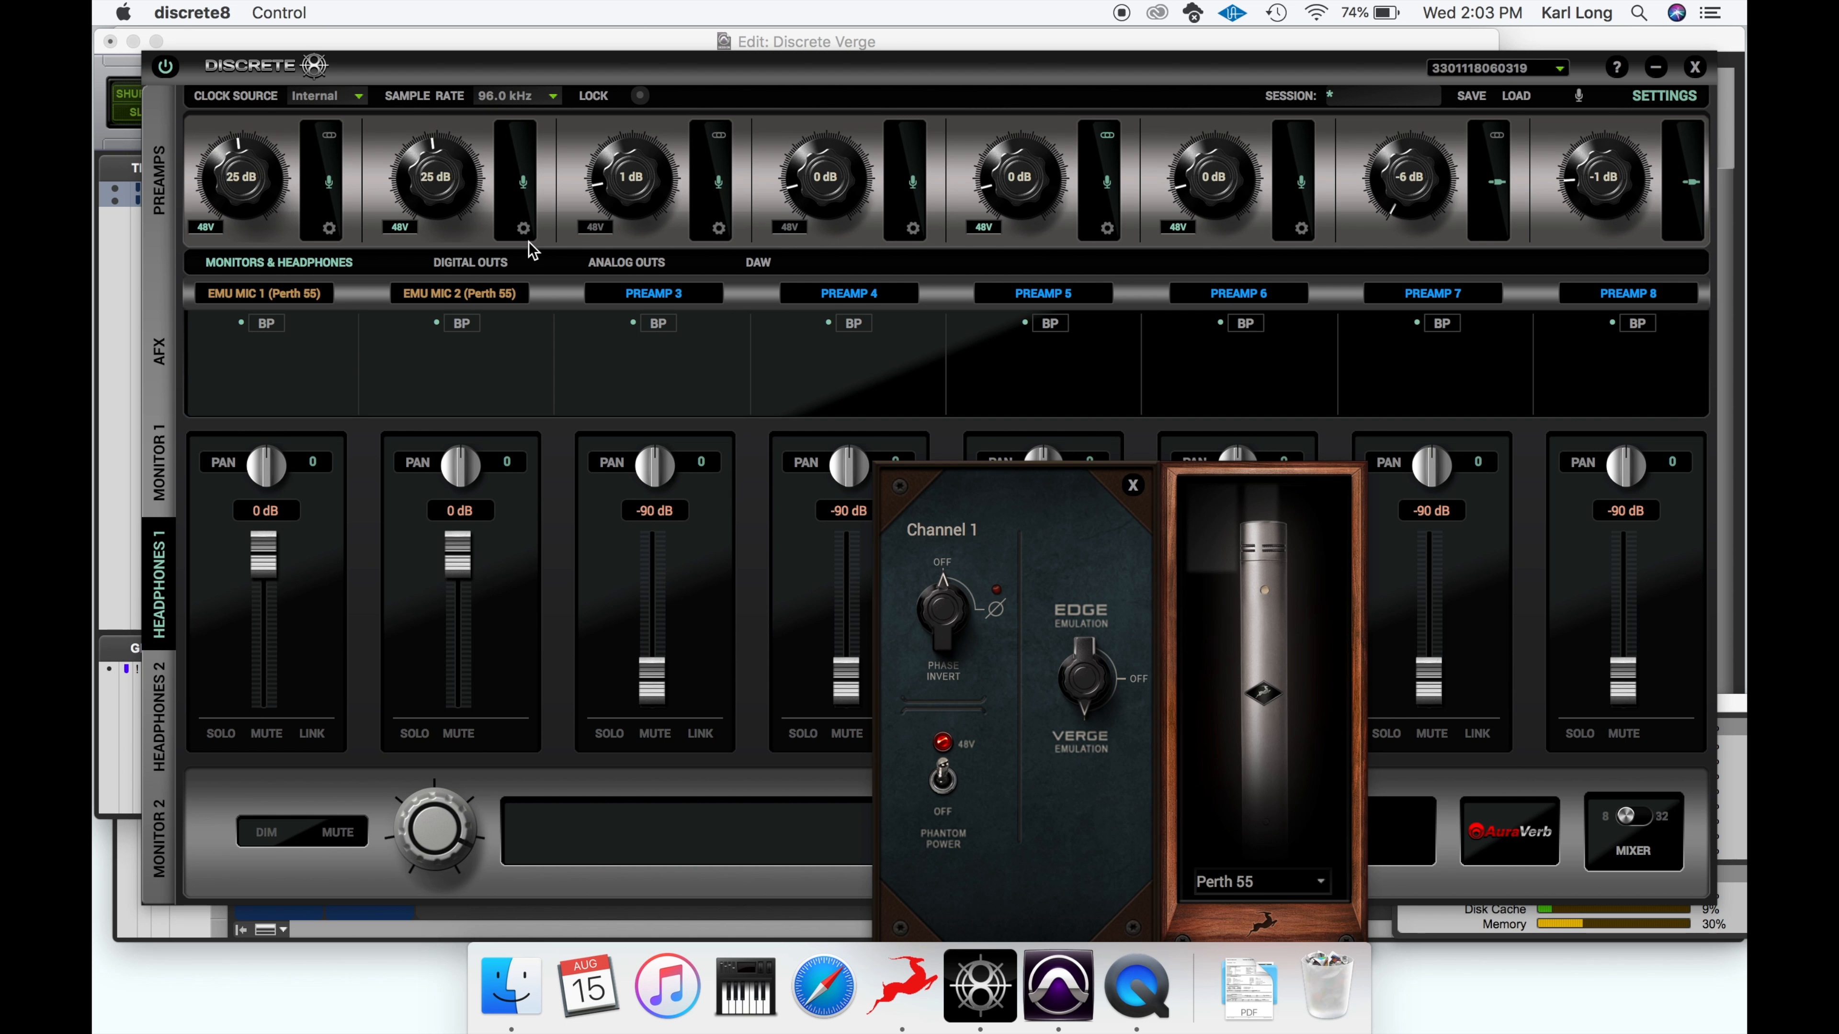
- Set the Freiburg 6 mic model on emulated channel 2 and then on channel 1
left_click(1258, 881)
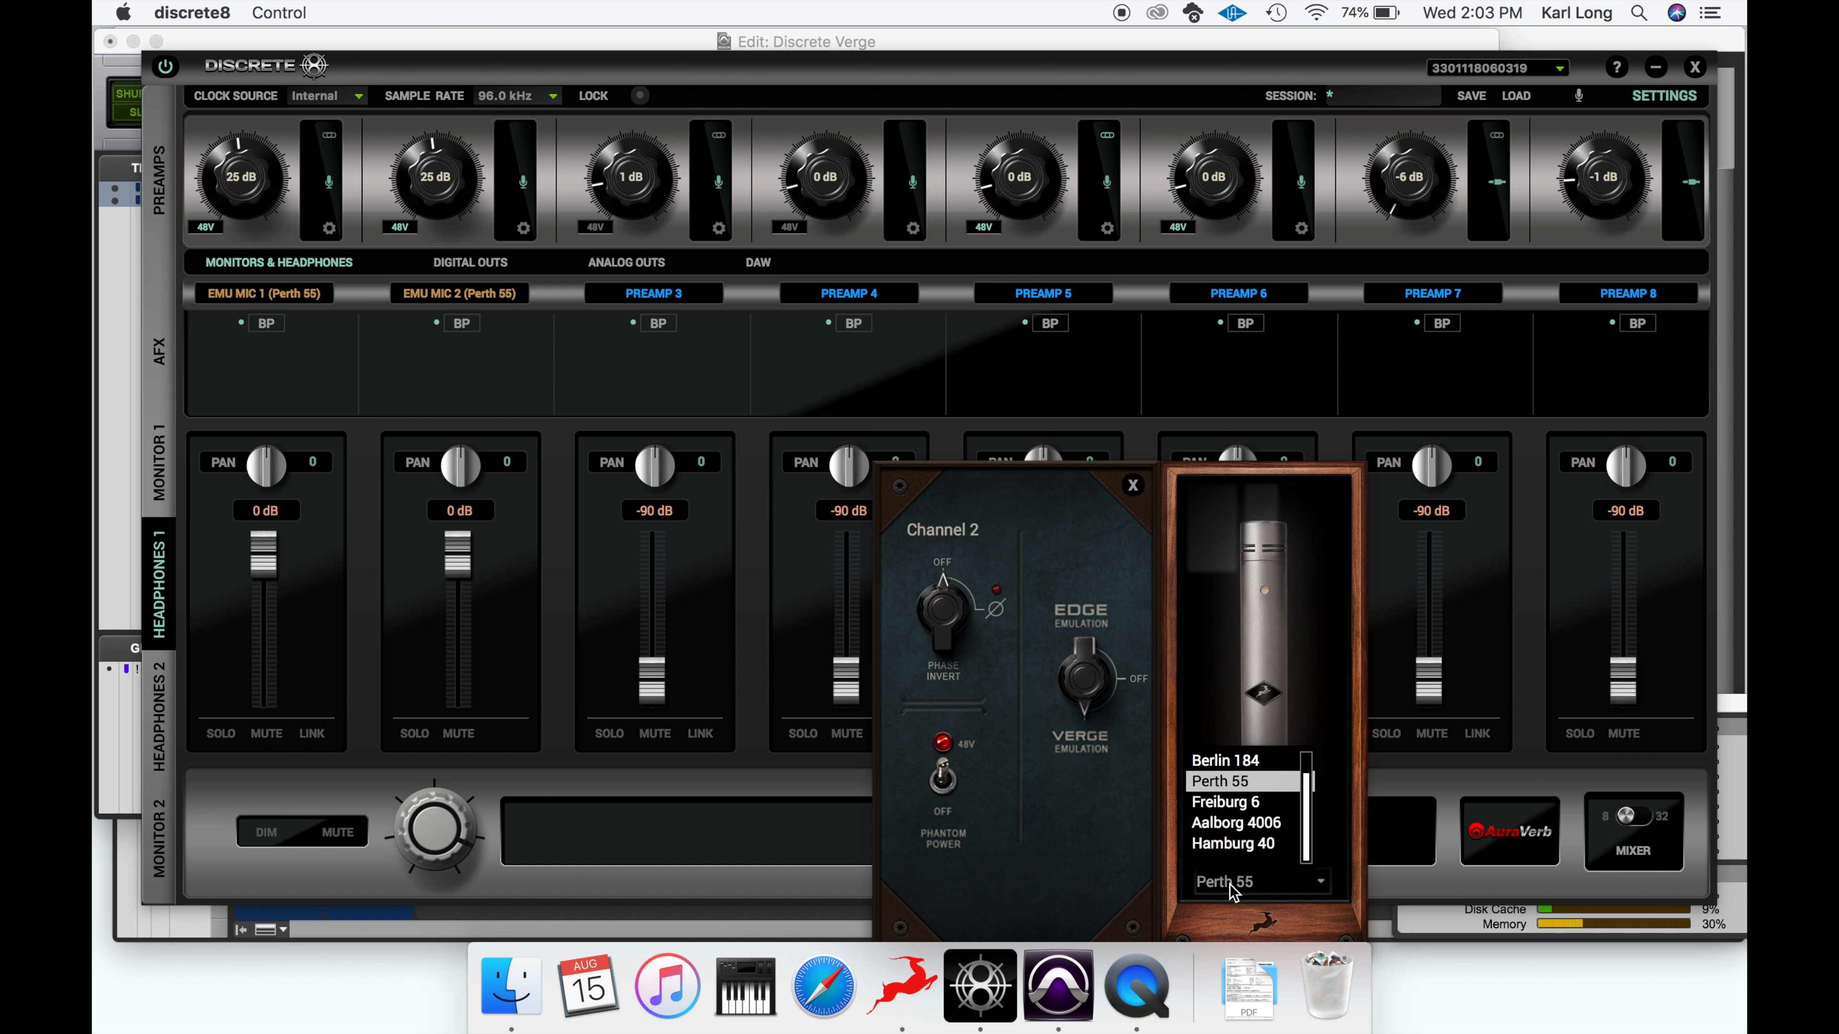
left_click(1226, 801)
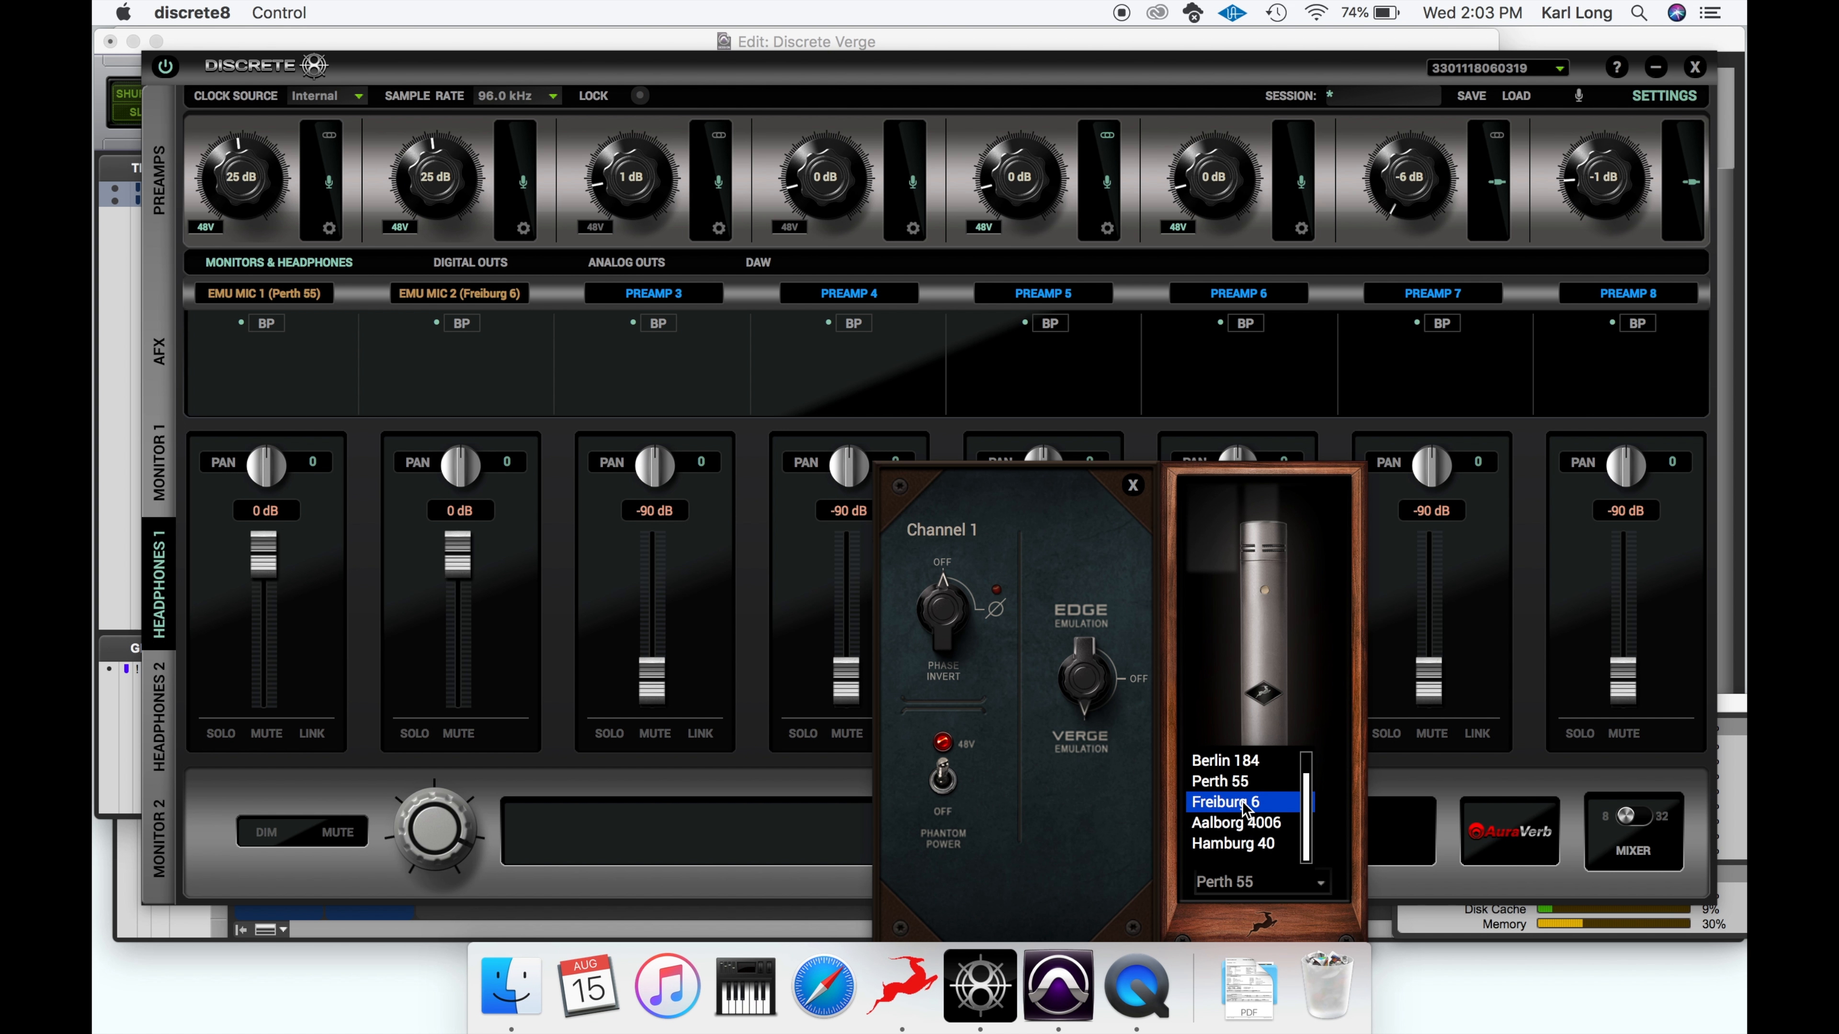
left_click(1226, 803)
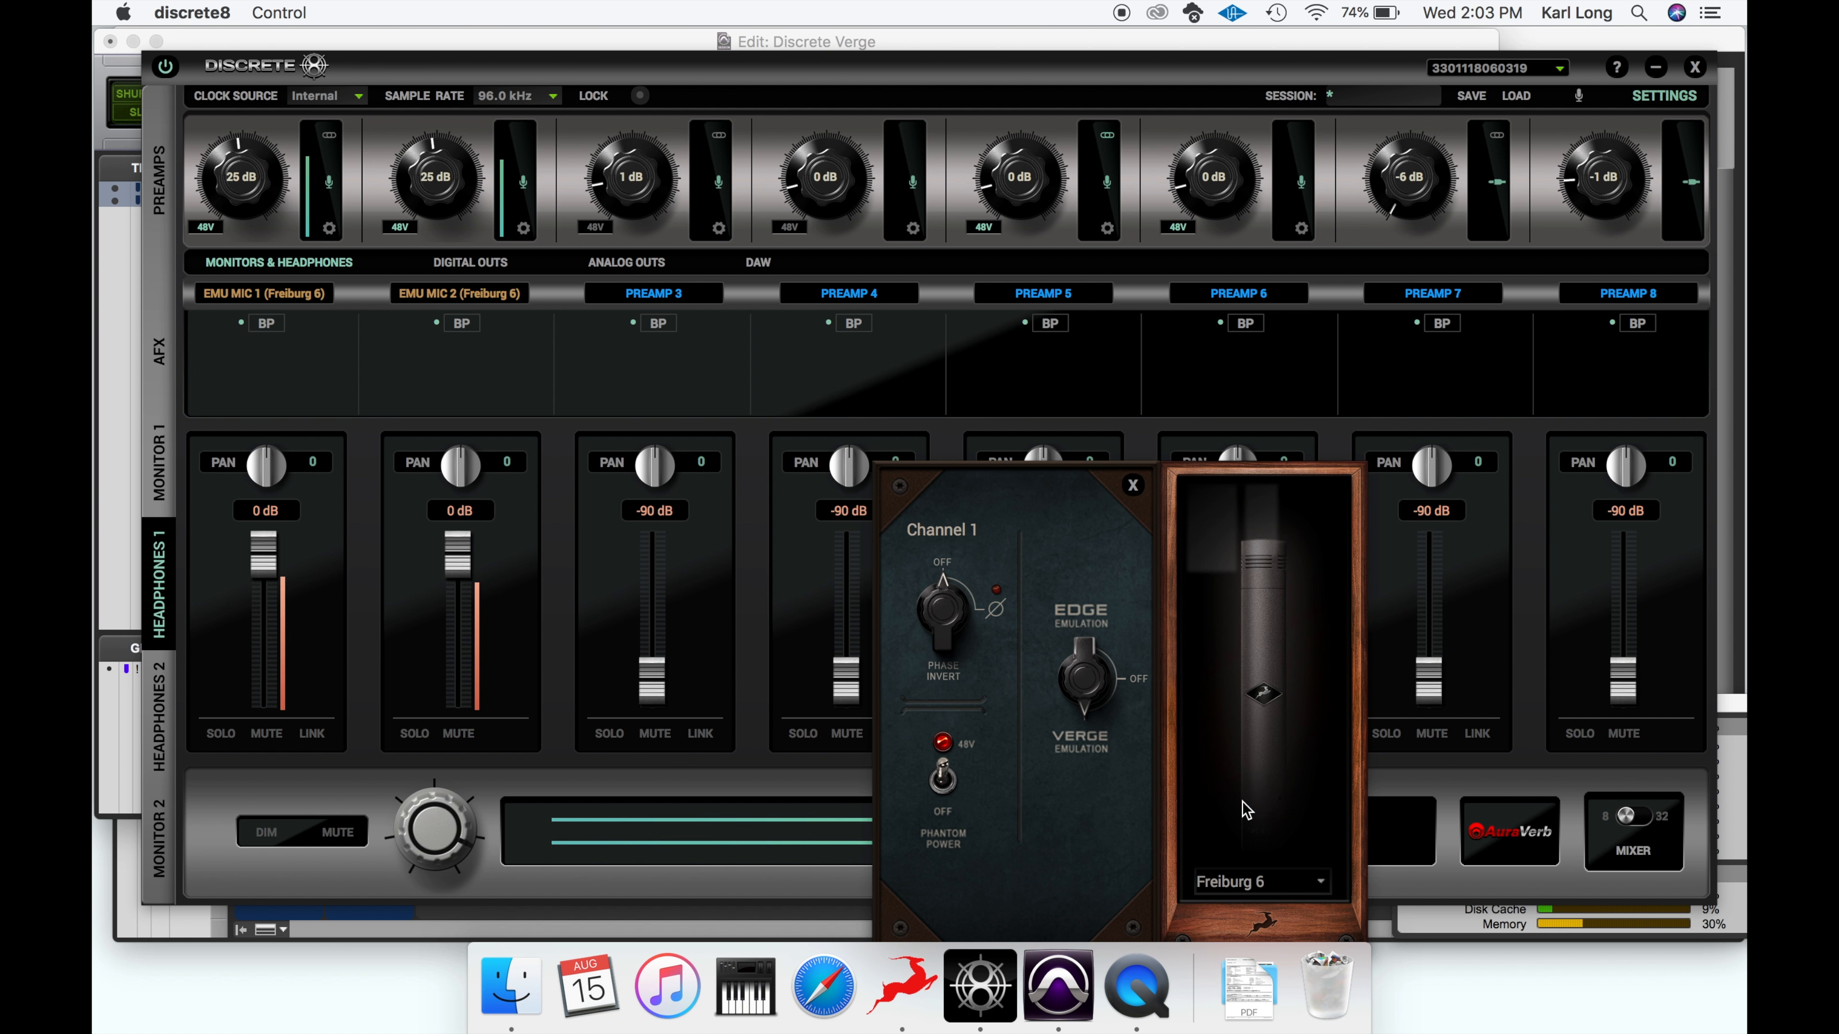
left_click(1258, 881)
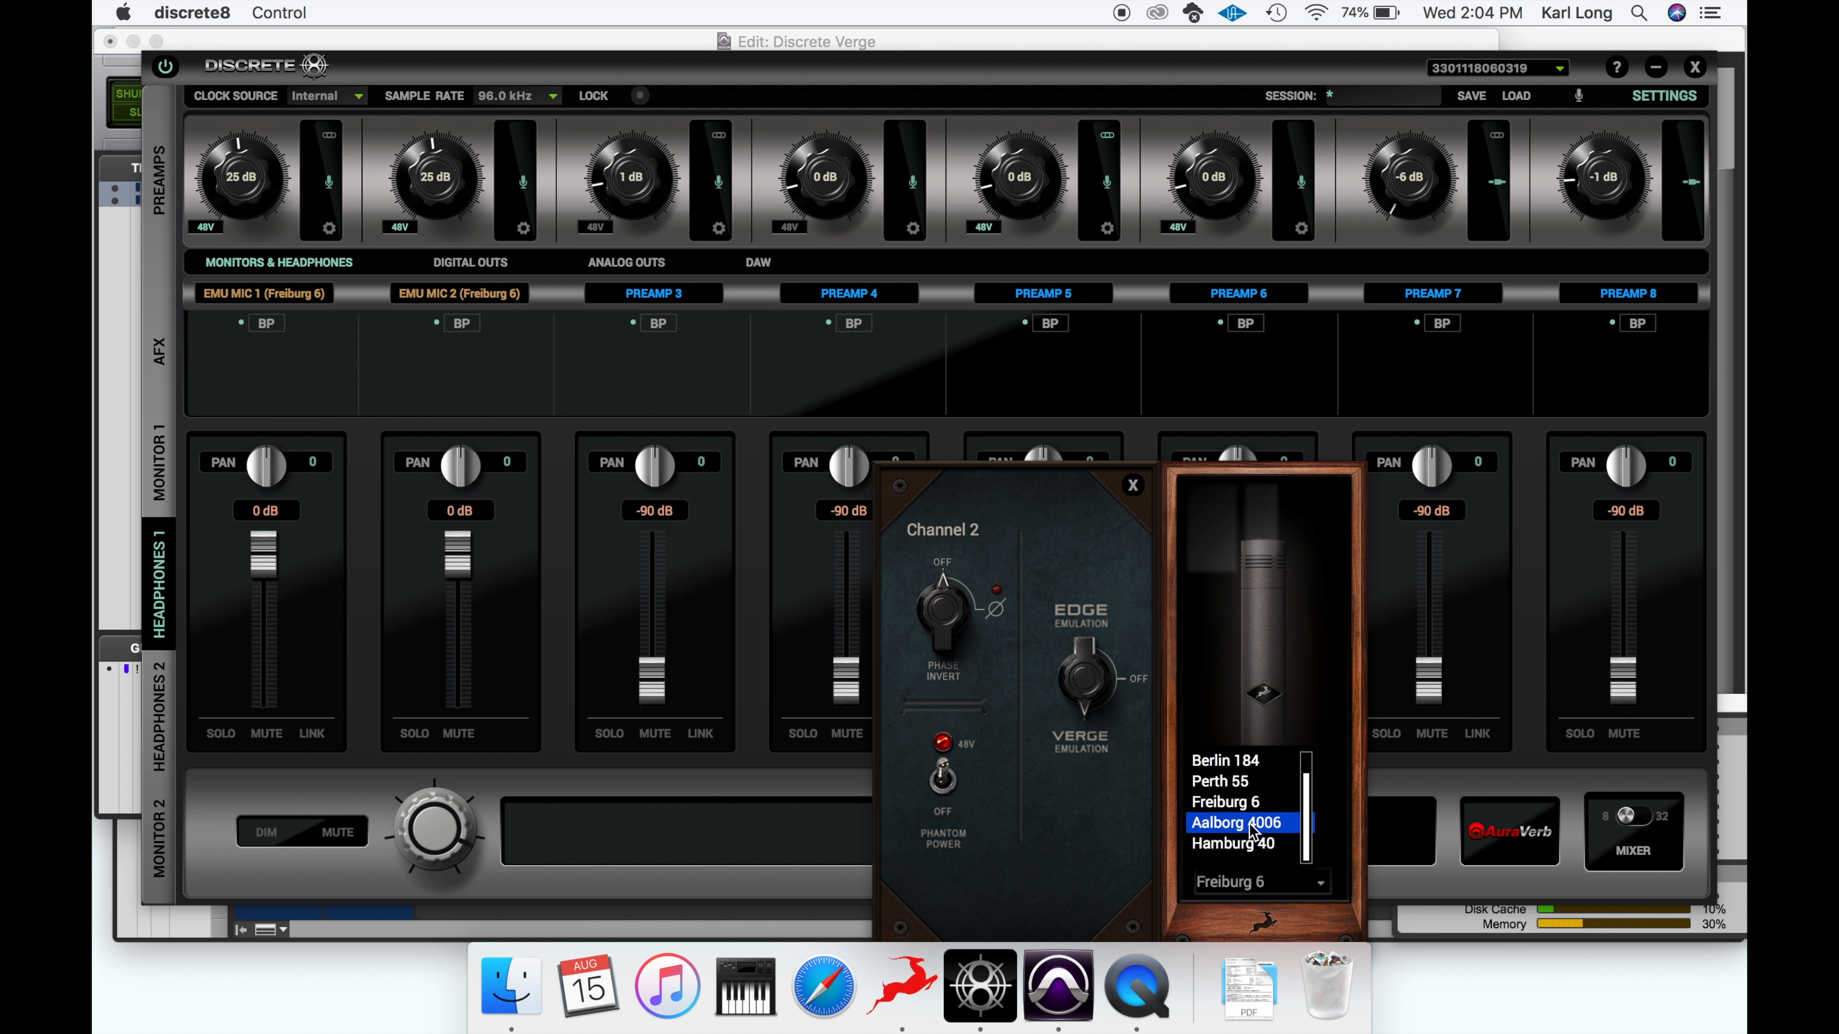
- Set emulated mic 2 to the Aalborg 4006 model, then reach channel 1's model list
left_click(1239, 822)
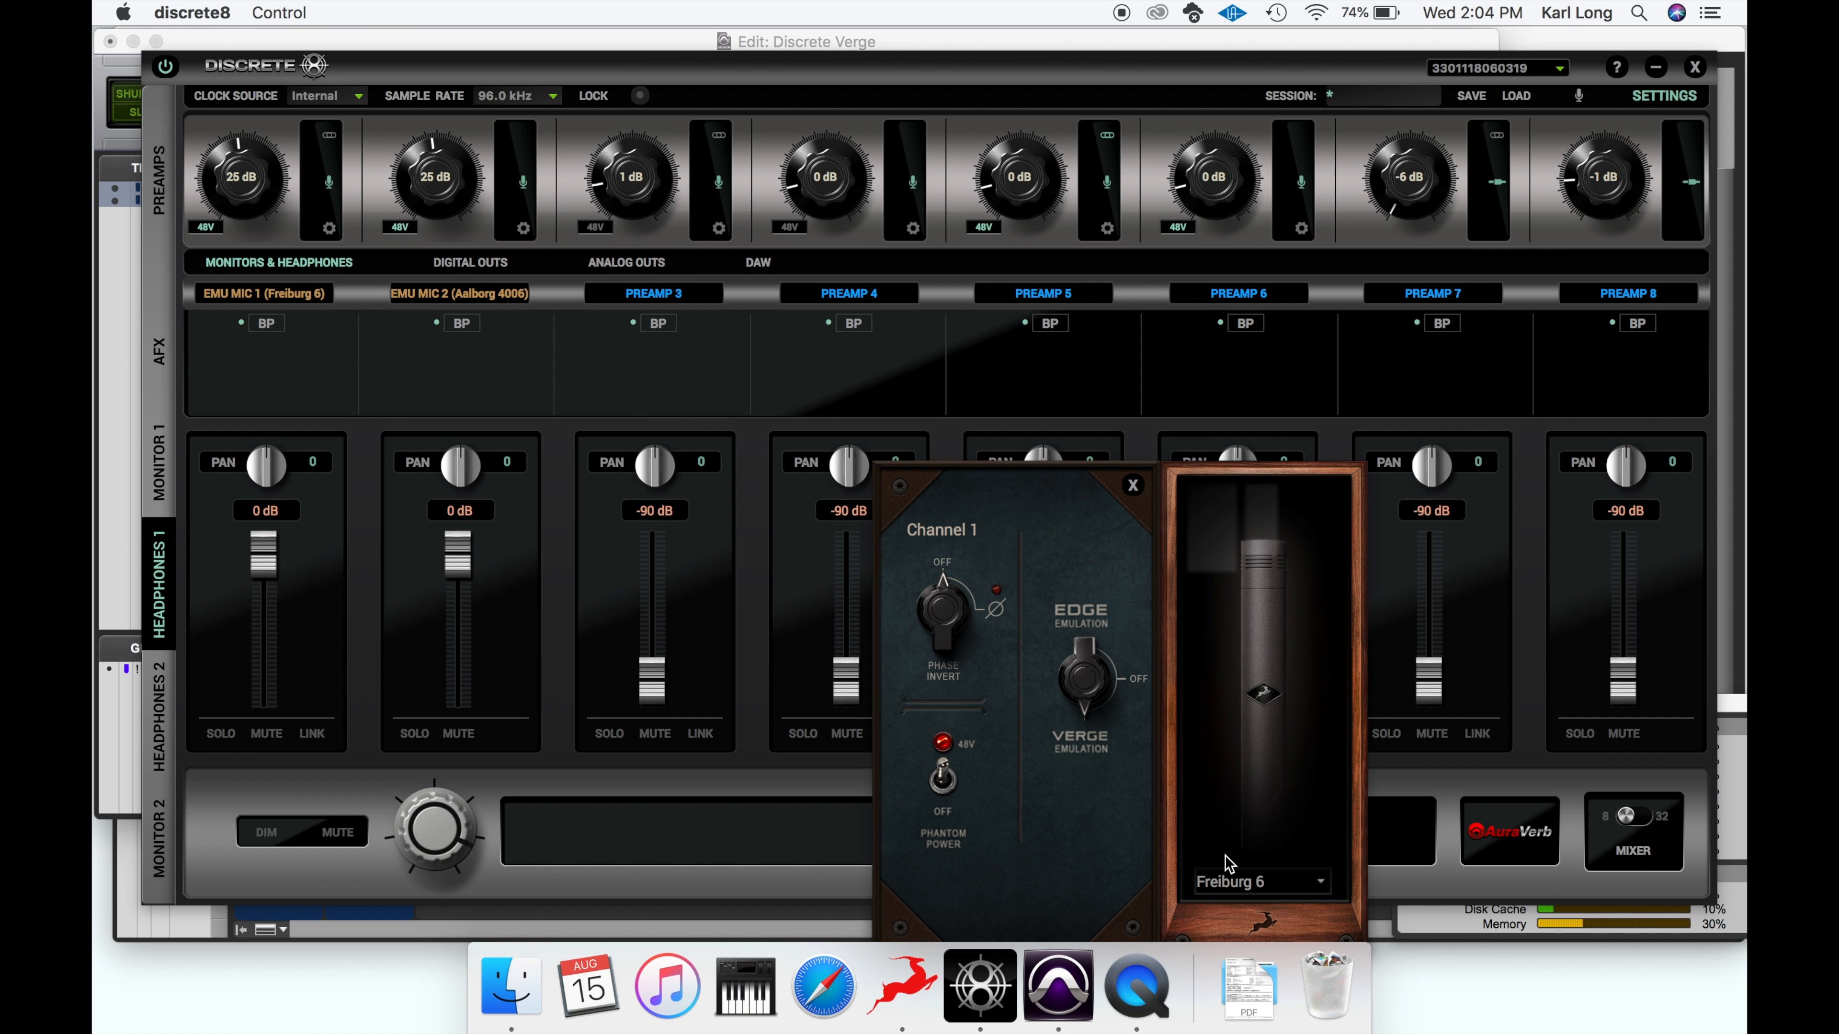
left_click(1258, 881)
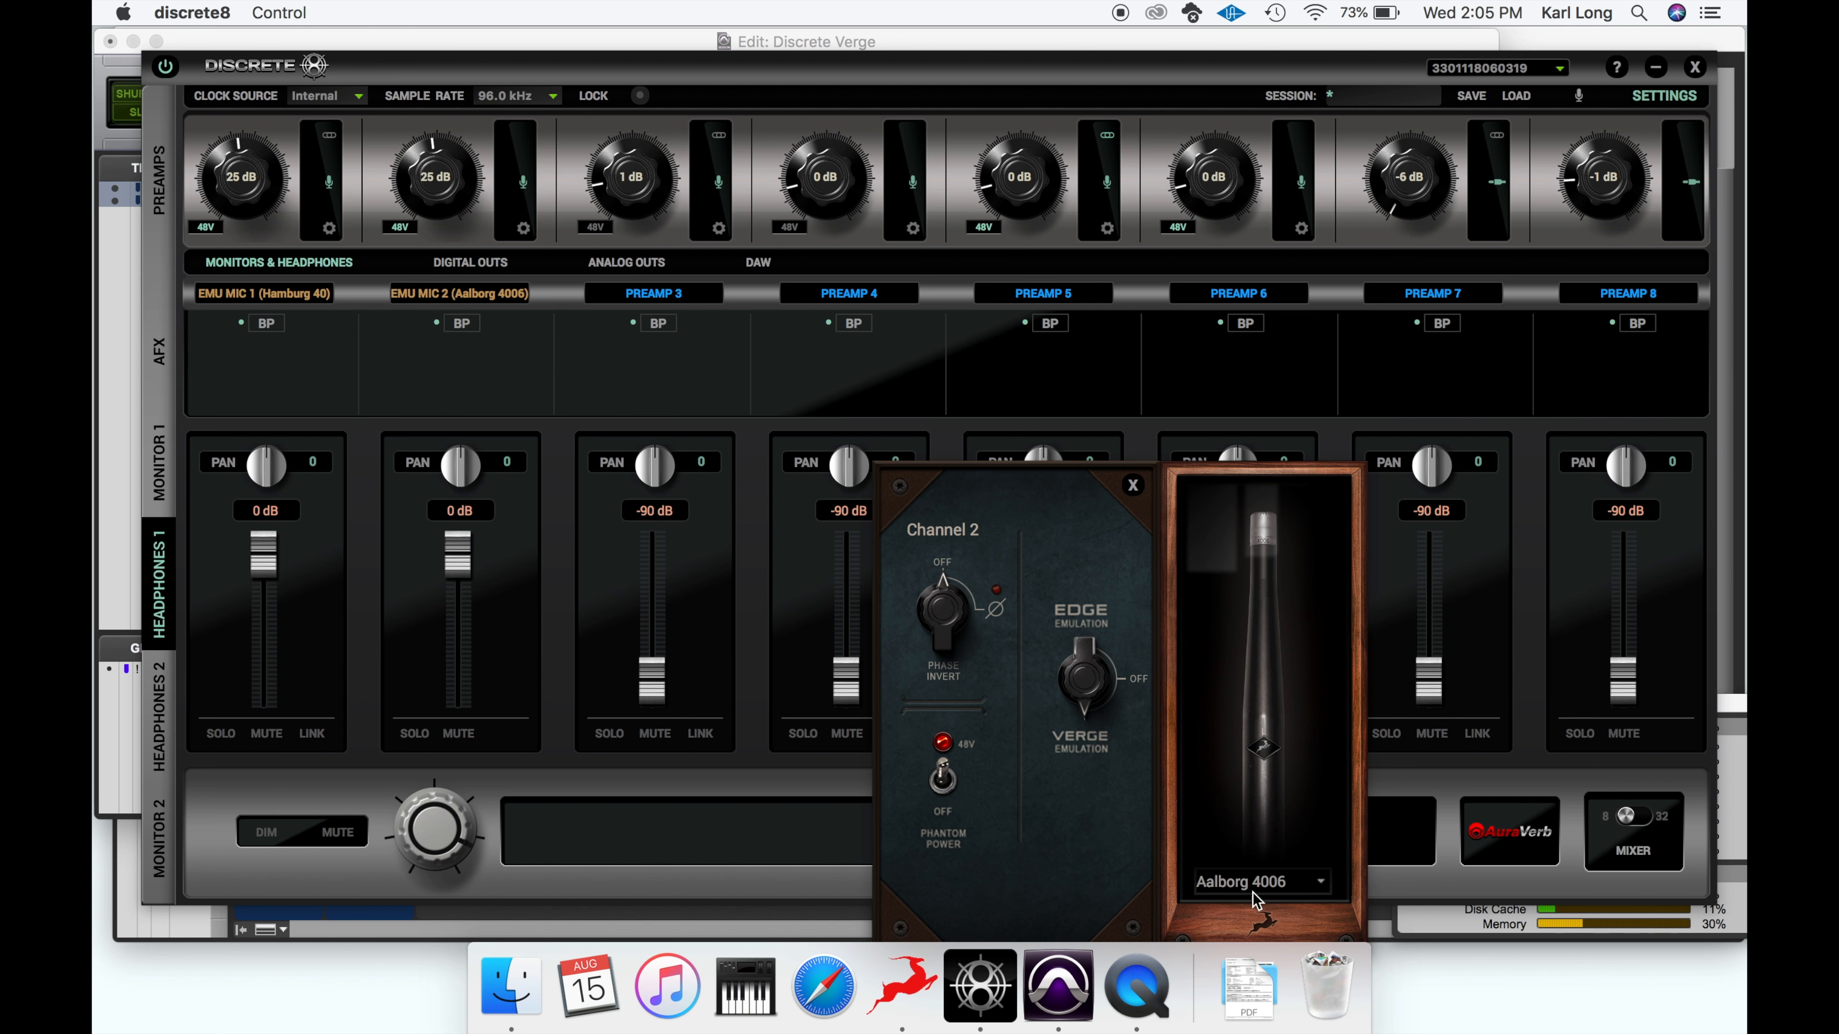
- Try Hamburg 40 on the mic channels, then return channel 2 to Antelope Verge
left_click(1261, 881)
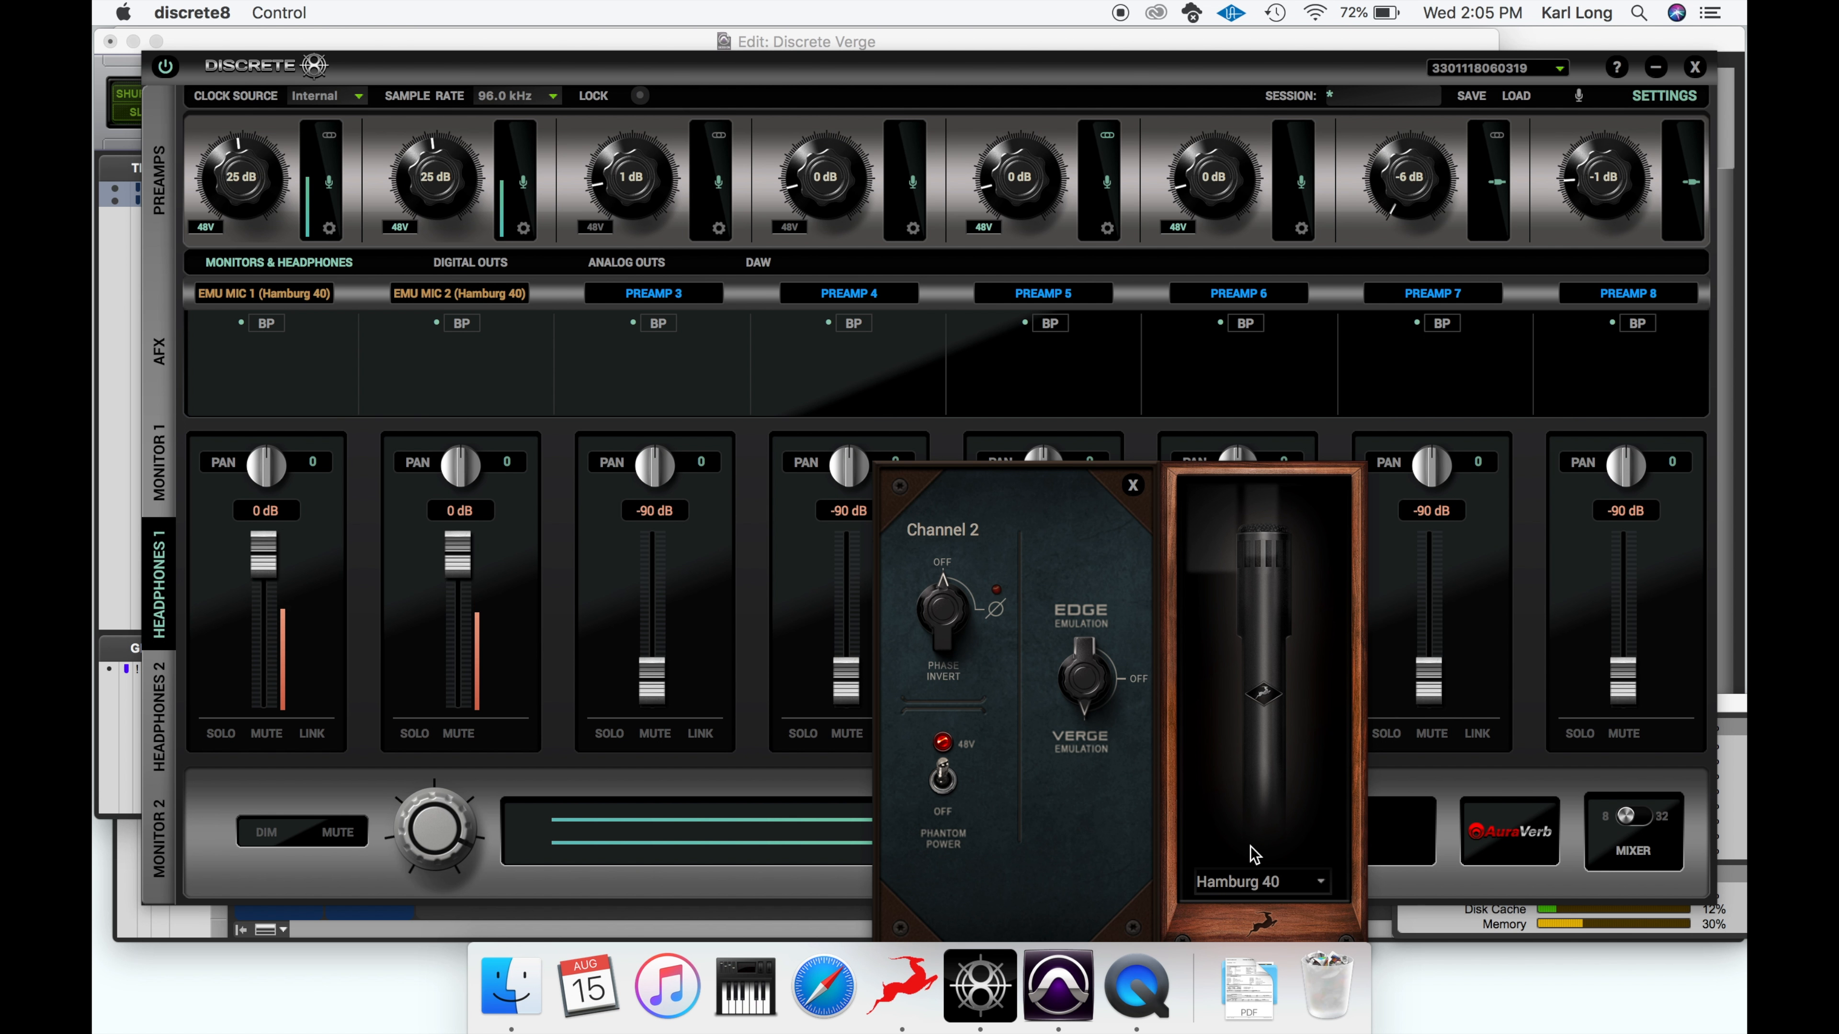
left_click(1258, 882)
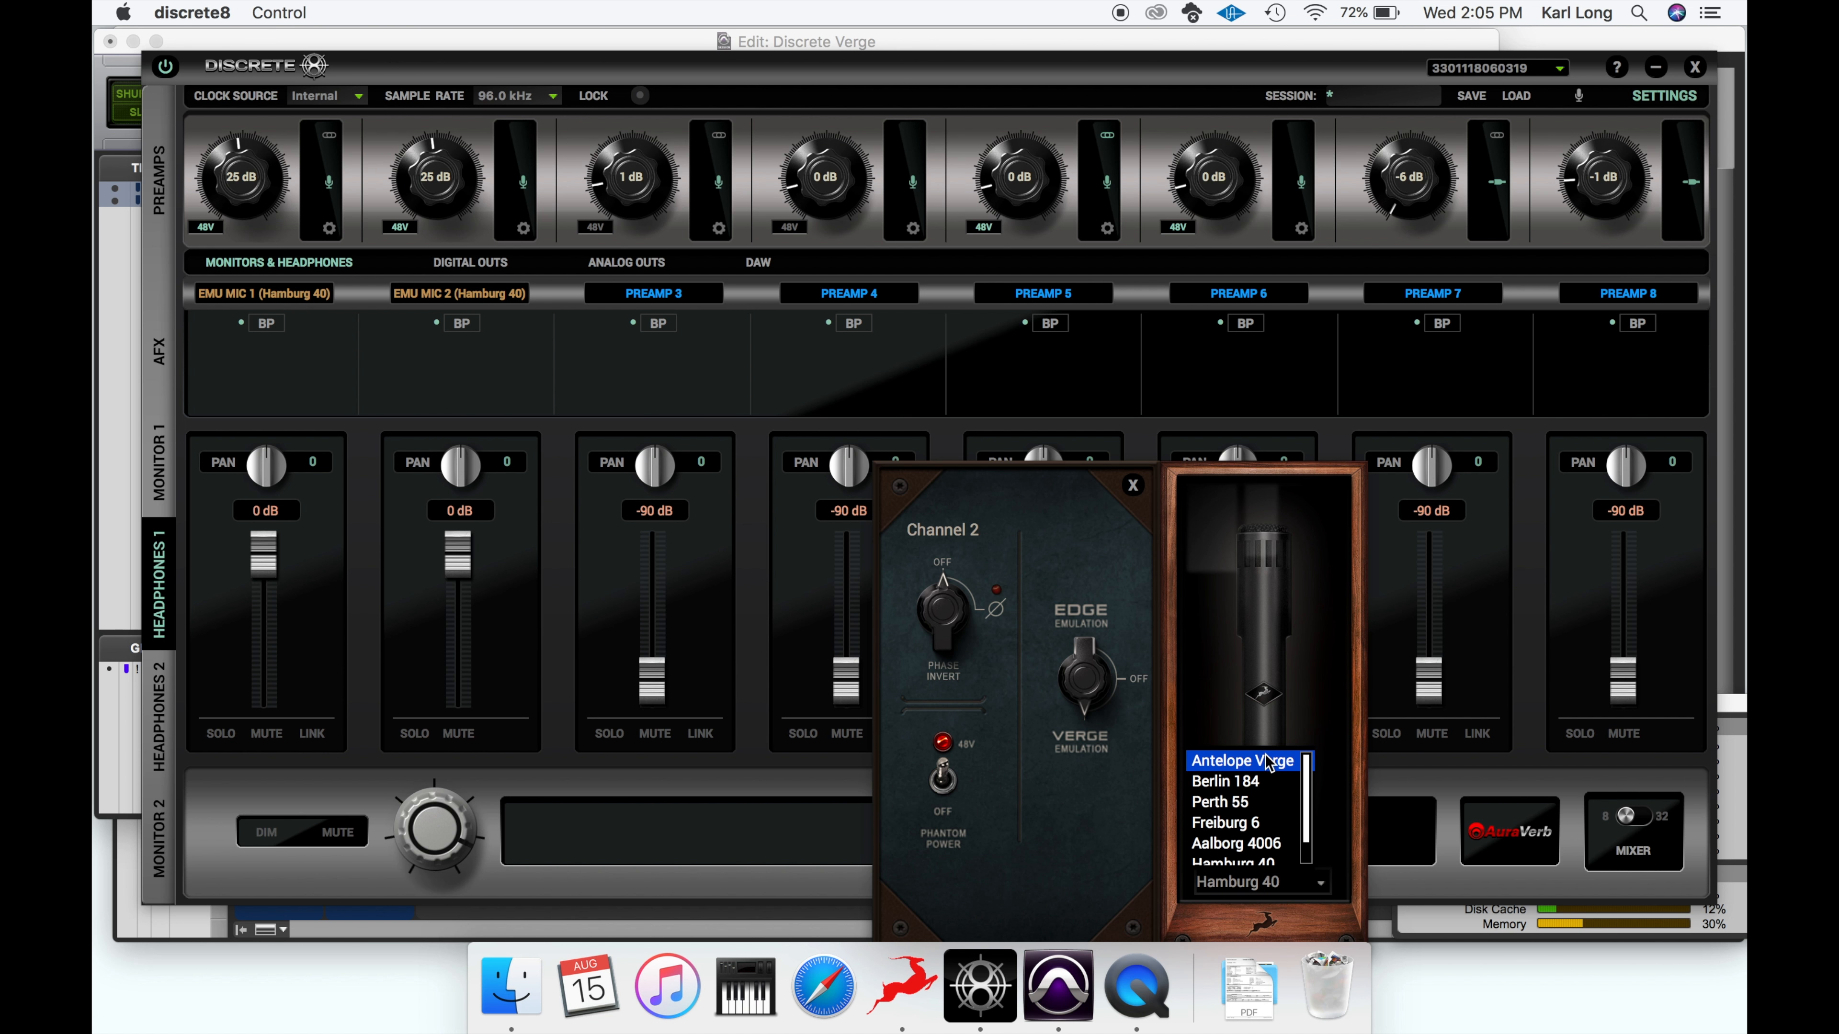
left_click(1242, 761)
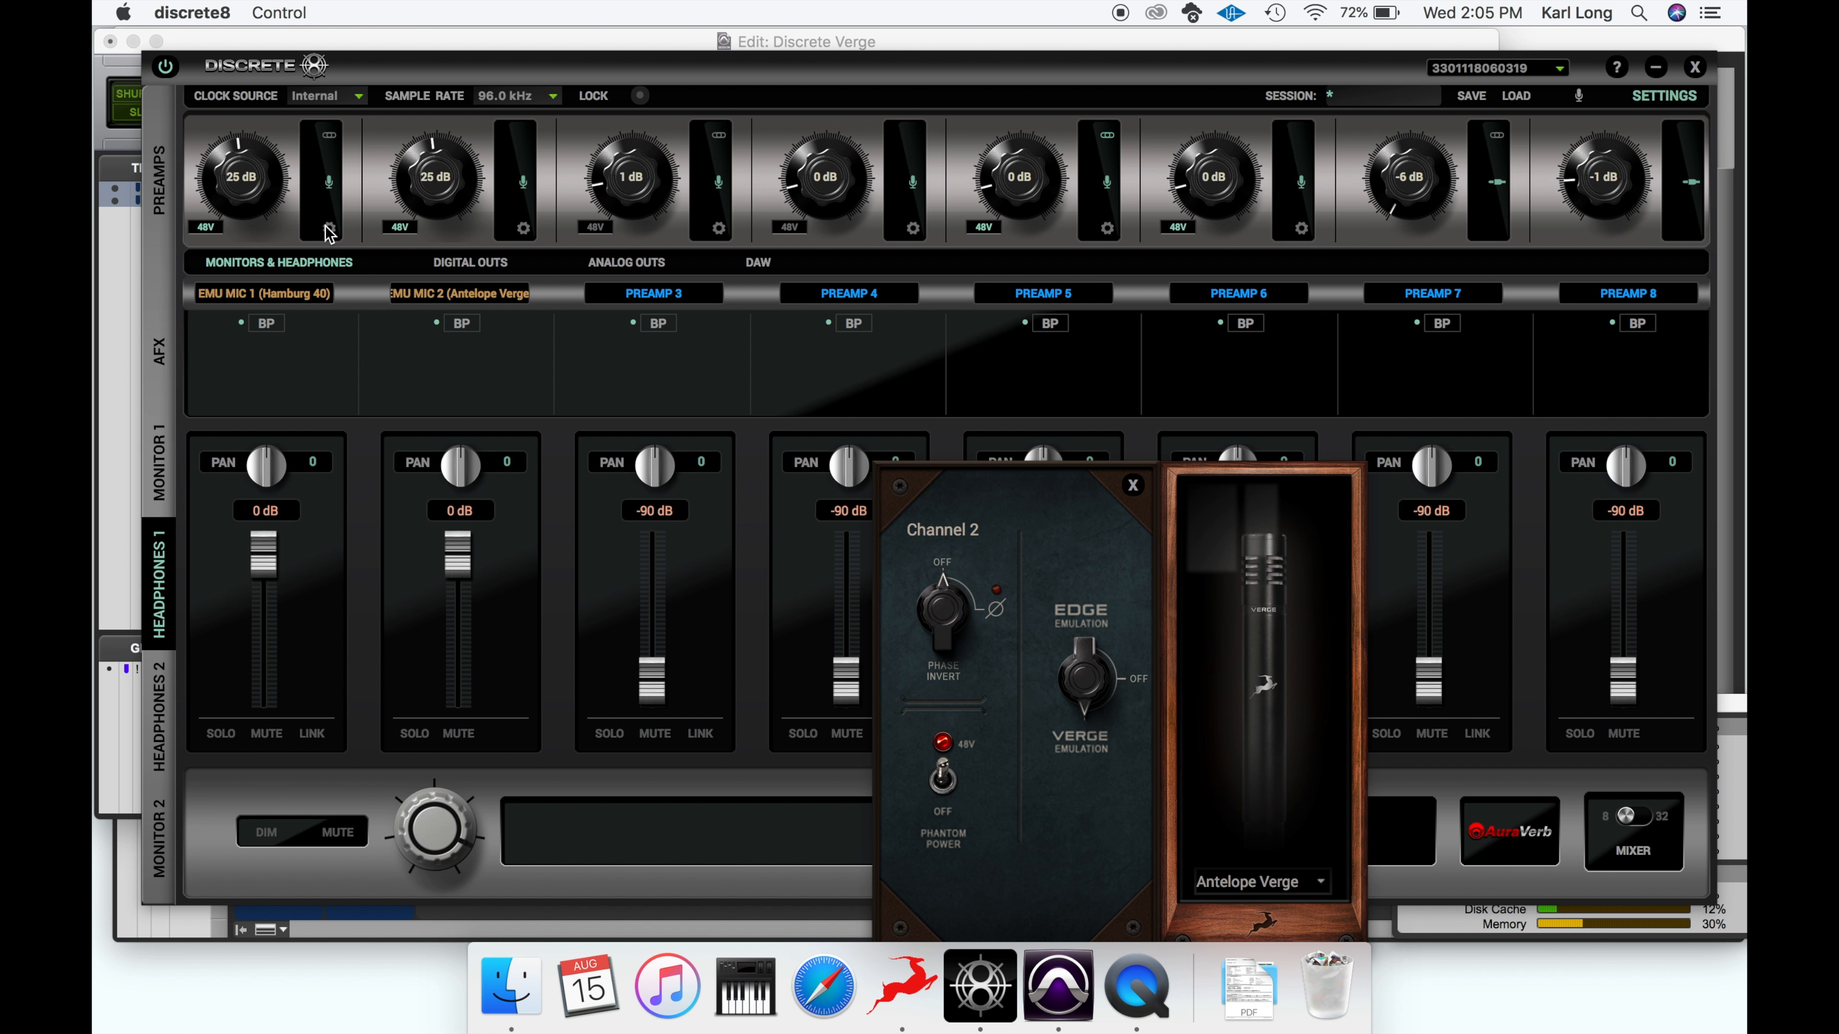